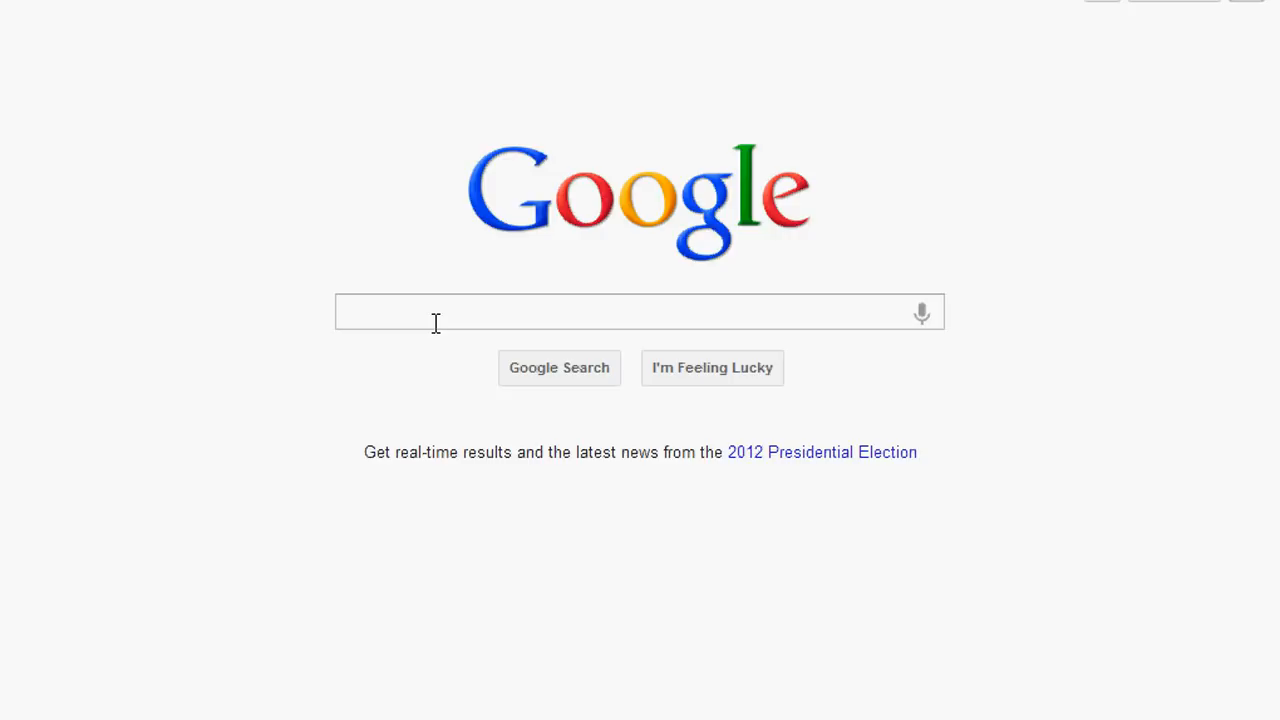
Search Google for 'socrative' to bring up the socrative.com suggestion
{"action": "type", "text": "s"}
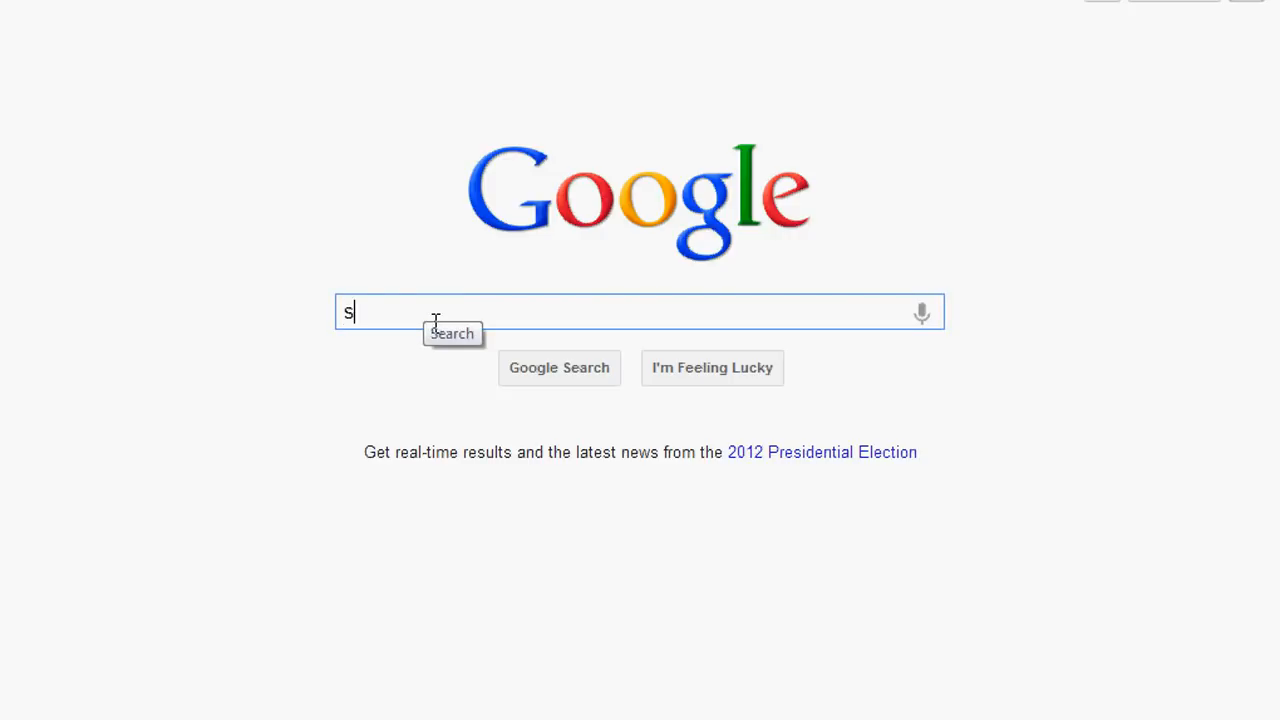
{"action": "type", "text": "ocrative"}
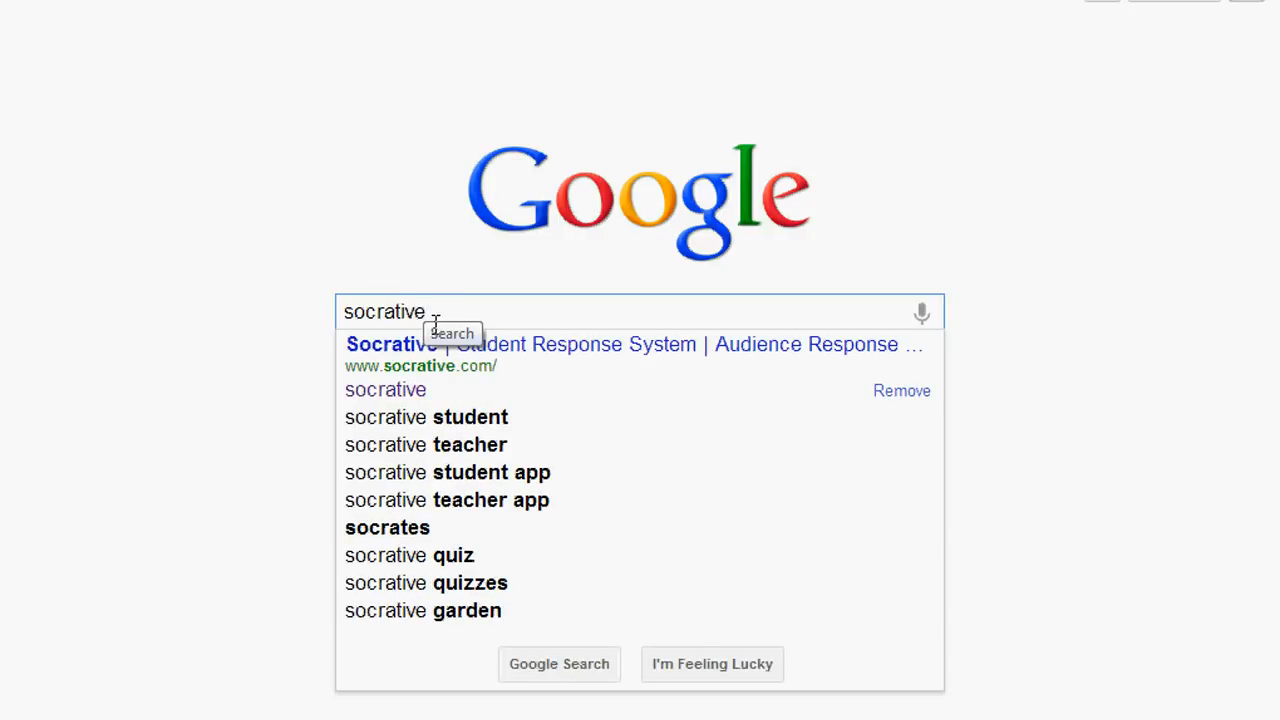
{"action": "mouse_move", "coordinate": [420, 344]}
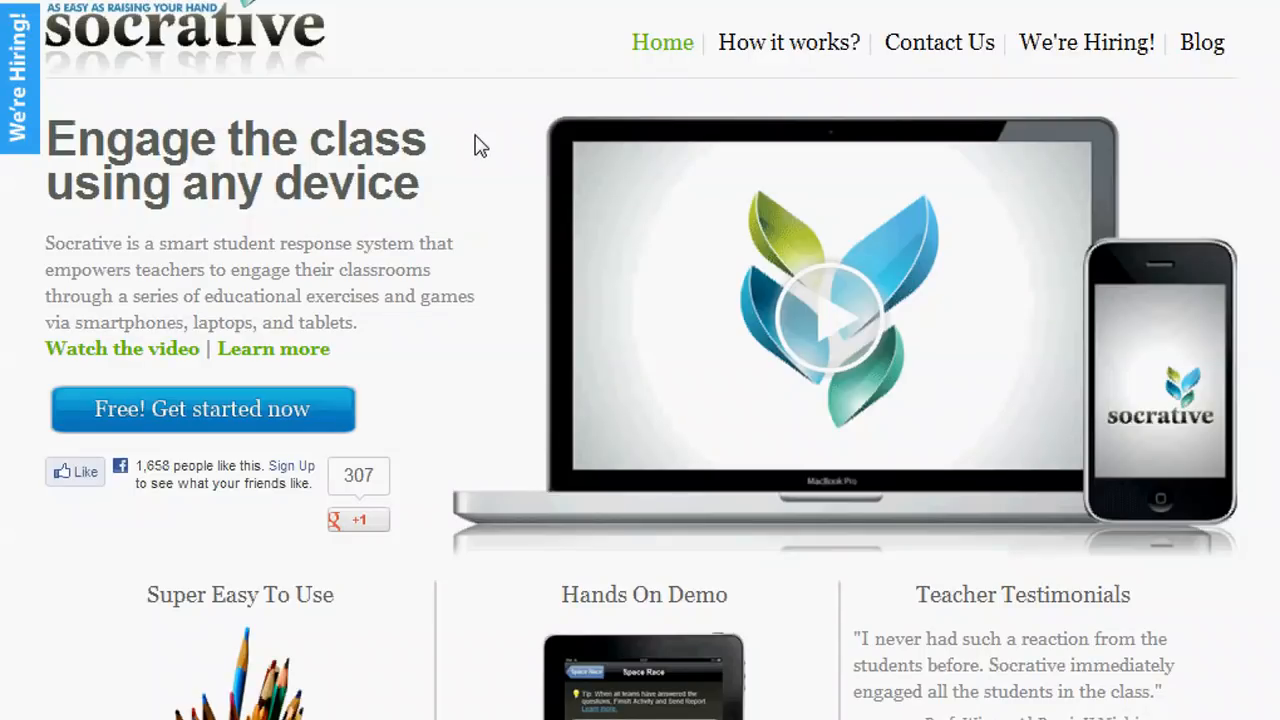
Browse the Socrative homepage, then choose 'Free! Get started now' to reach login
{"action": "scroll", "scroll_direction": "down", "scroll_amount": 3}
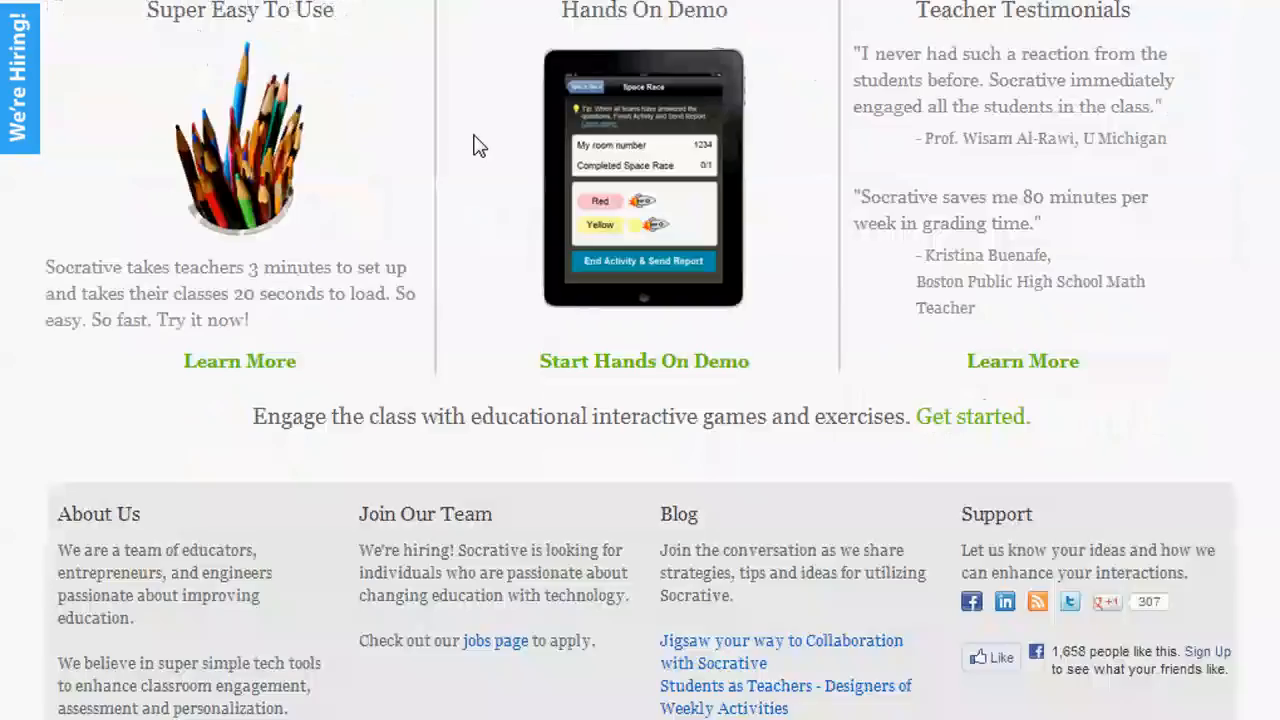
{"action": "scroll", "scroll_direction": "up", "scroll_amount": 3}
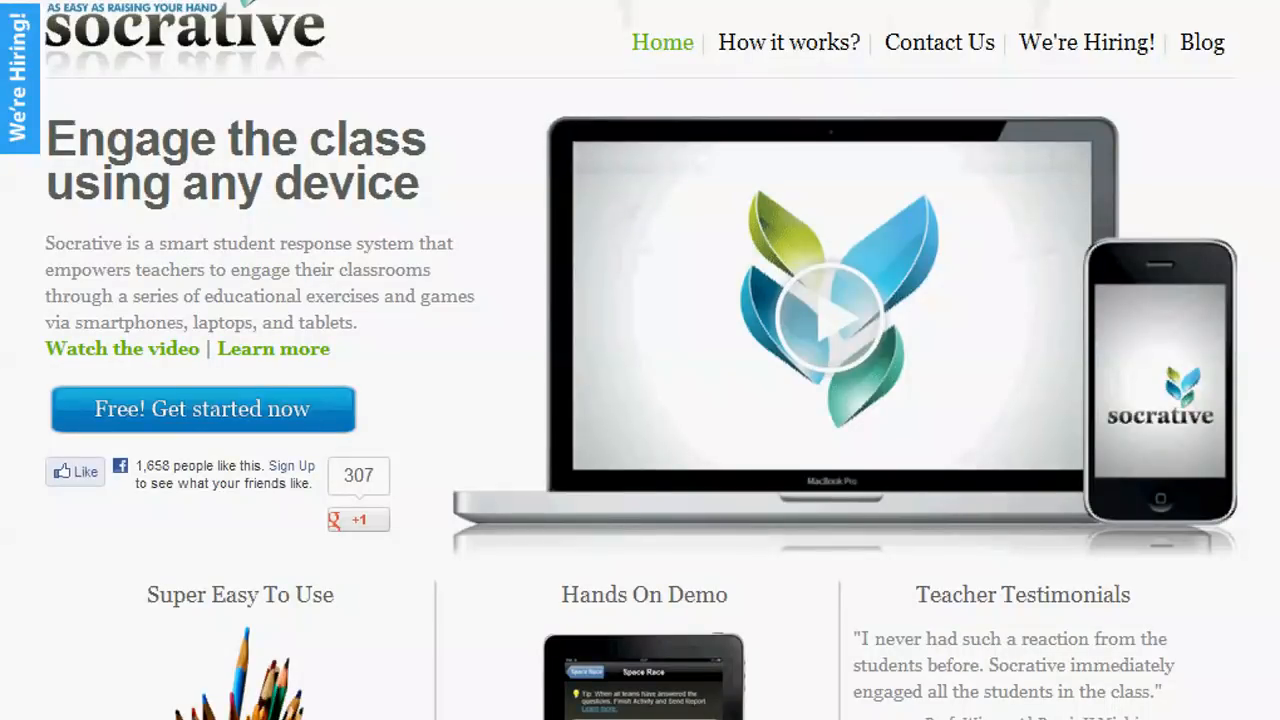
{"action": "mouse_move", "coordinate": [200, 410]}
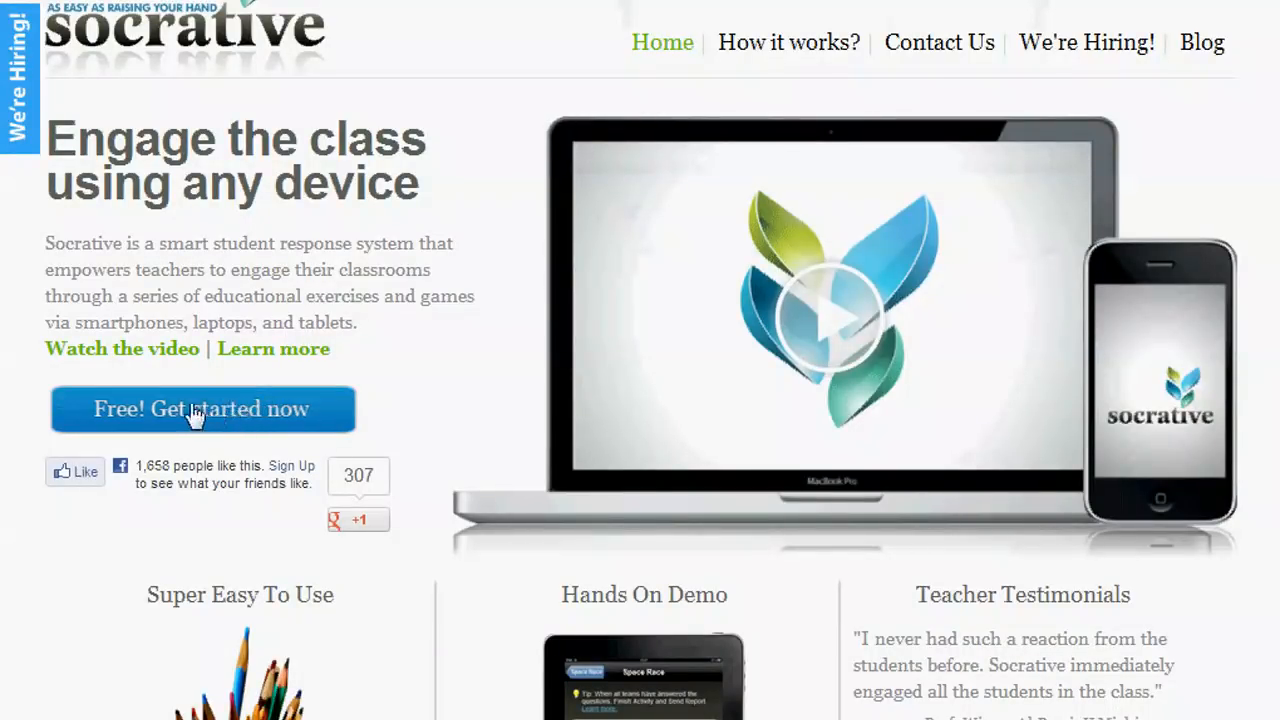
{"action": "mouse_move", "coordinate": [152, 432]}
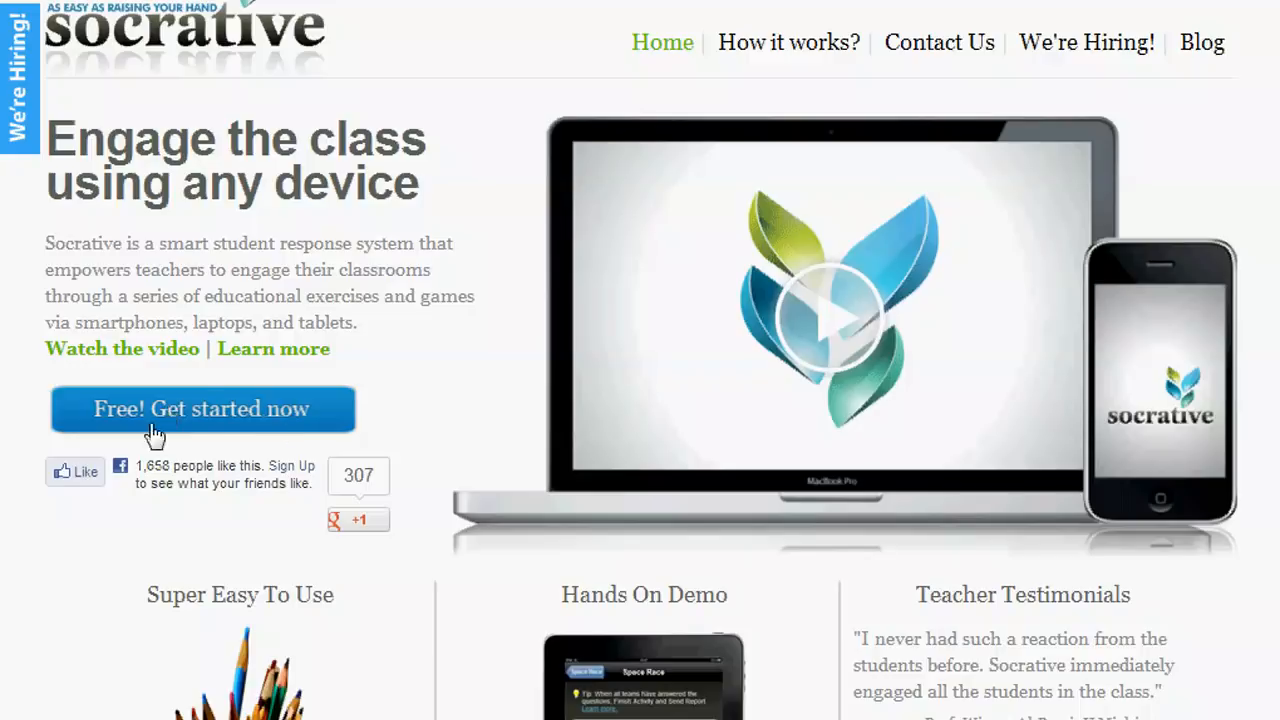
{"action": "mouse_move", "coordinate": [225, 412]}
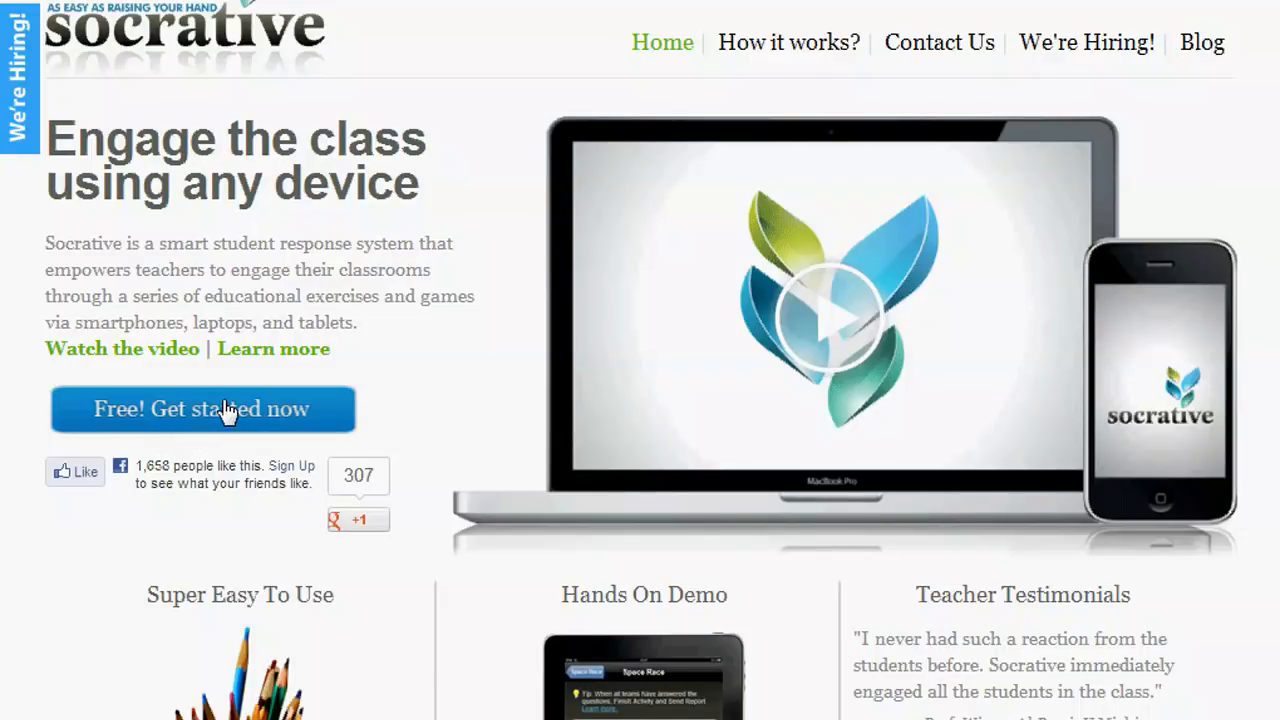
{"action": "mouse_move", "coordinate": [838, 85]}
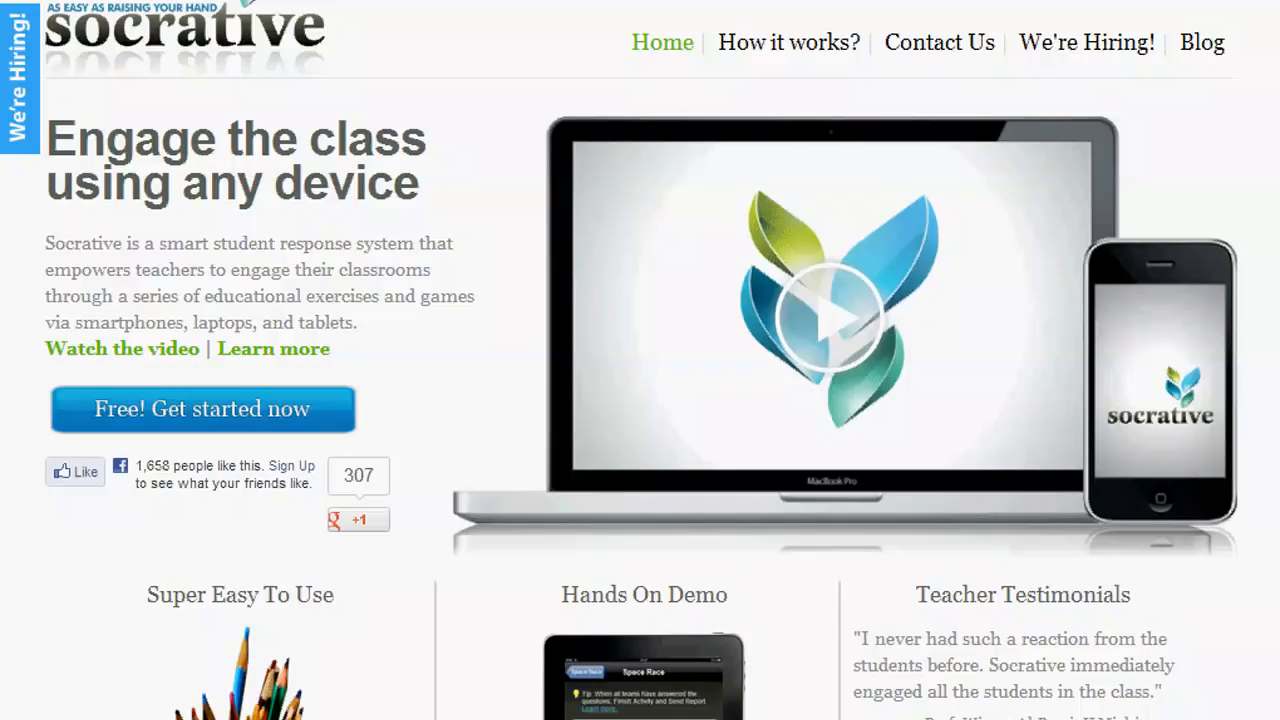
{"action": "left_click", "coordinate": [202, 409]}
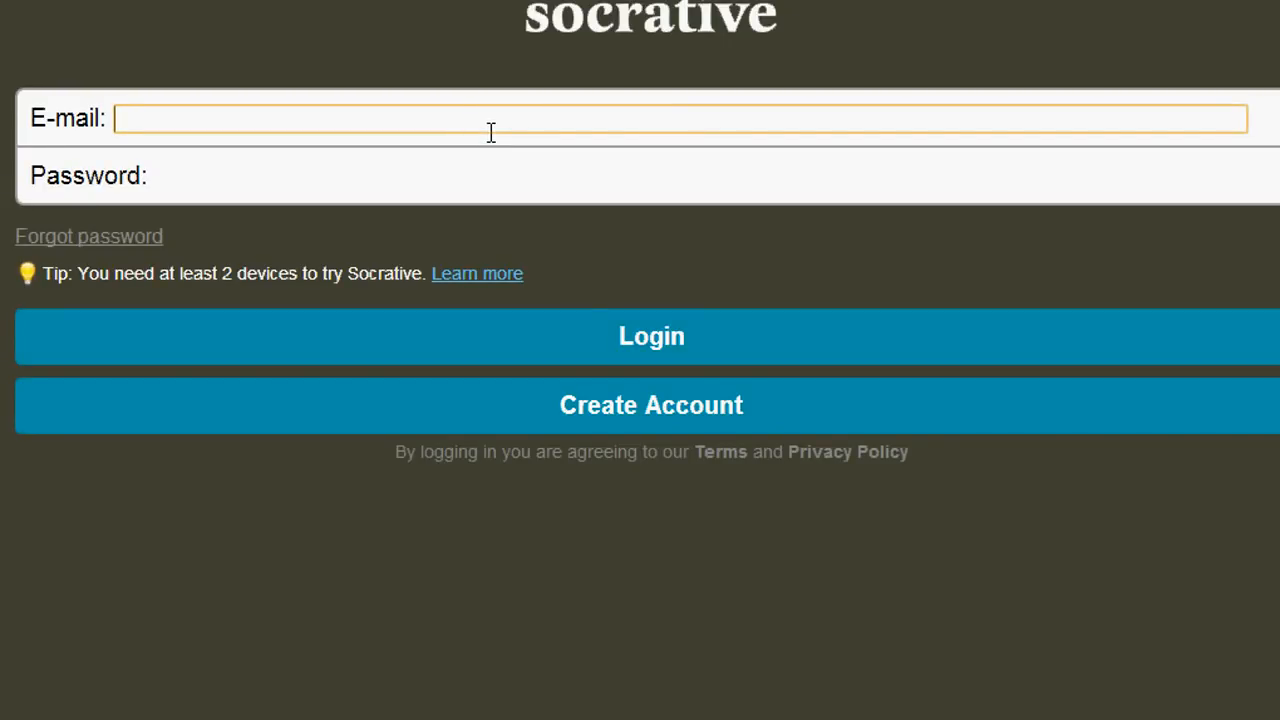
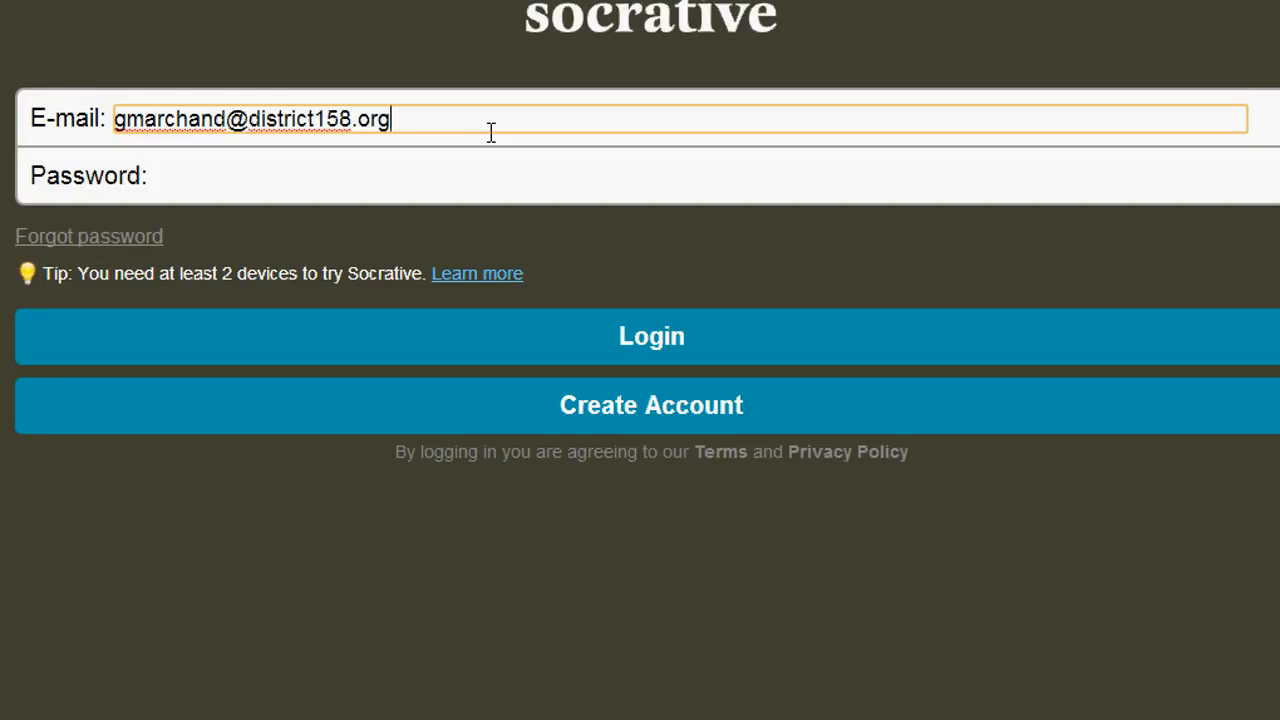
{"action": "left_click", "coordinate": [700, 176]}
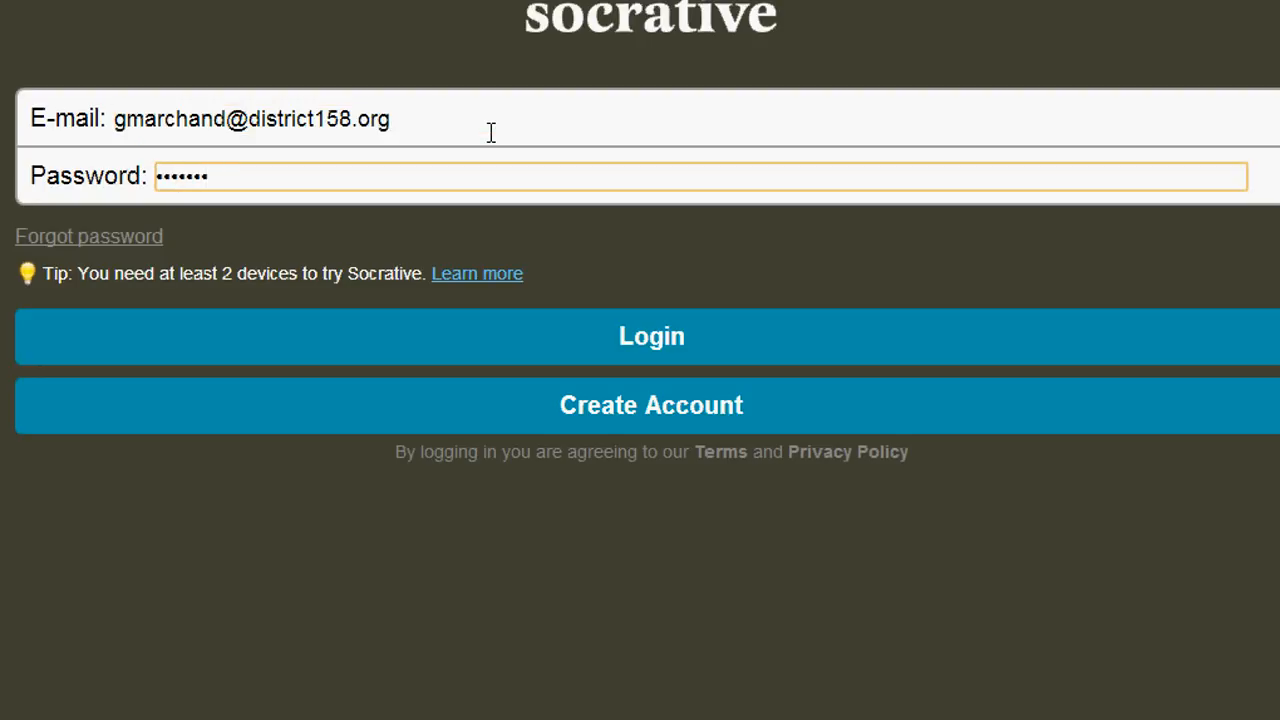
{"action": "type", "text": "••"}
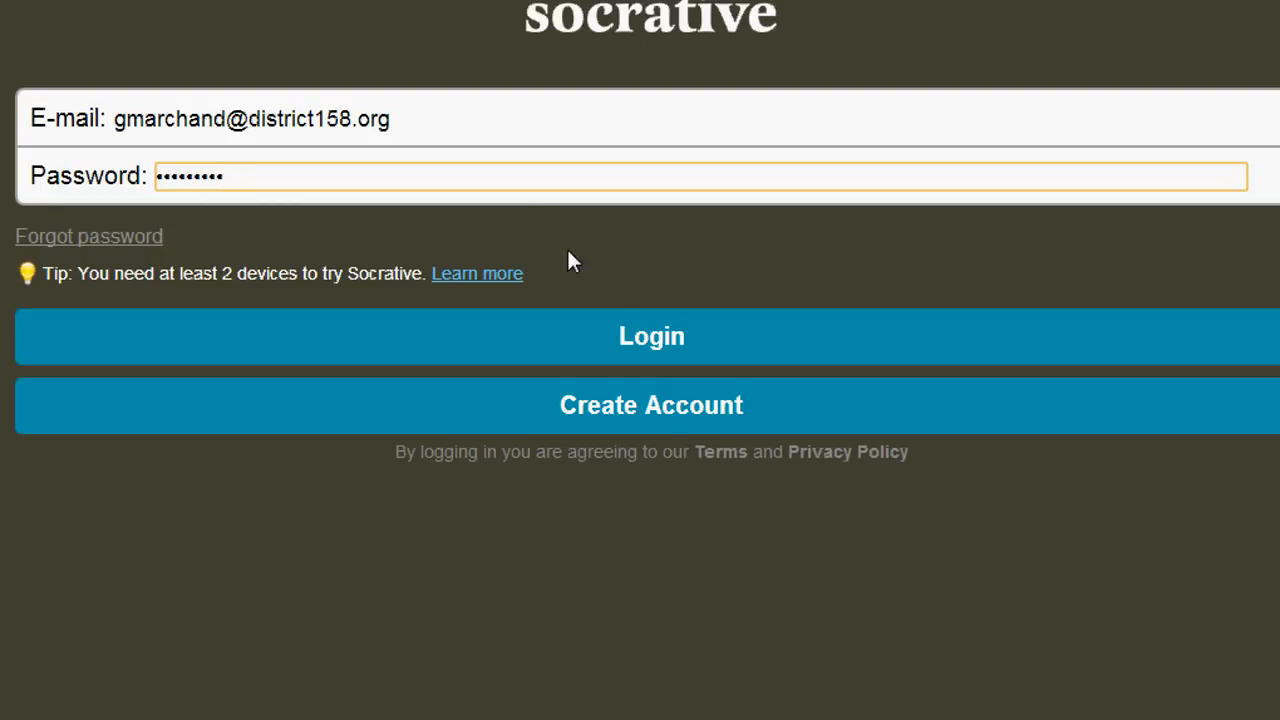
{"action": "mouse_move", "coordinate": [601, 330]}
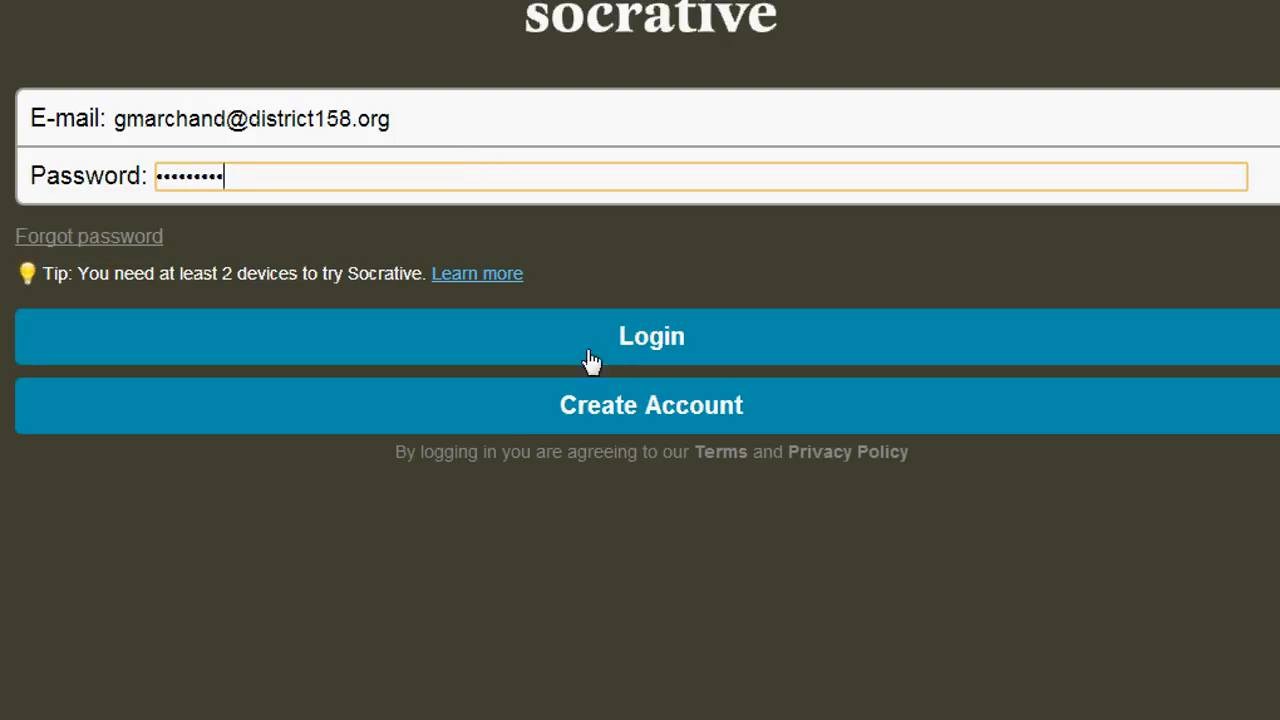
{"action": "mouse_move", "coordinate": [600, 345]}
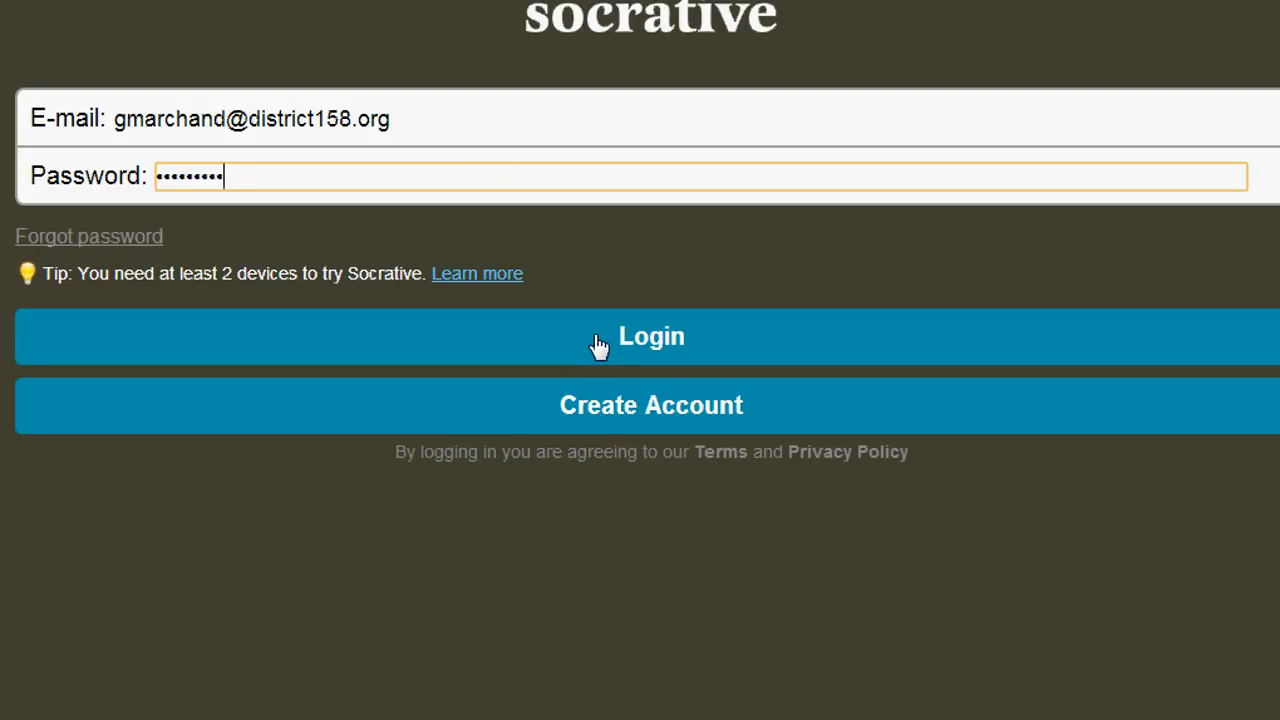
{"action": "mouse_move", "coordinate": [610, 340]}
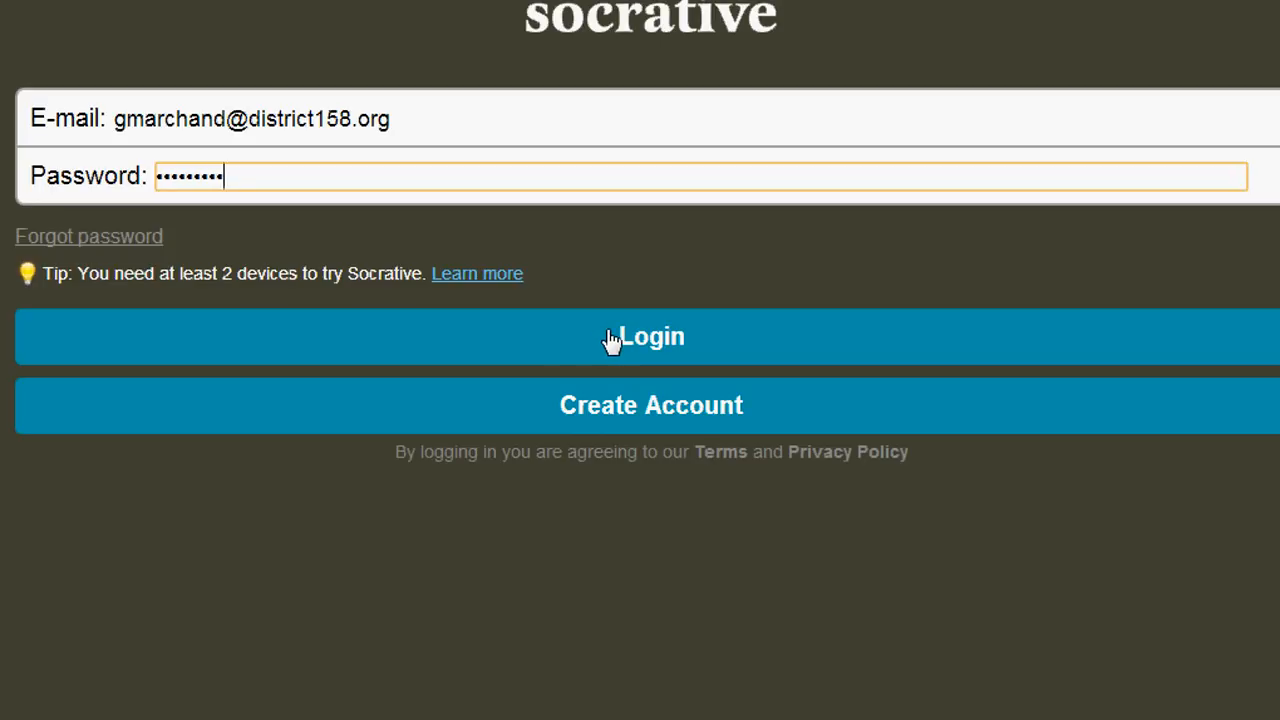
{"action": "mouse_move", "coordinate": [357, 145]}
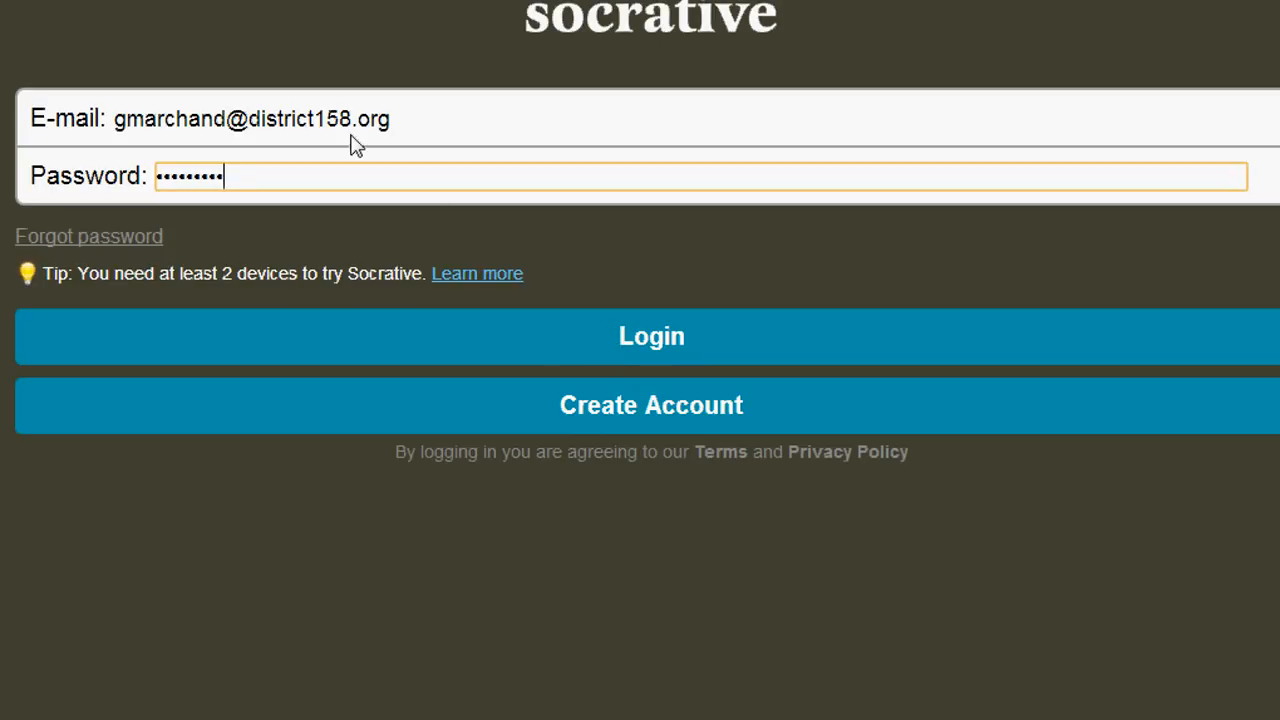
{"action": "mouse_move", "coordinate": [651, 336]}
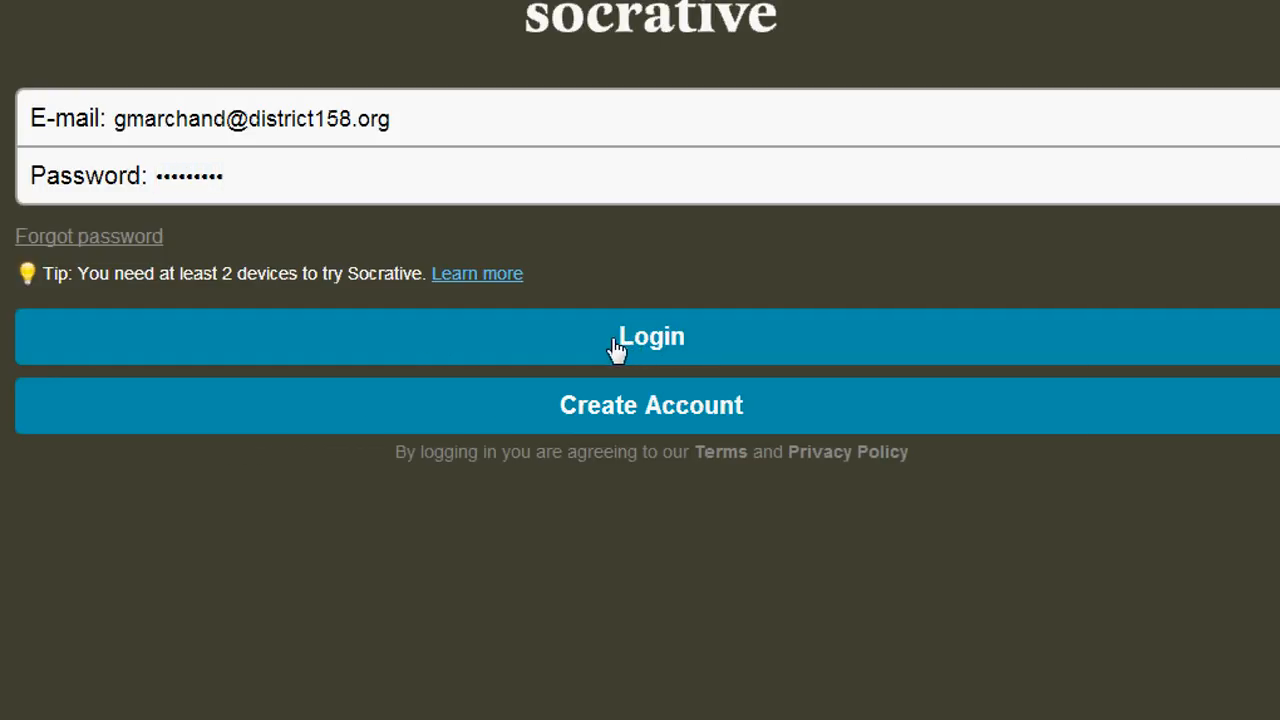
{"action": "left_click", "coordinate": [651, 336]}
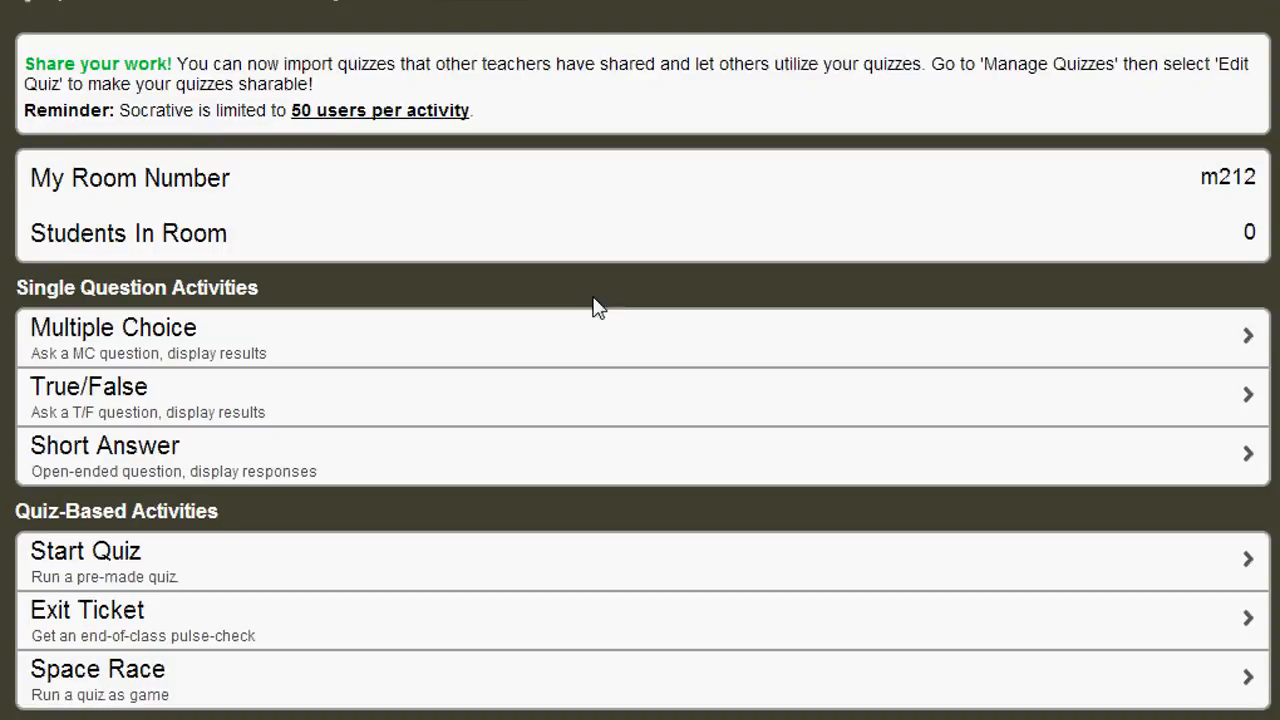
{"action": "mouse_move", "coordinate": [575, 240]}
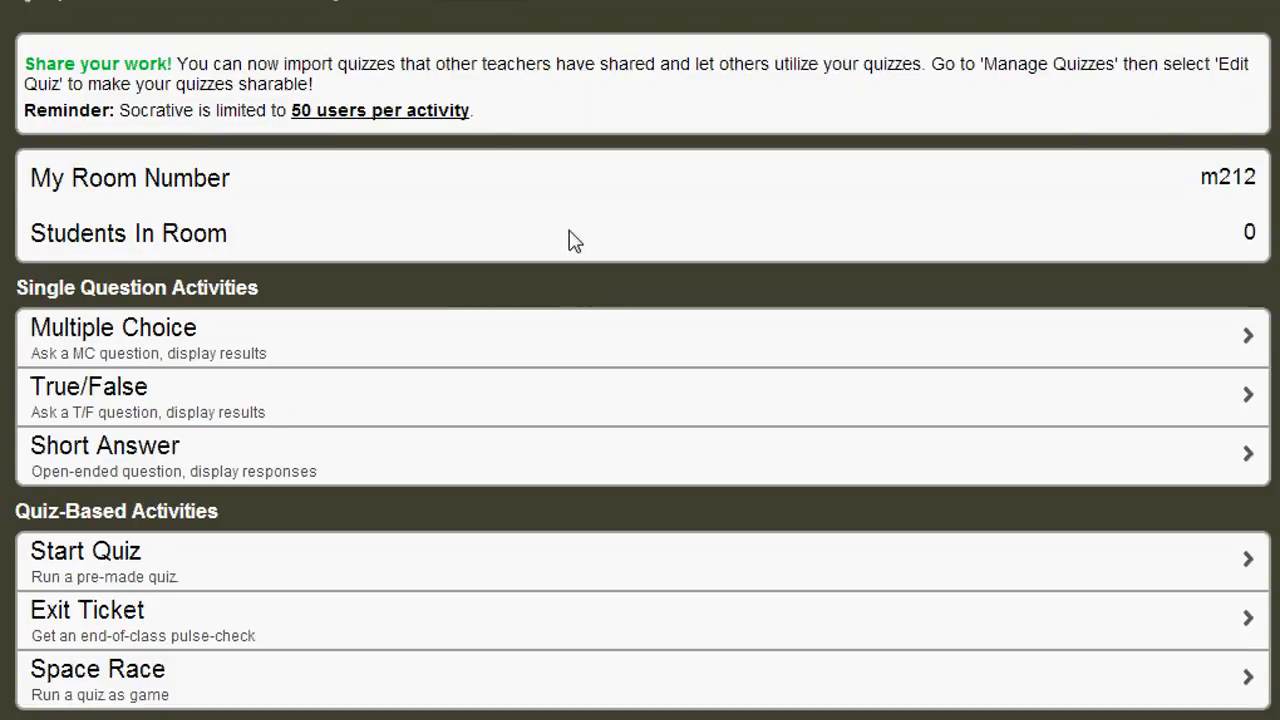
{"action": "mouse_move", "coordinate": [575, 201]}
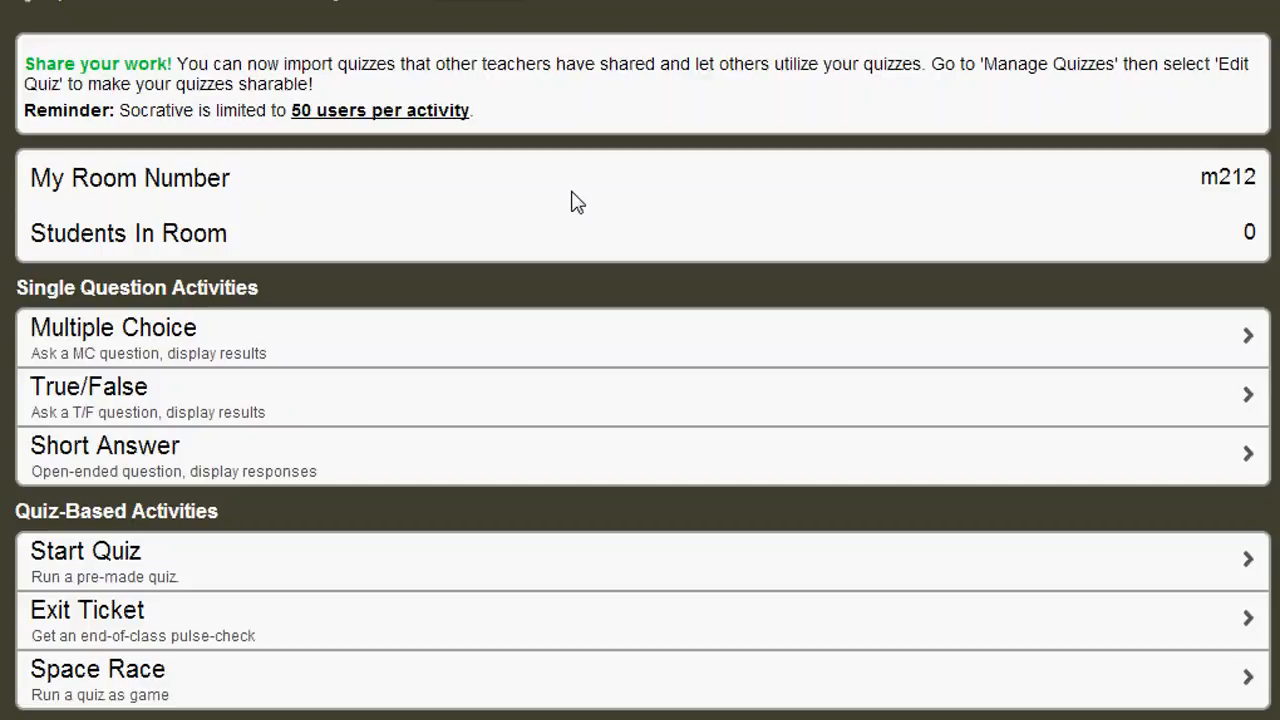
{"action": "mouse_move", "coordinate": [253, 120]}
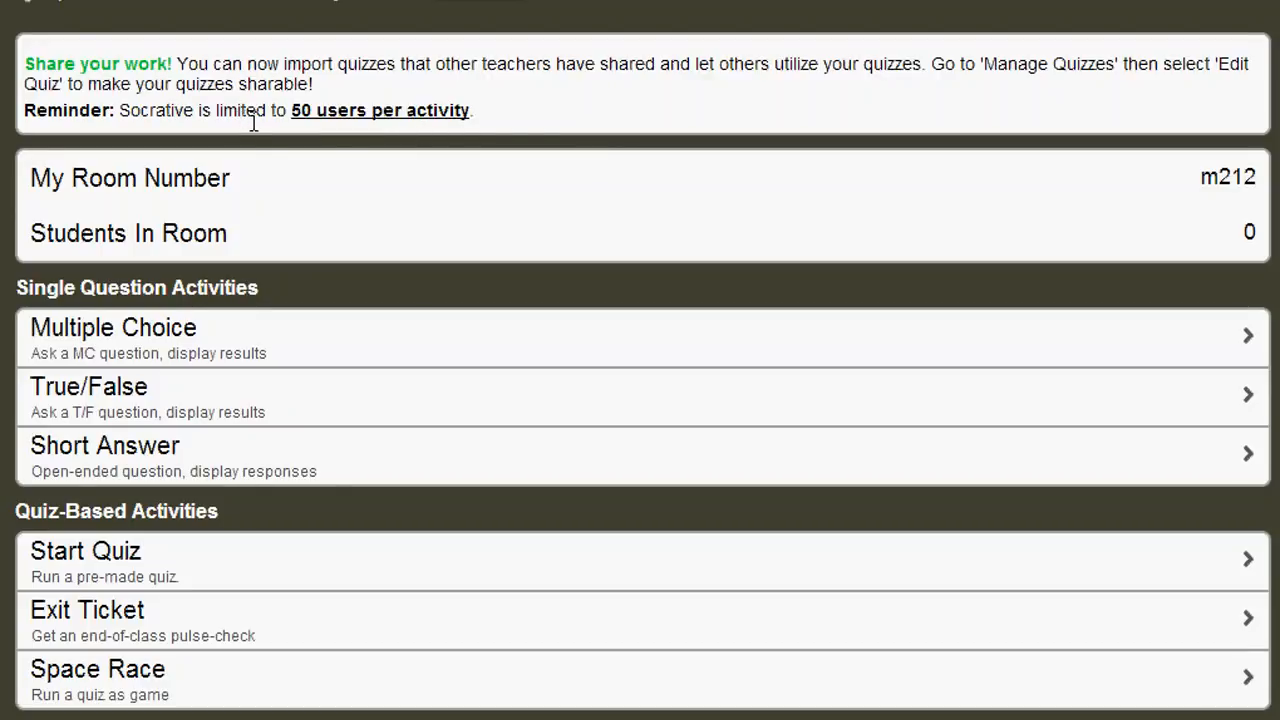
{"action": "mouse_move", "coordinate": [500, 120]}
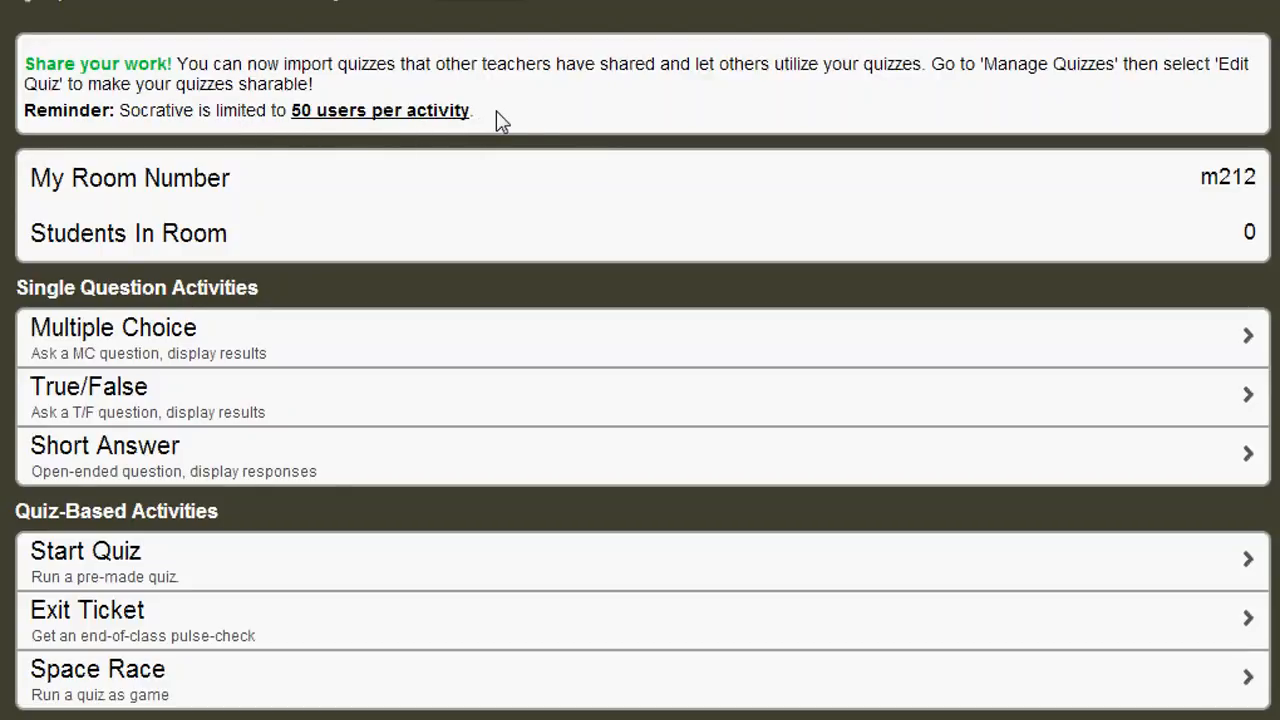
{"action": "mouse_move", "coordinate": [505, 160]}
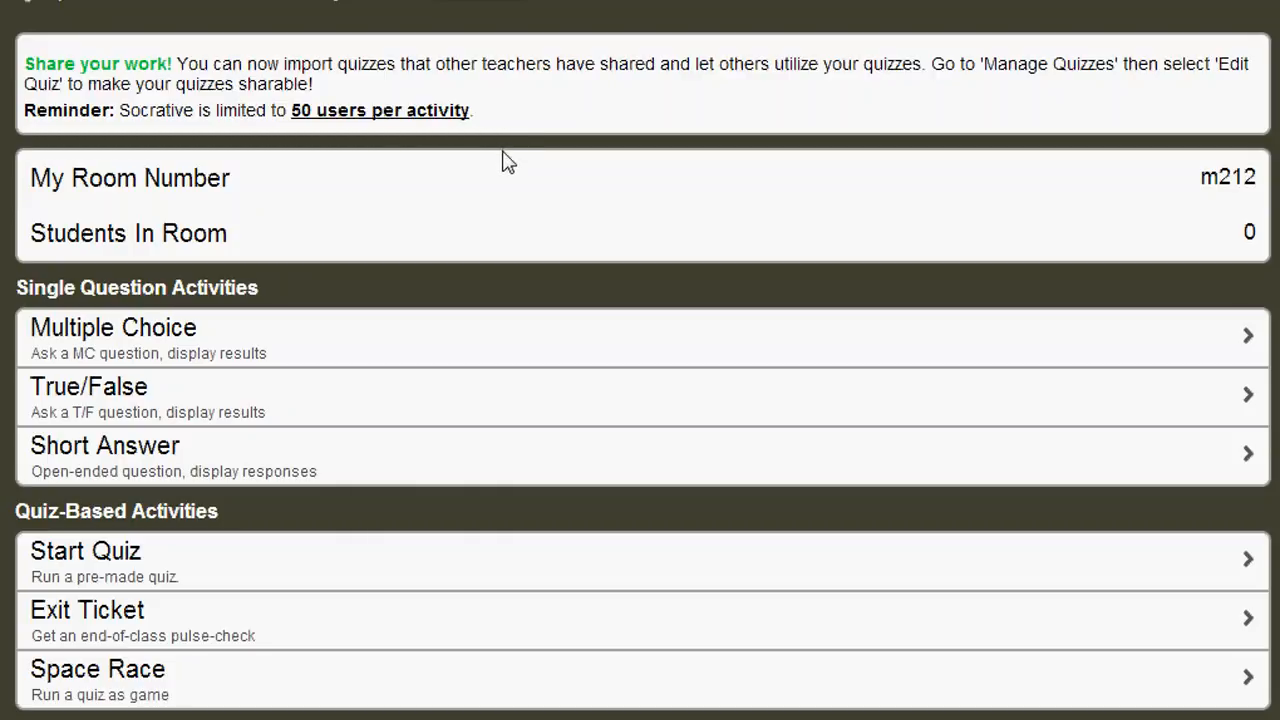
{"action": "mouse_move", "coordinate": [490, 181]}
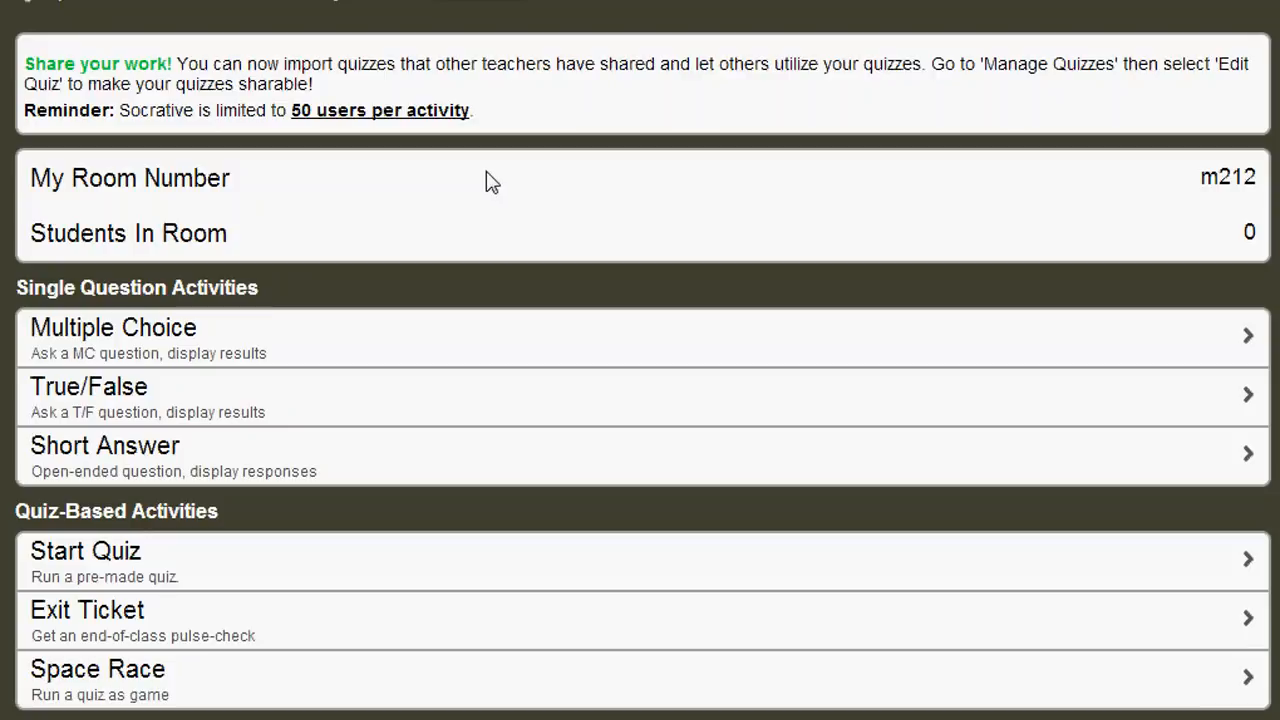
{"action": "mouse_move", "coordinate": [500, 195]}
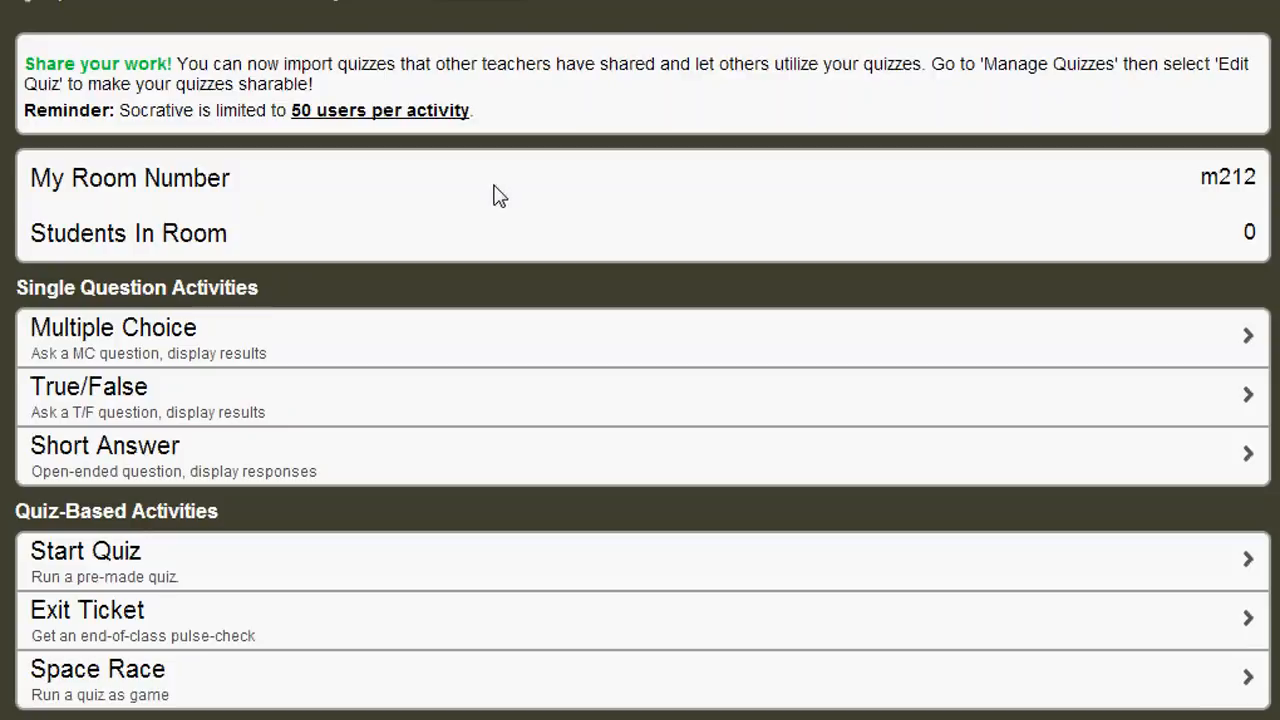
{"action": "mouse_move", "coordinate": [262, 340]}
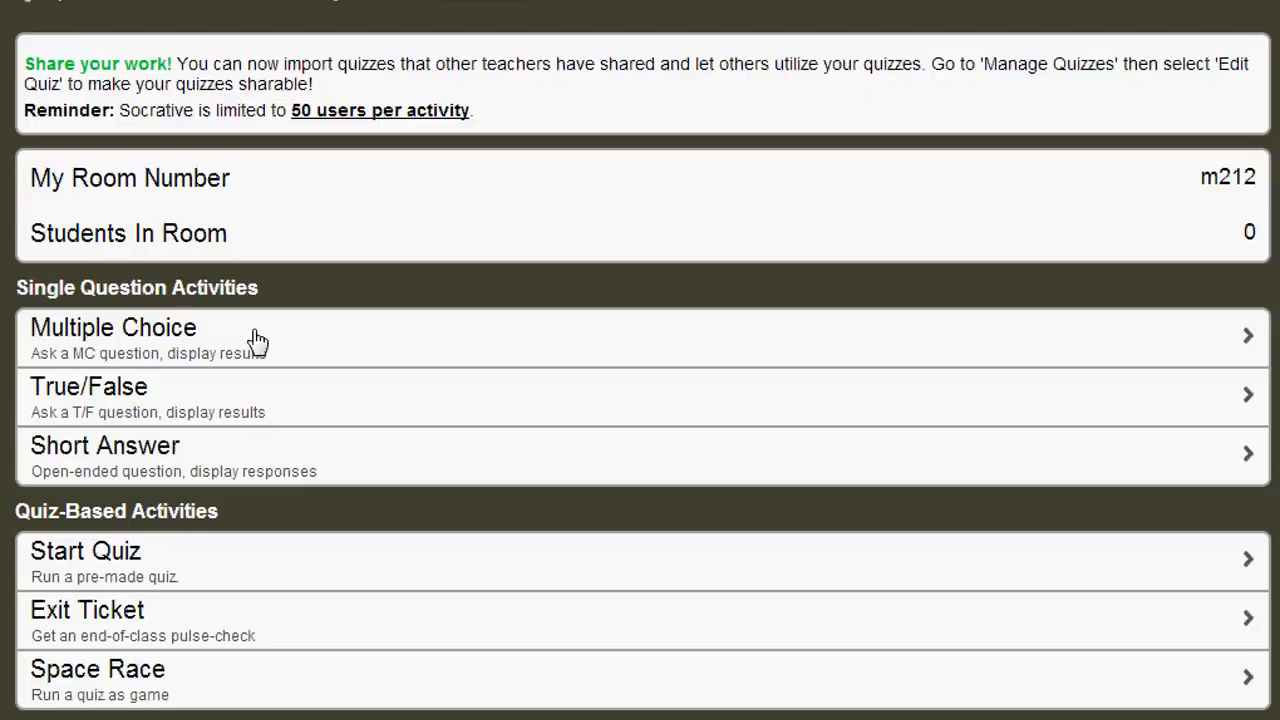
{"action": "scroll", "scroll_direction": "down", "scroll_amount": 3}
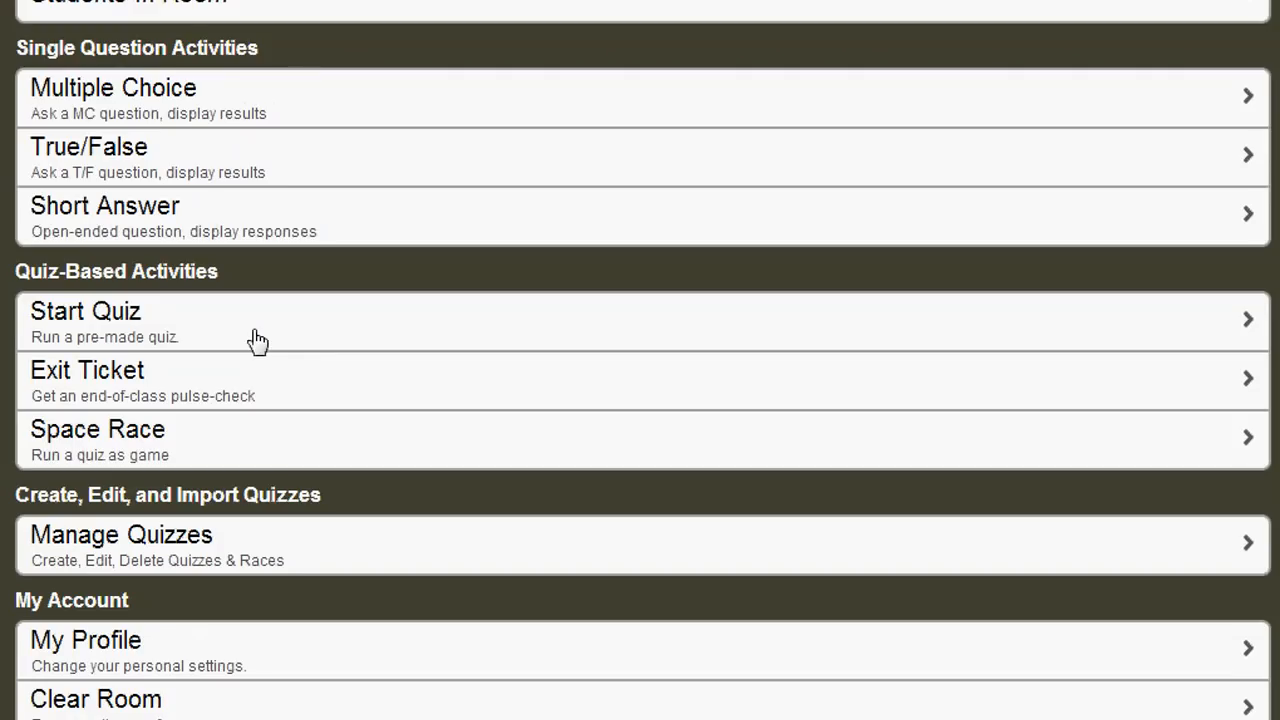
{"action": "scroll", "scroll_direction": "up", "scroll_amount": 3}
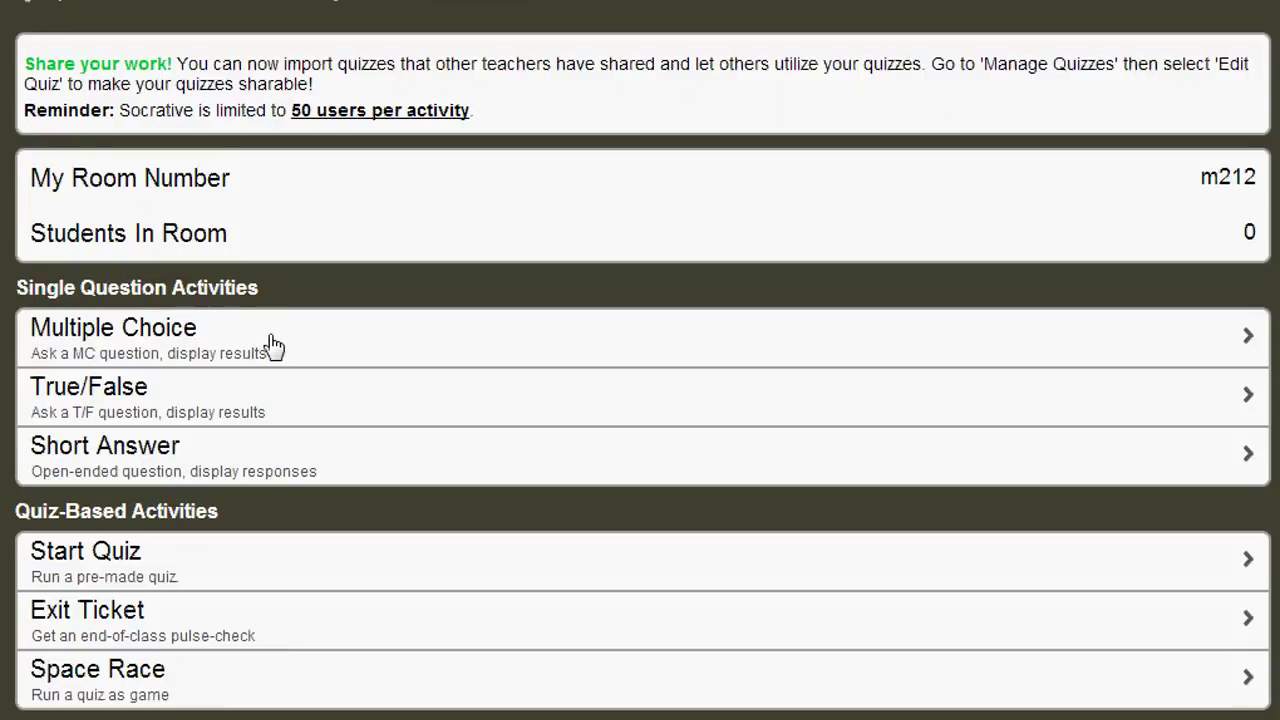
{"action": "mouse_move", "coordinate": [316, 343]}
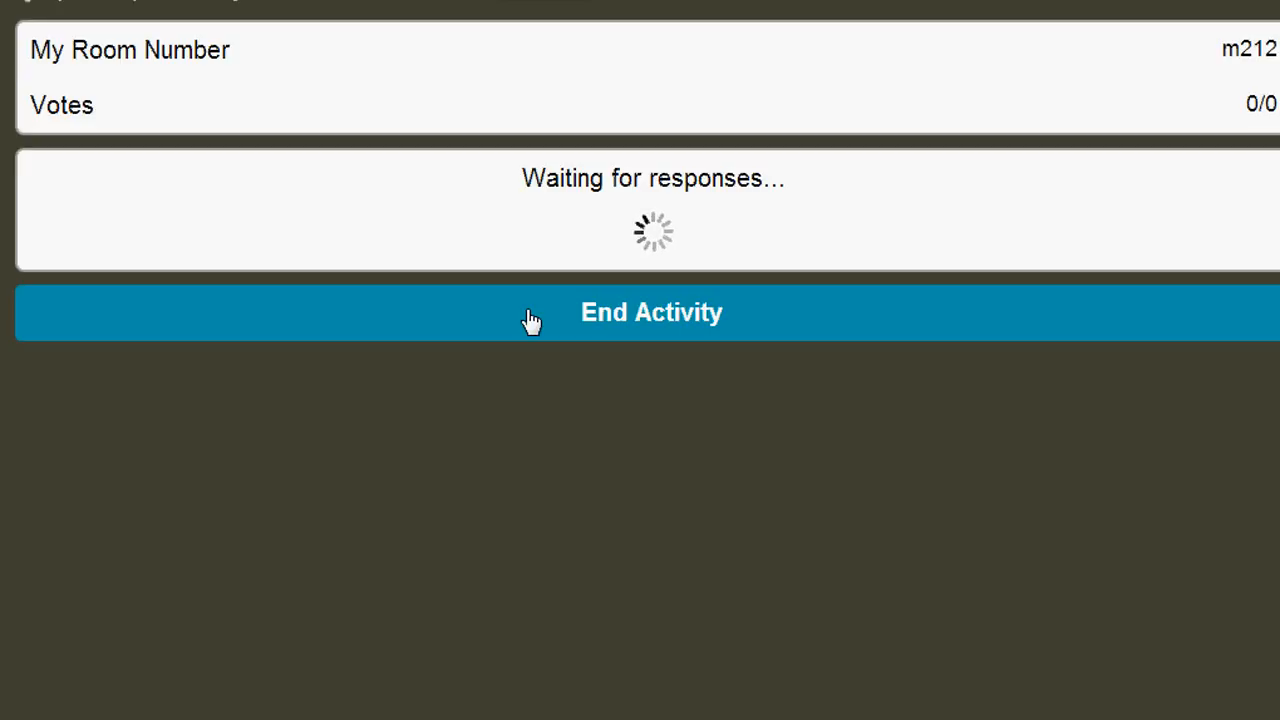
{"action": "mouse_move", "coordinate": [535, 248]}
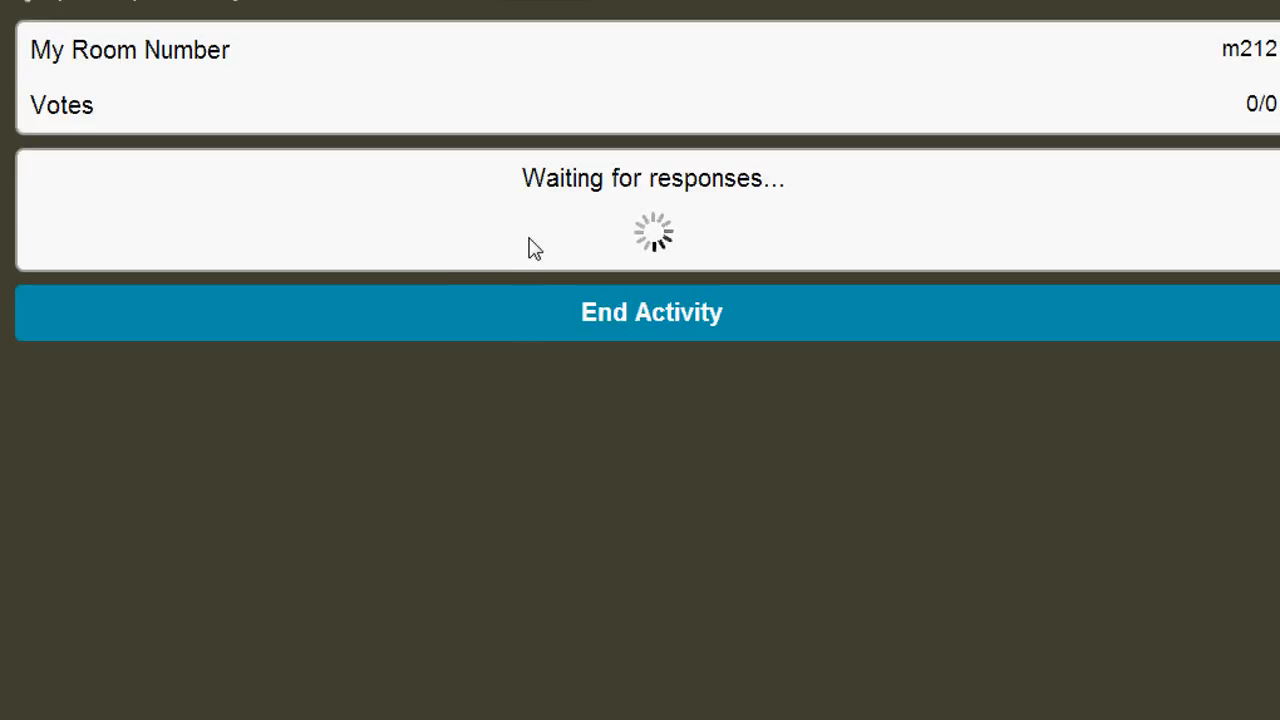
{"action": "mouse_move", "coordinate": [520, 162]}
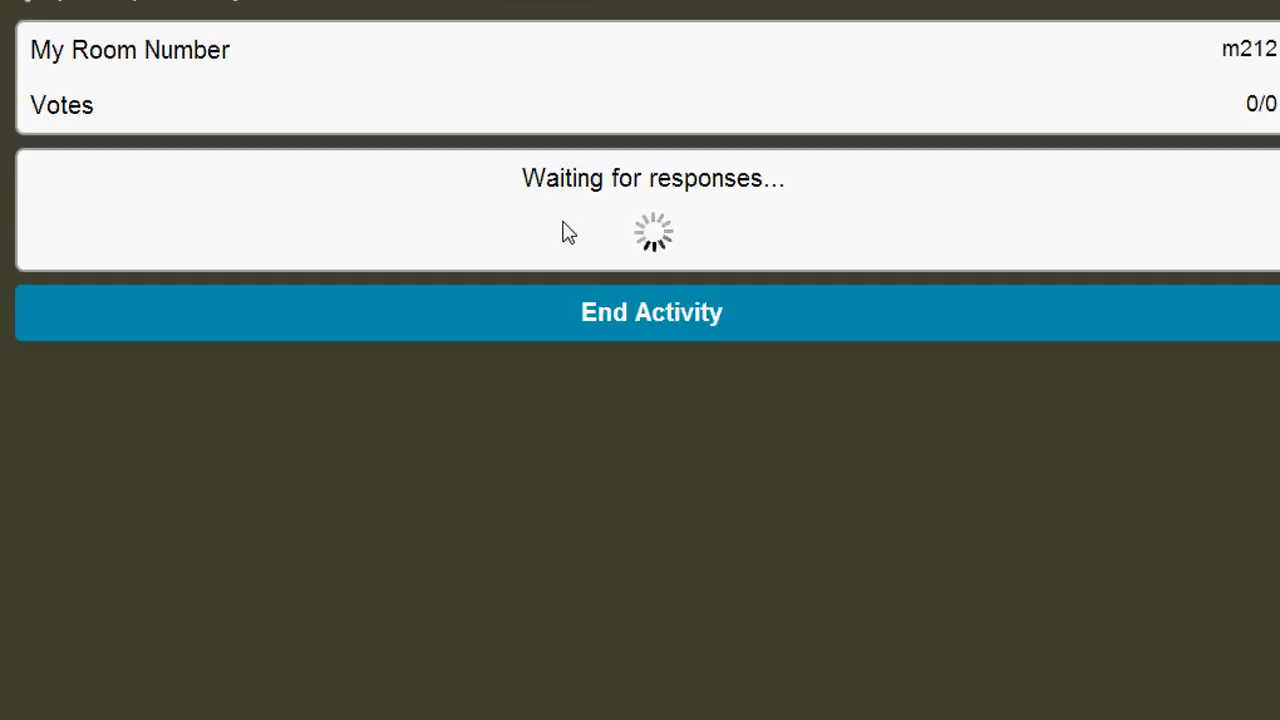
{"action": "mouse_move", "coordinate": [575, 313]}
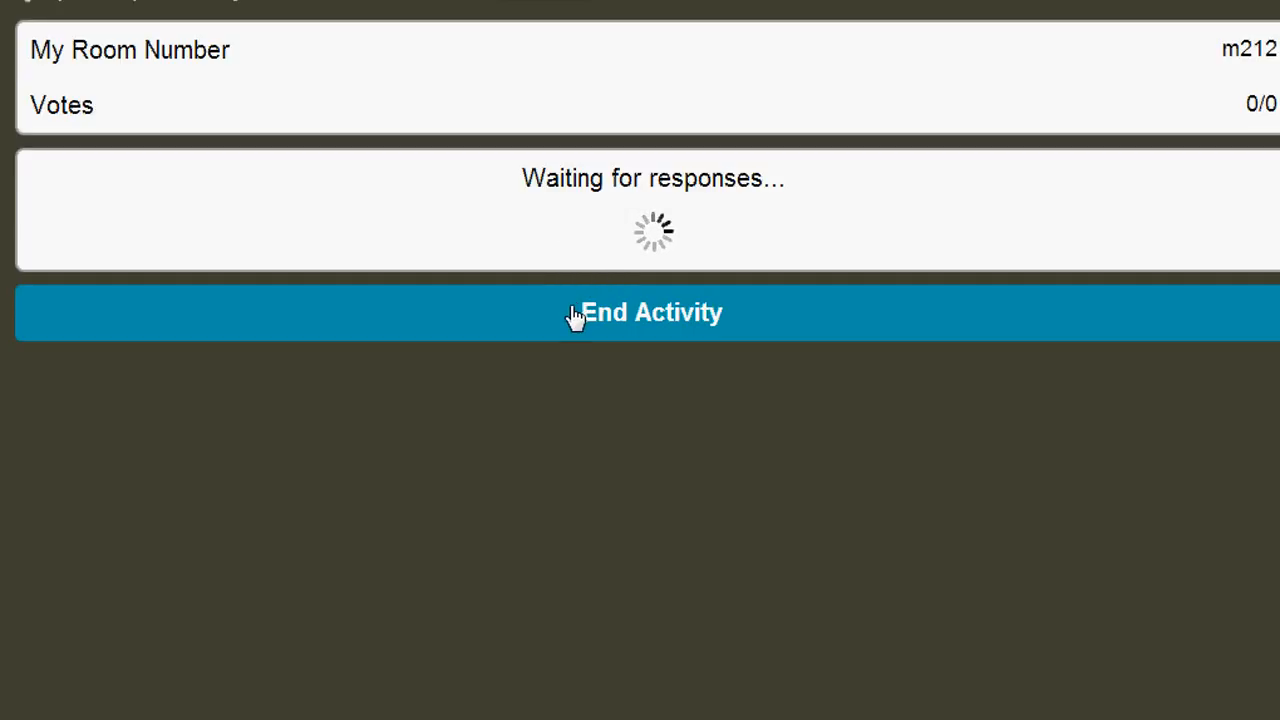
{"action": "mouse_move", "coordinate": [303, 283]}
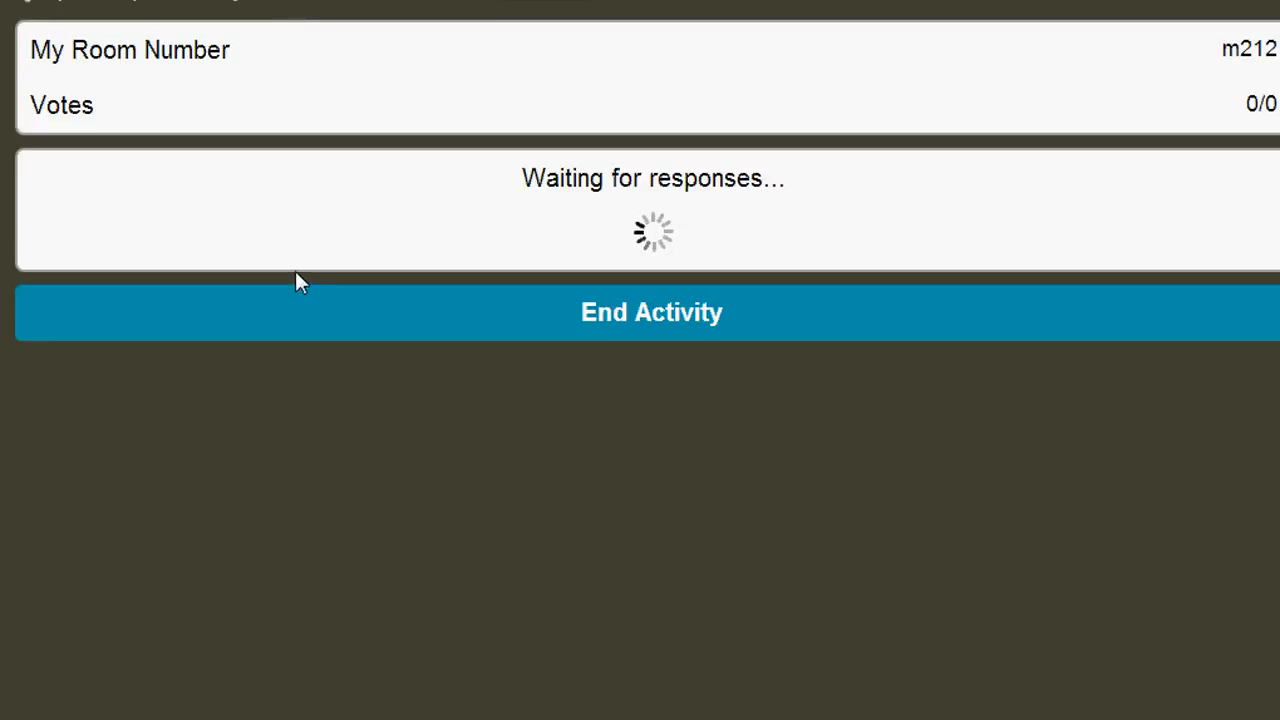
{"action": "mouse_move", "coordinate": [452, 427]}
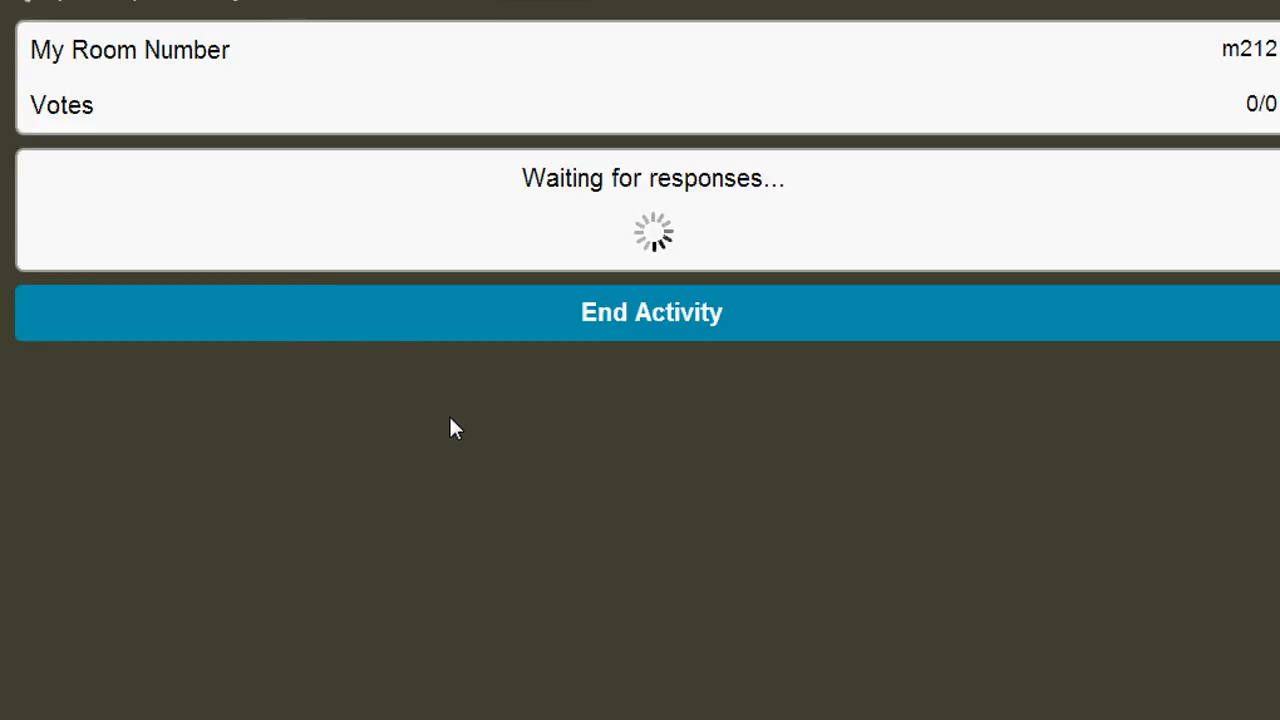
{"action": "mouse_move", "coordinate": [239, 366]}
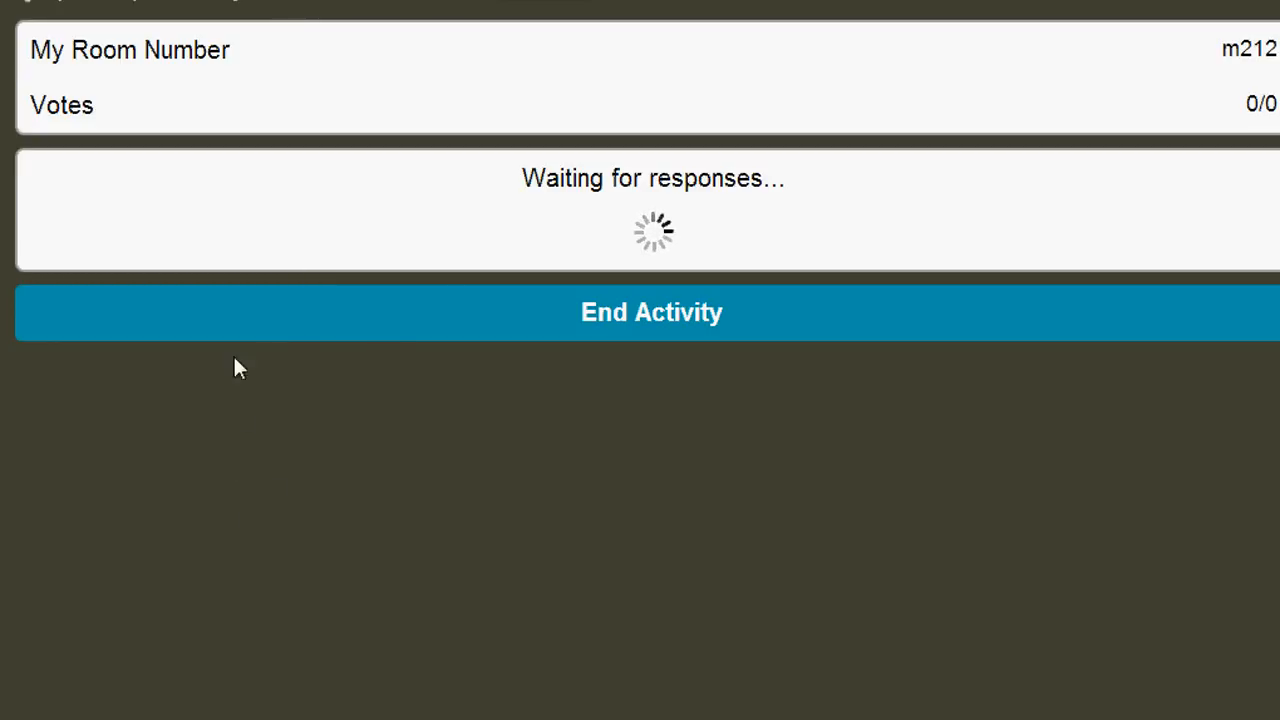
{"action": "mouse_move", "coordinate": [565, 372]}
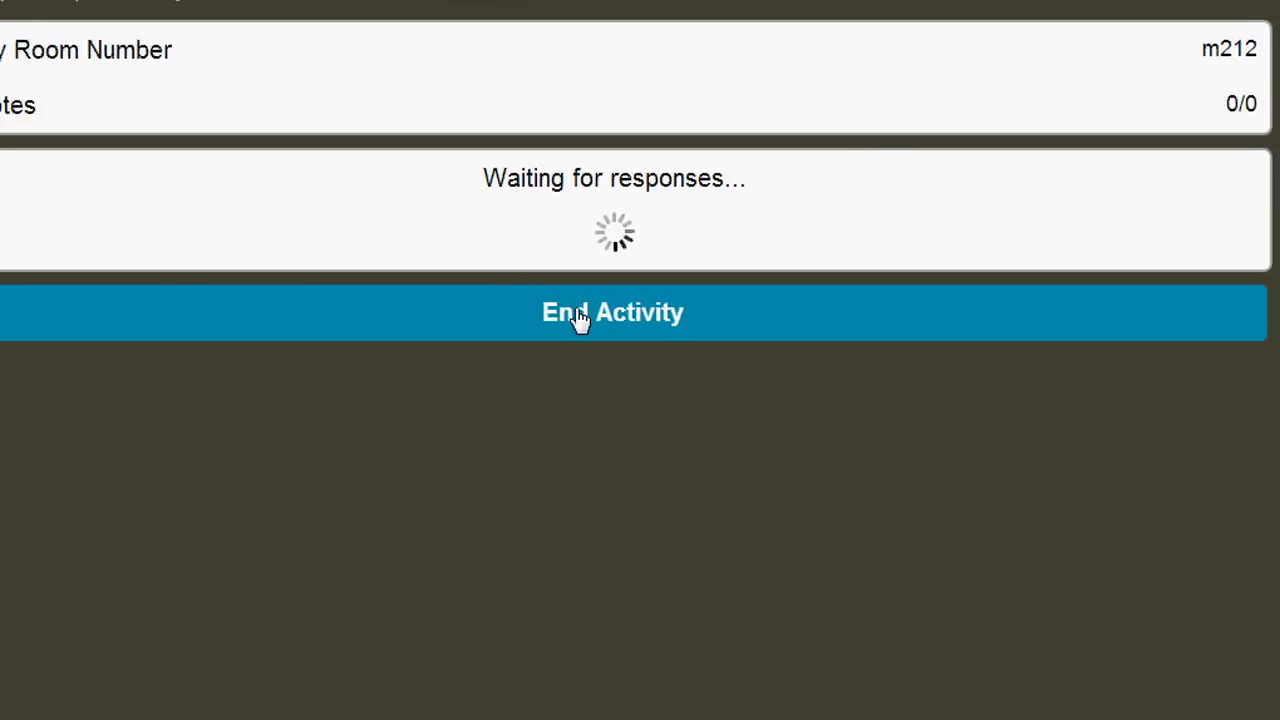
{"action": "left_click", "coordinate": [612, 312]}
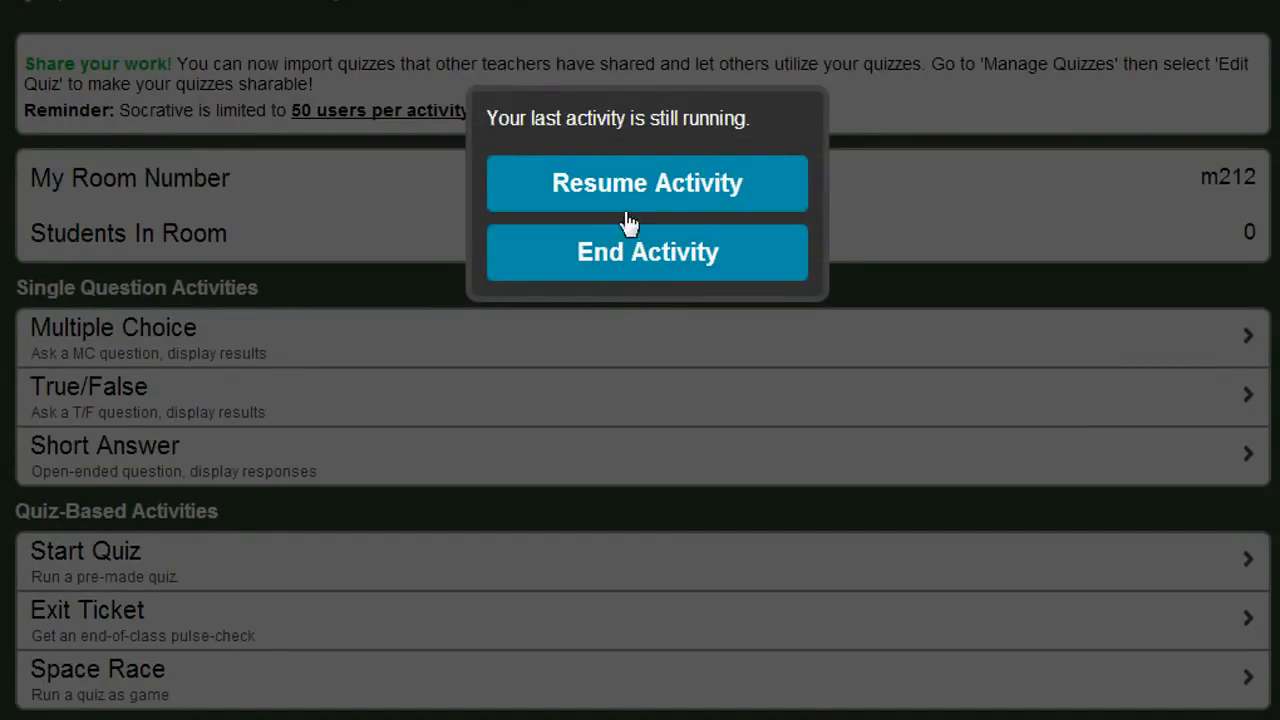
{"action": "left_click", "coordinate": [647, 183]}
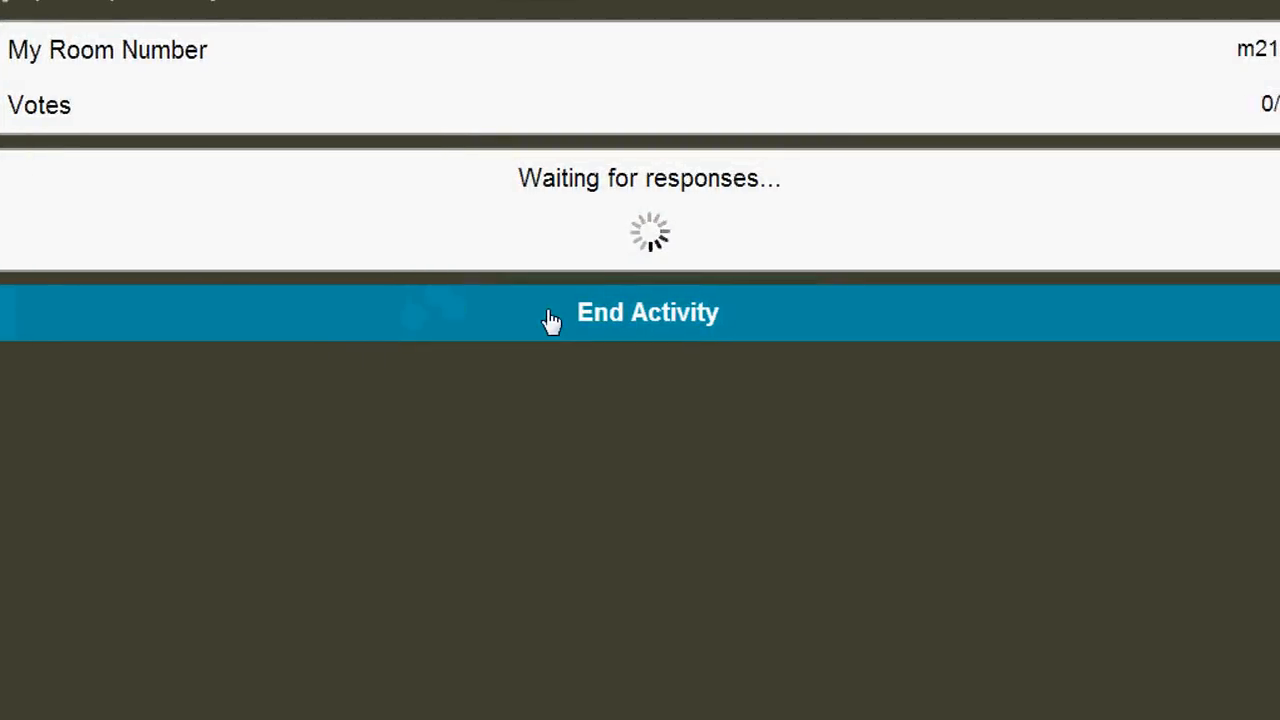
{"action": "left_click", "coordinate": [647, 312]}
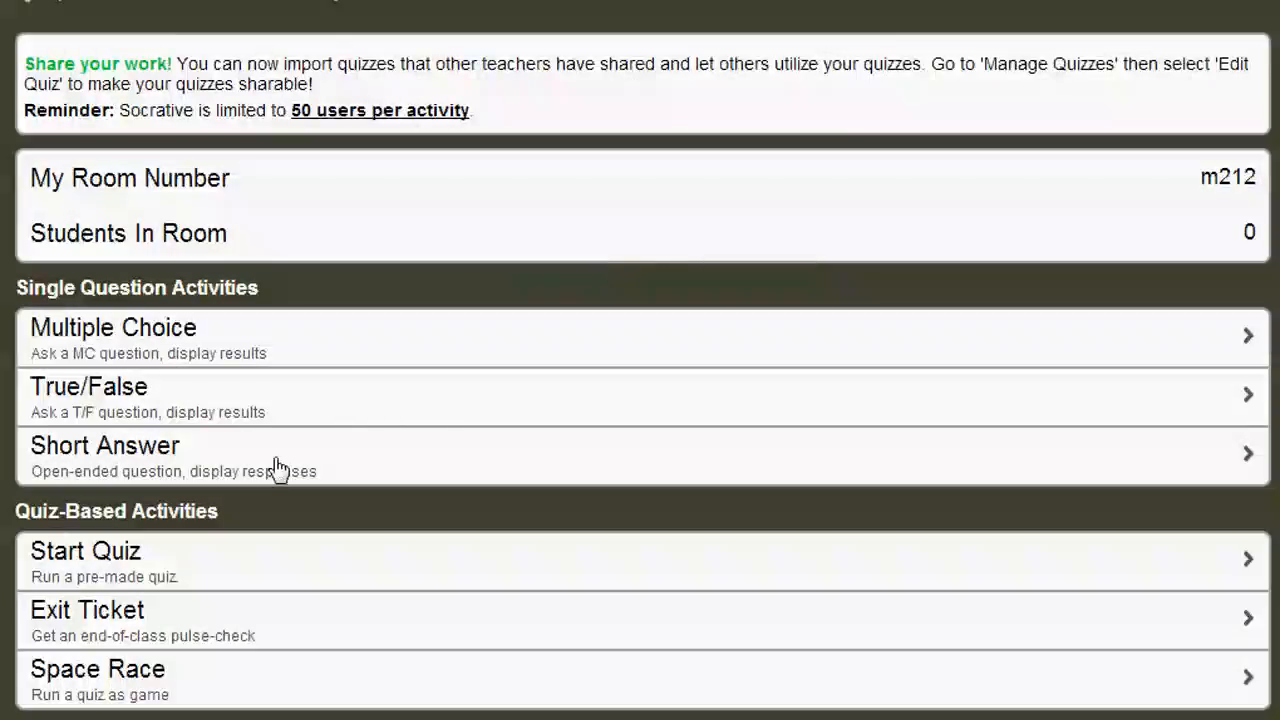
{"action": "mouse_move", "coordinate": [230, 398]}
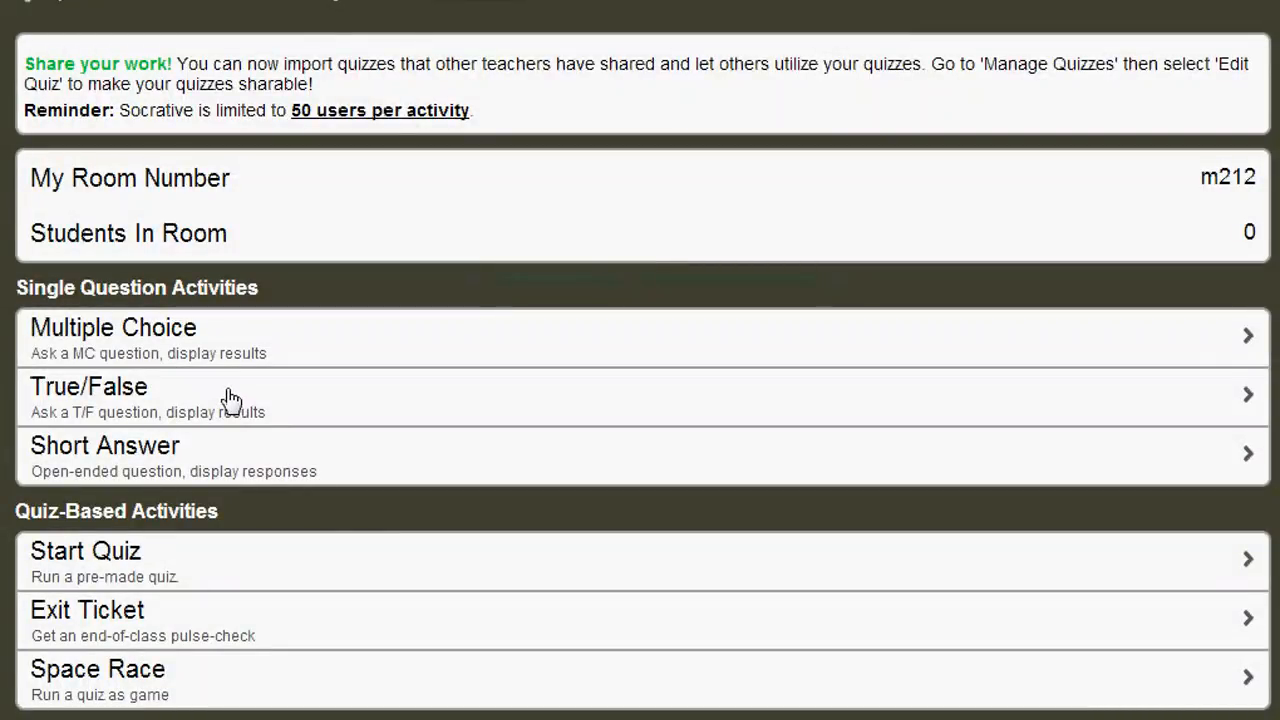
{"action": "mouse_move", "coordinate": [290, 415]}
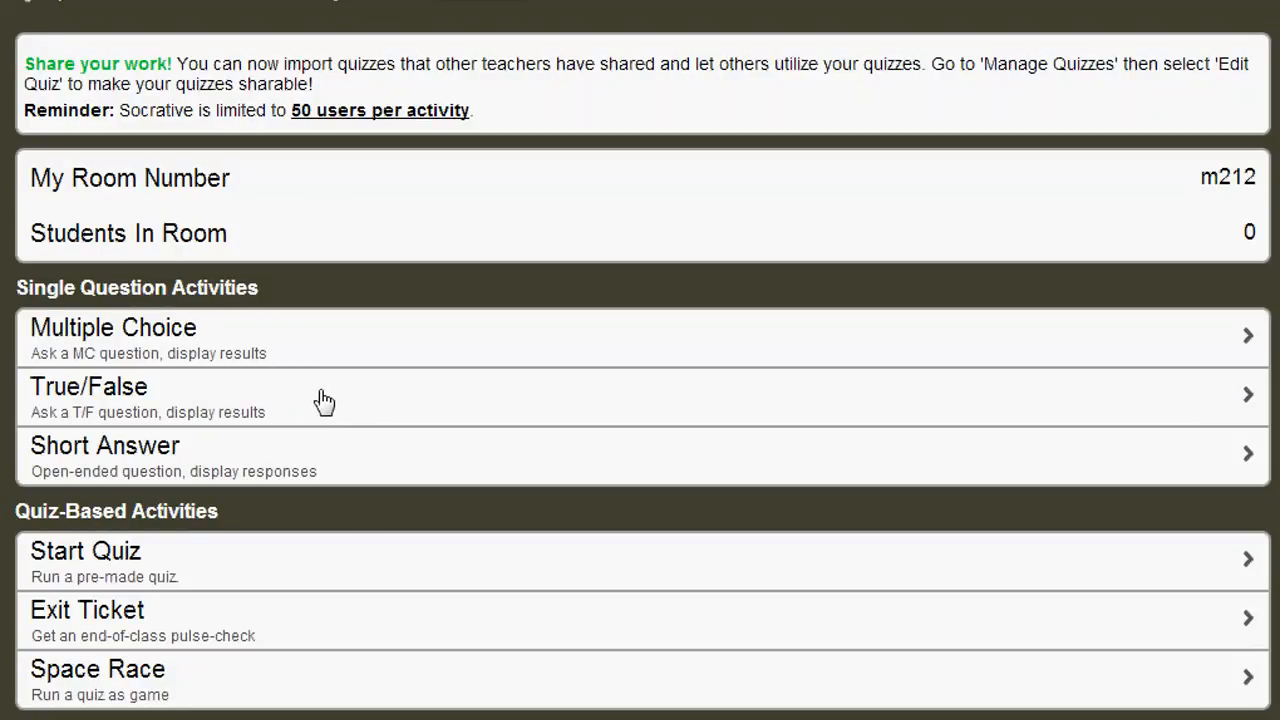
{"action": "mouse_move", "coordinate": [182, 400]}
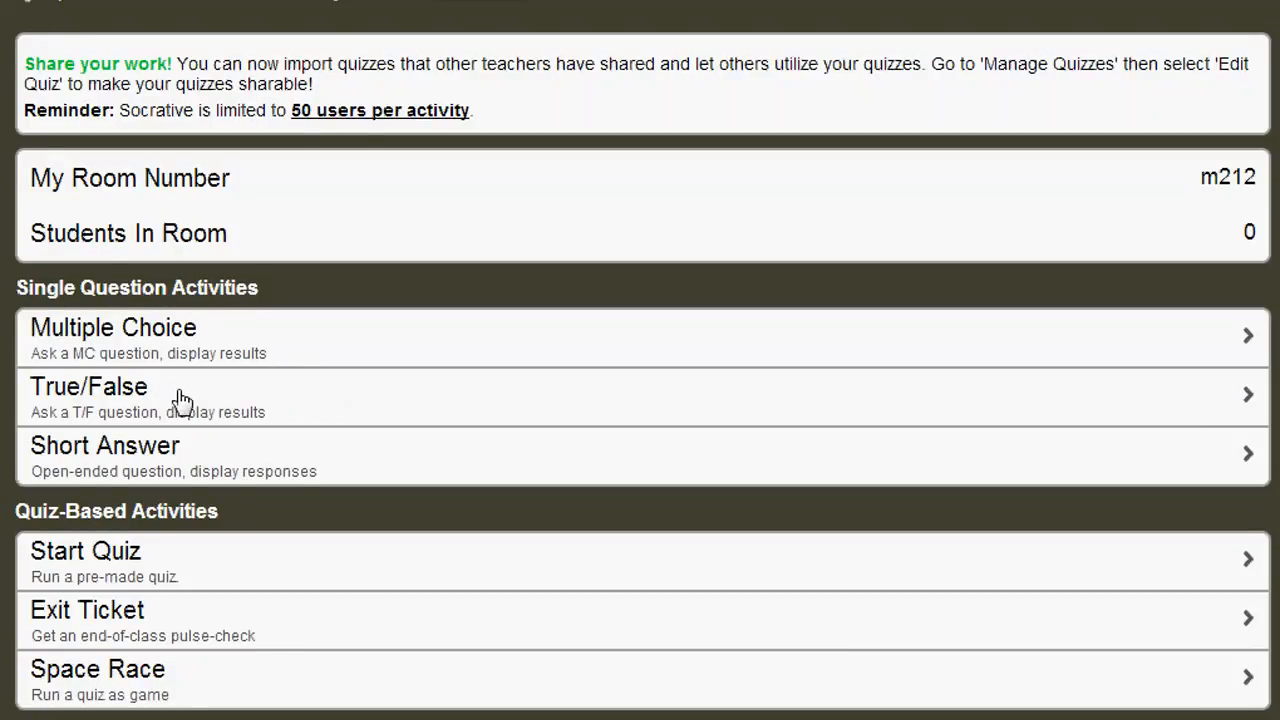
{"action": "mouse_move", "coordinate": [220, 397]}
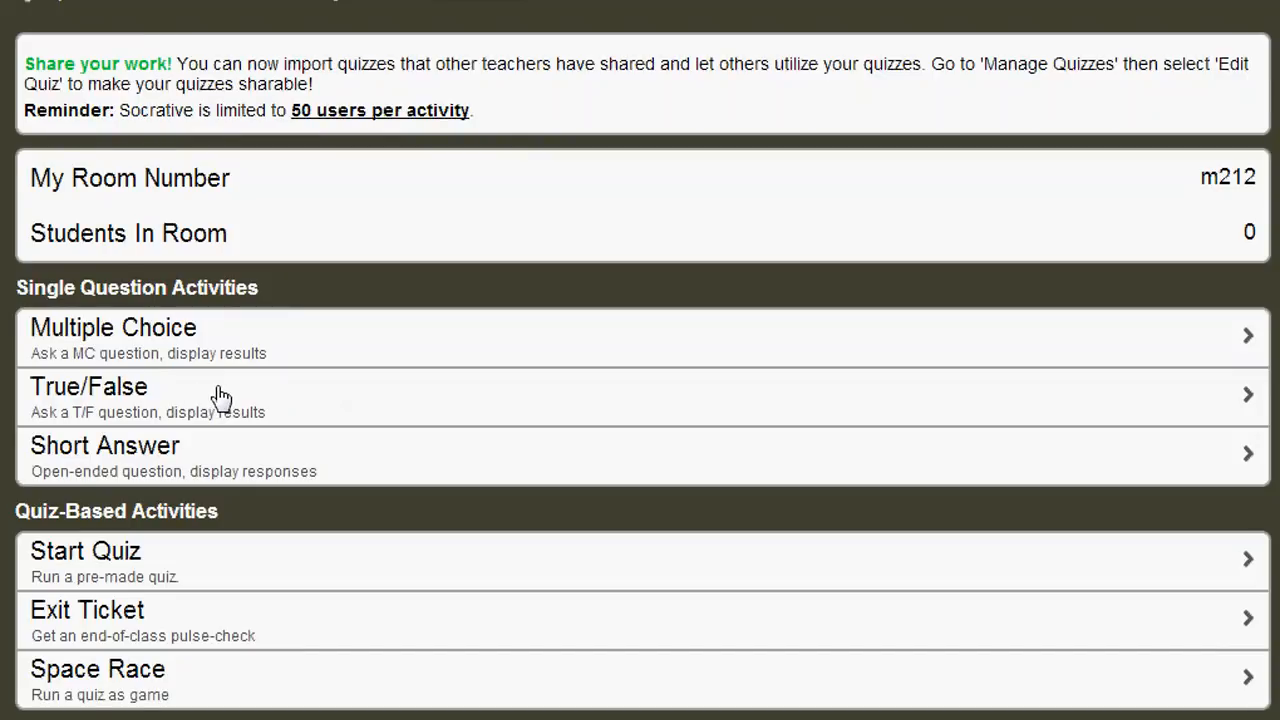
{"action": "mouse_move", "coordinate": [230, 388]}
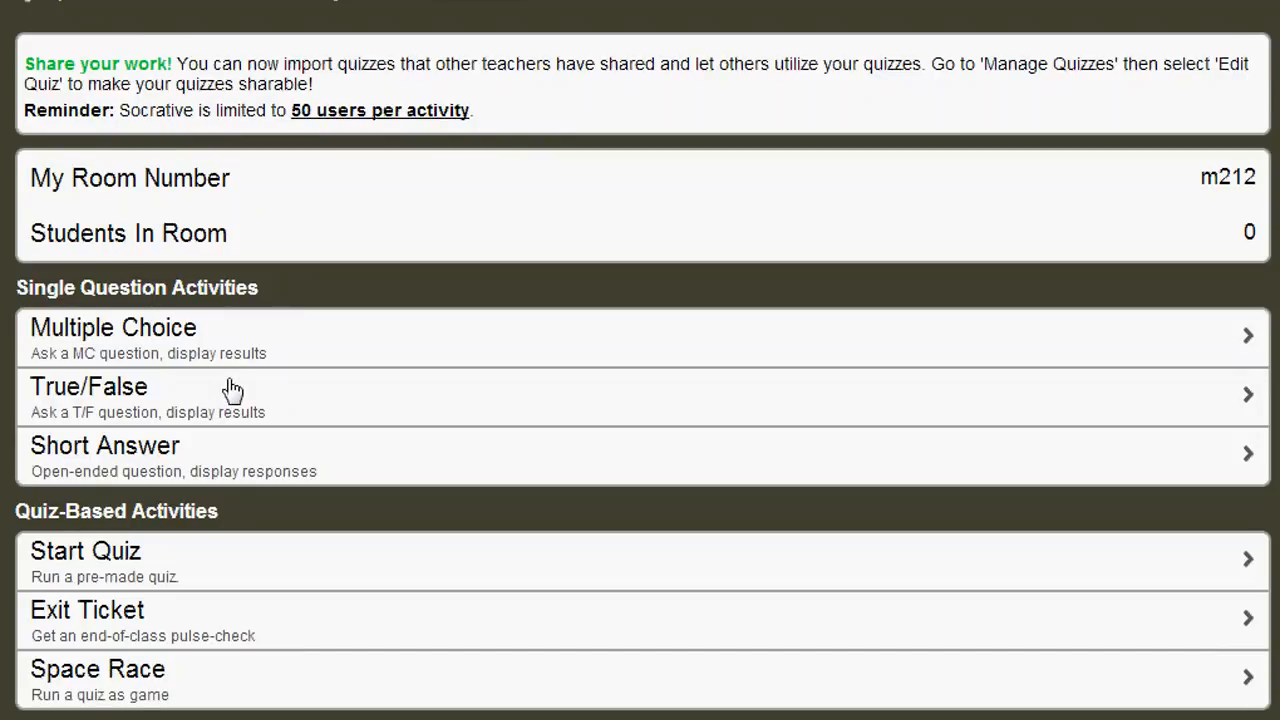
{"action": "mouse_move", "coordinate": [293, 398]}
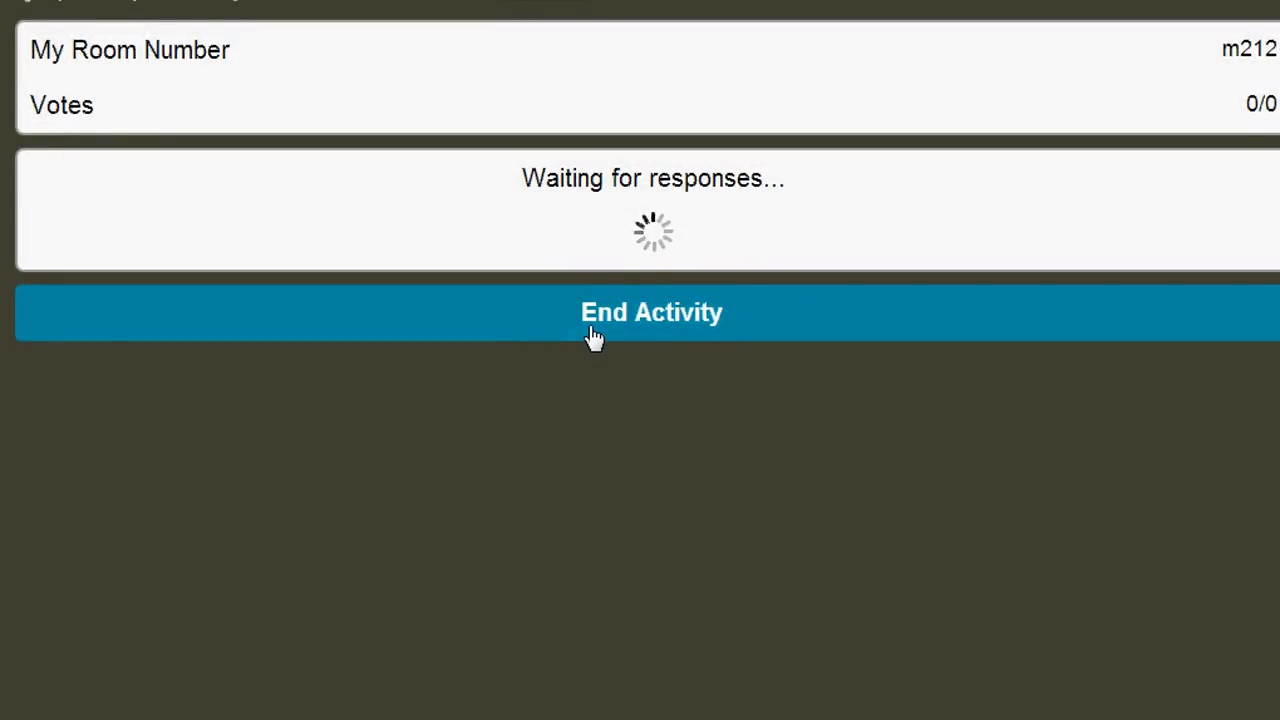
{"action": "mouse_move", "coordinate": [592, 352]}
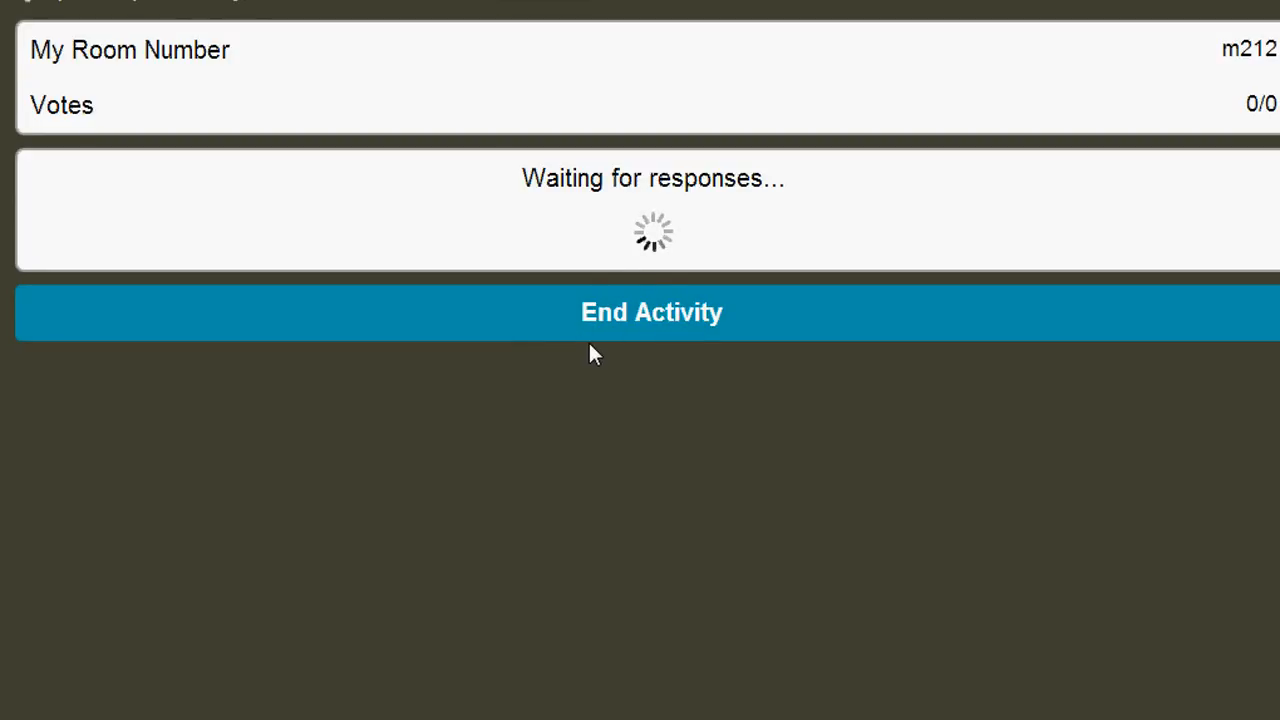
{"action": "mouse_move", "coordinate": [578, 313]}
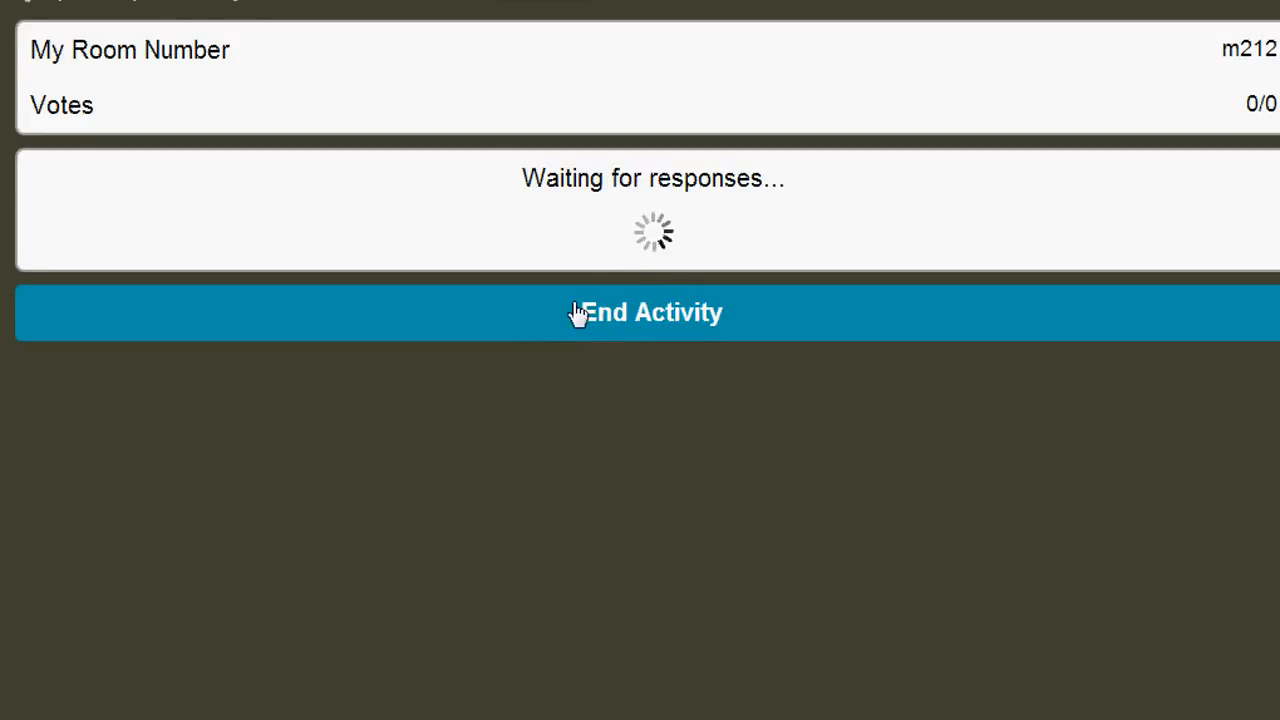
{"action": "mouse_move", "coordinate": [648, 373]}
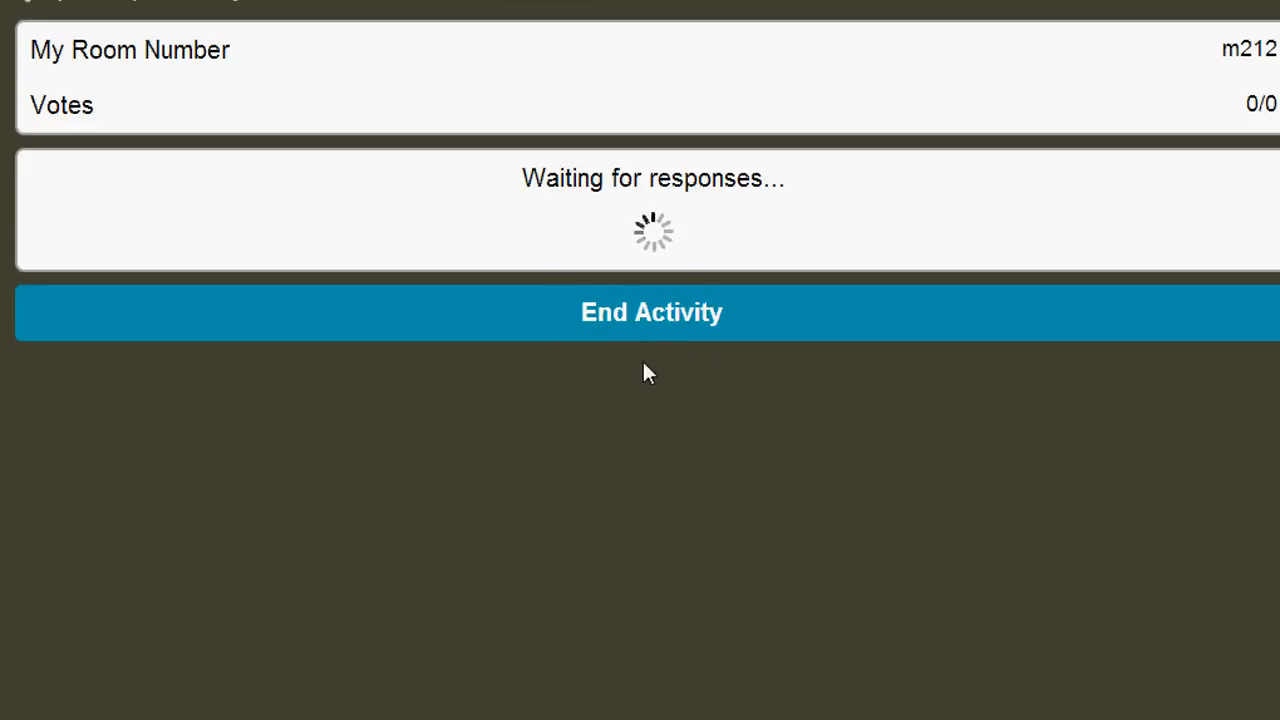
{"action": "mouse_move", "coordinate": [611, 432]}
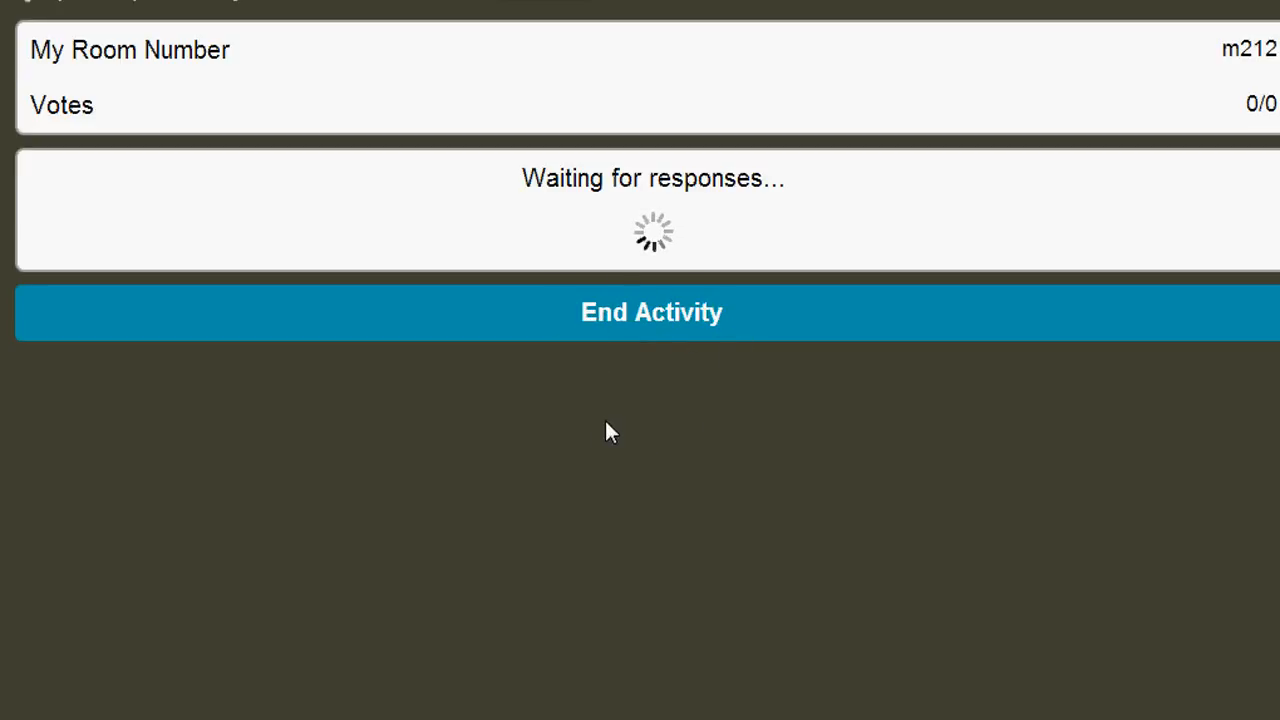
{"action": "mouse_move", "coordinate": [651, 312]}
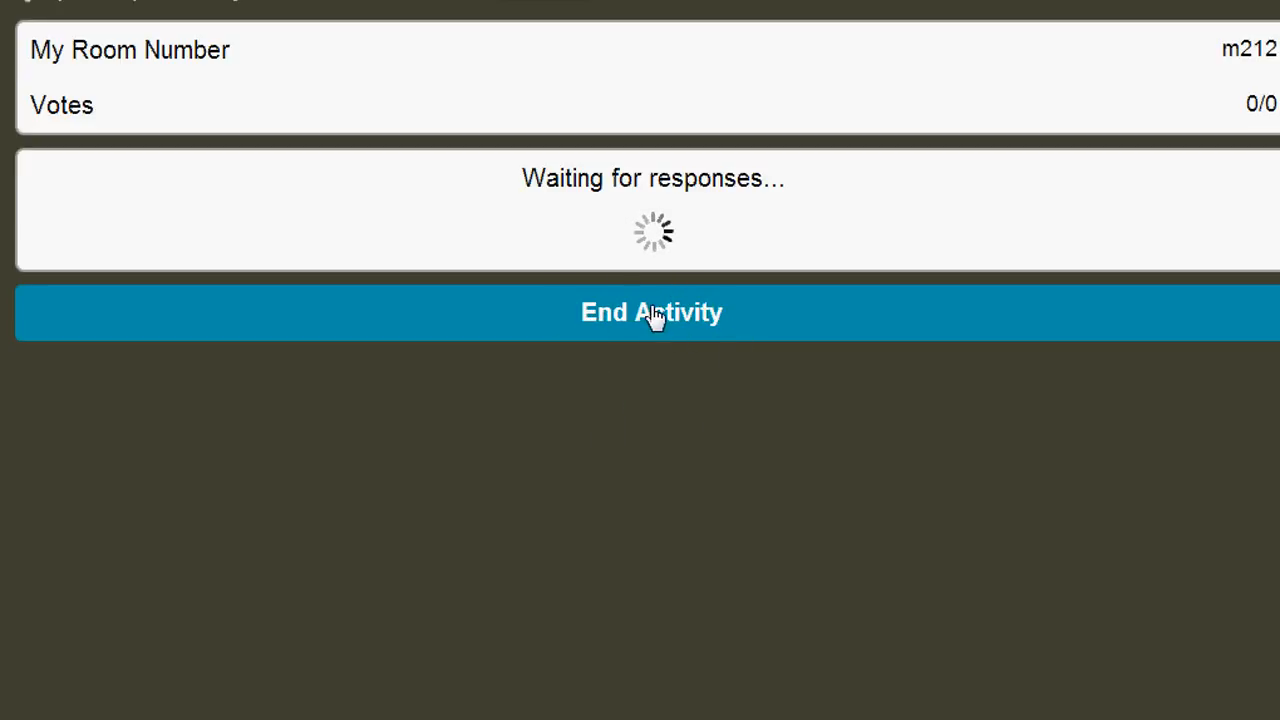
{"action": "mouse_move", "coordinate": [593, 270]}
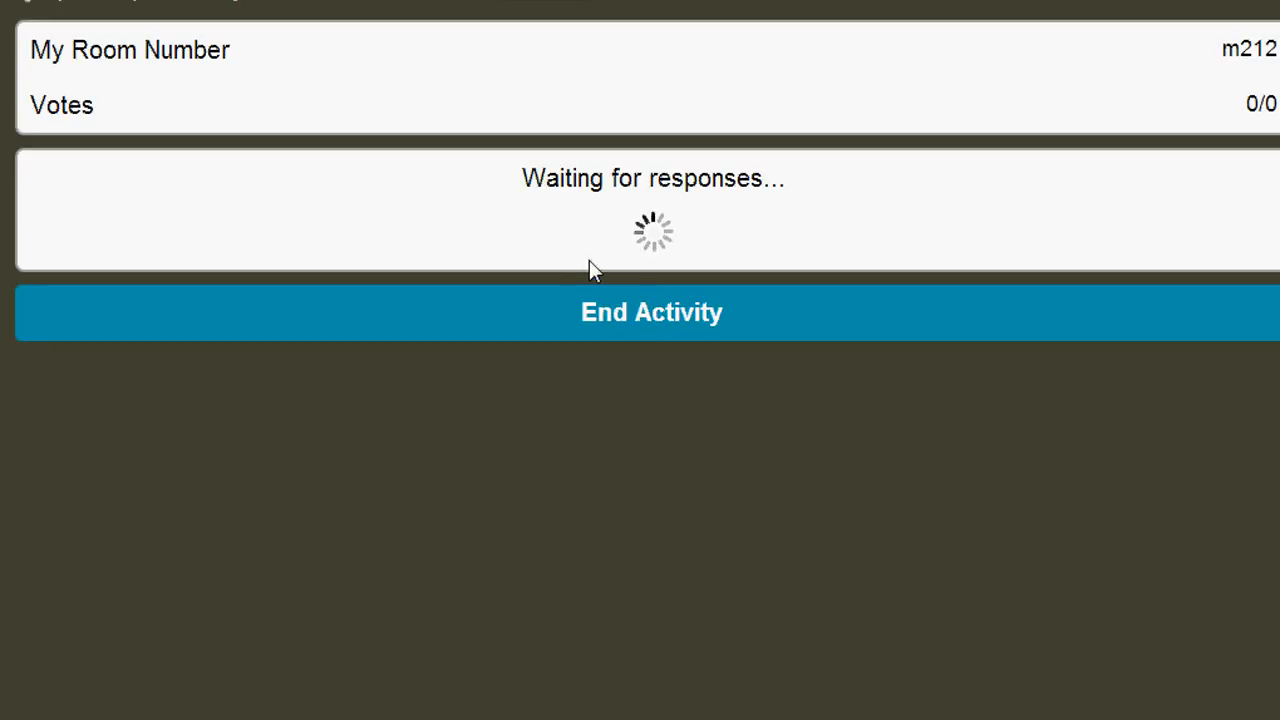
{"action": "mouse_move", "coordinate": [568, 312]}
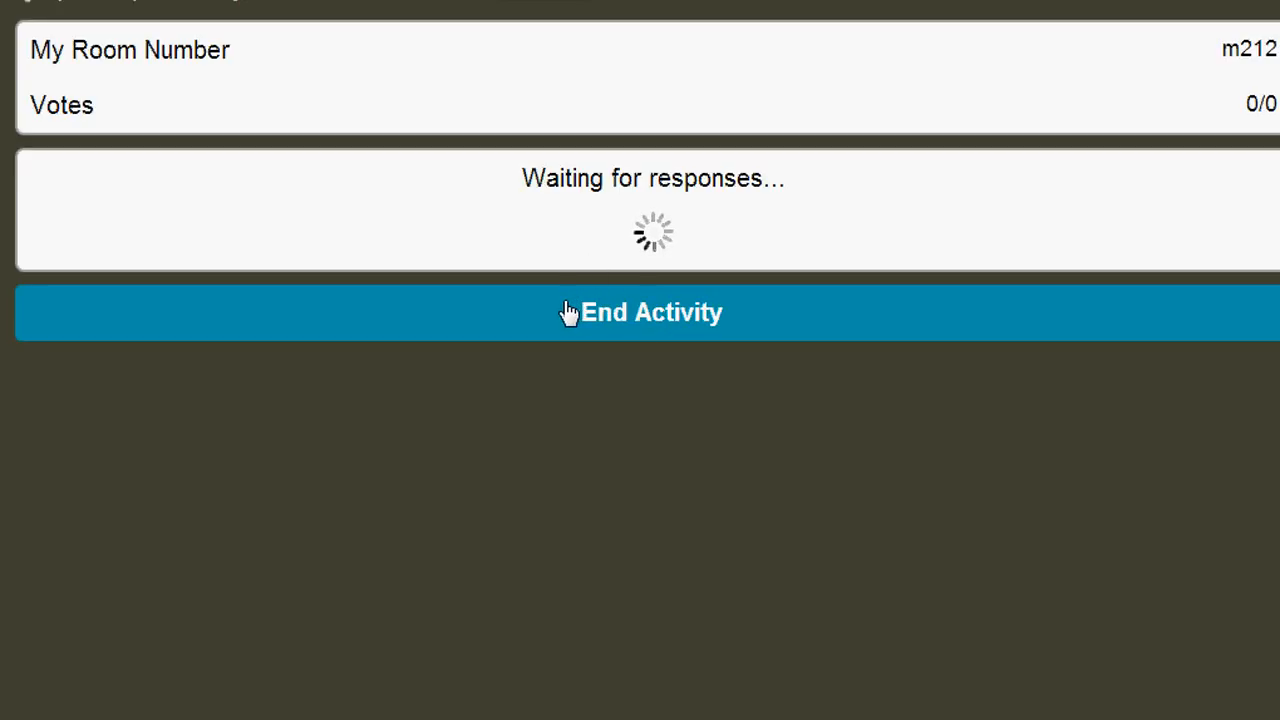
{"action": "mouse_move", "coordinate": [658, 358]}
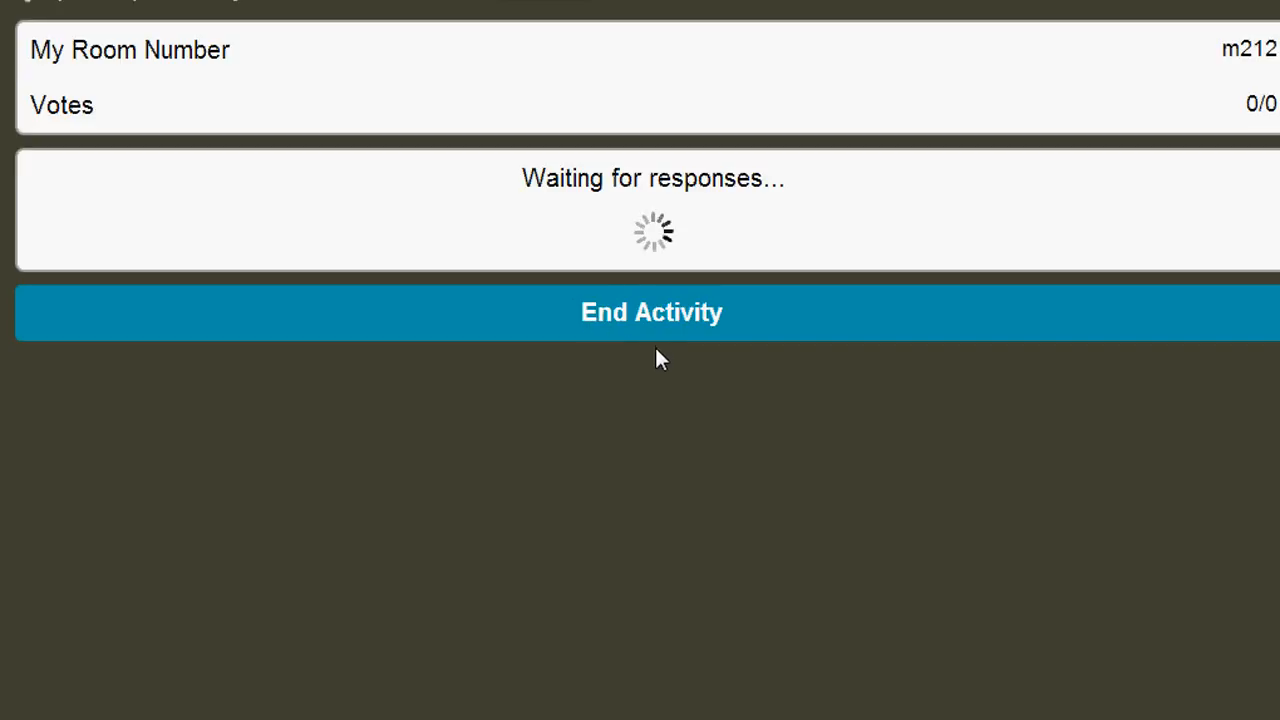
{"action": "mouse_move", "coordinate": [322, 384]}
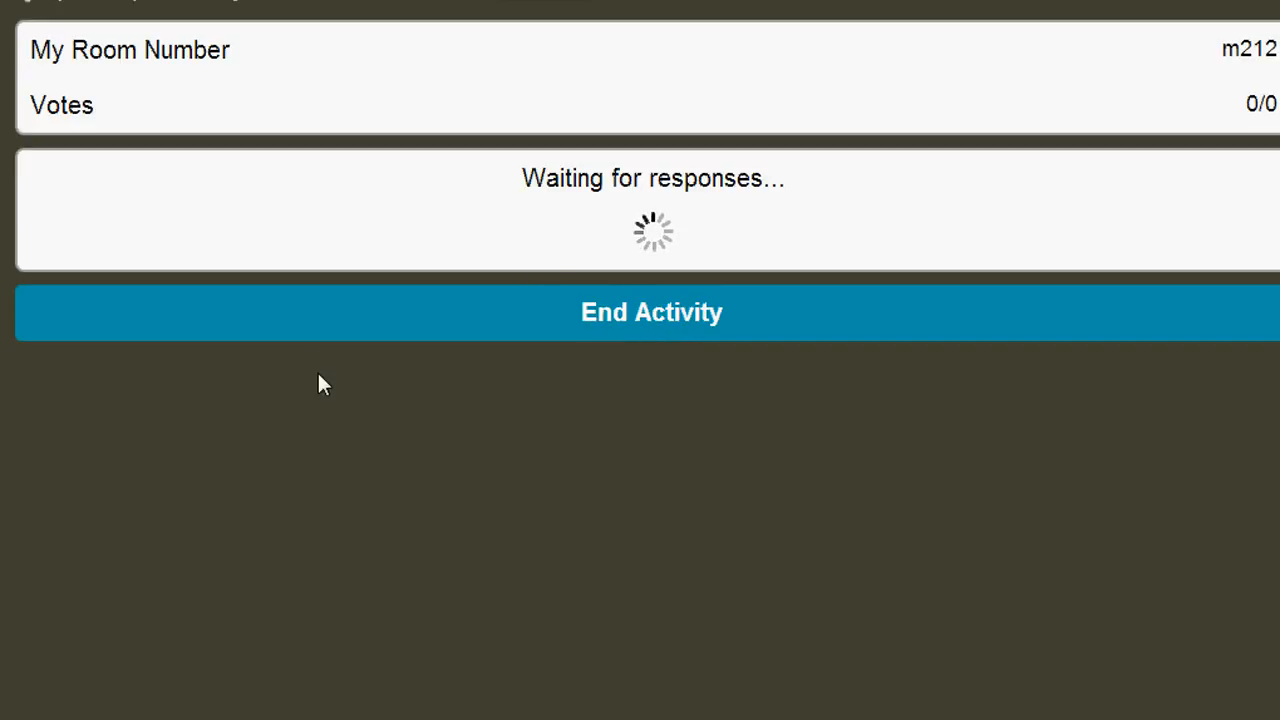
{"action": "mouse_move", "coordinate": [910, 533]}
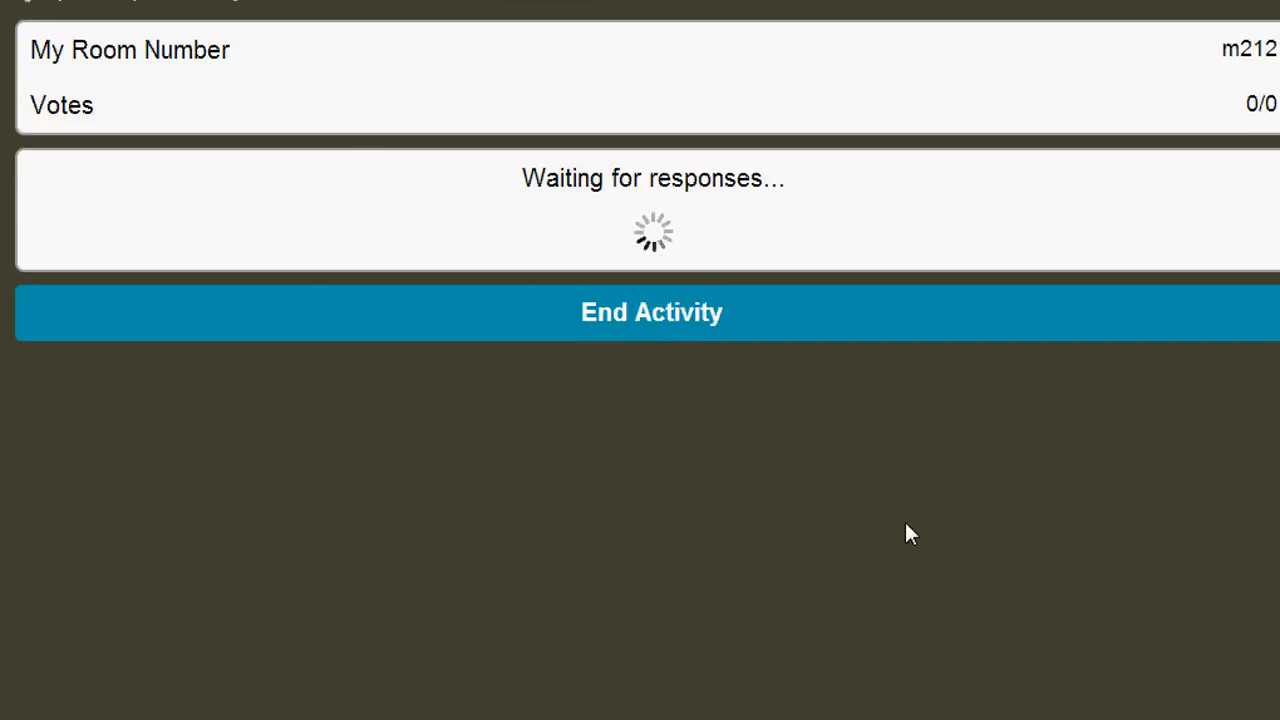
{"action": "mouse_move", "coordinate": [630, 330]}
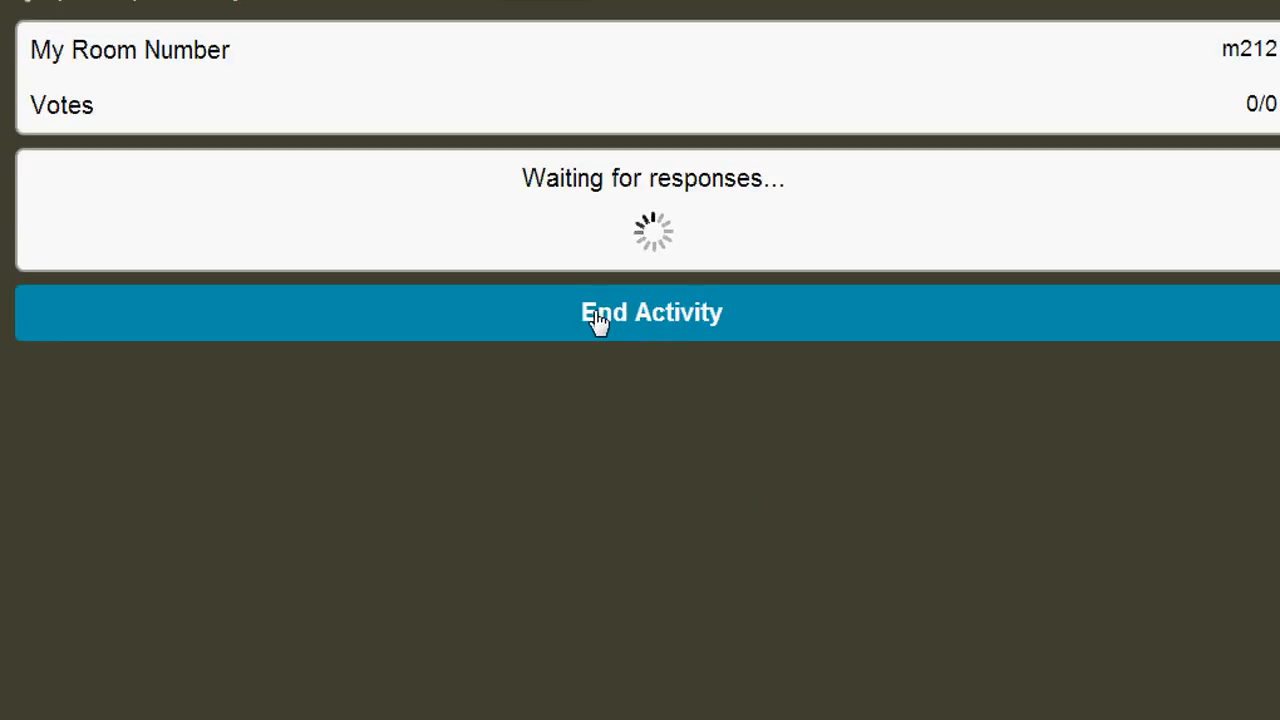
{"action": "mouse_move", "coordinate": [567, 320]}
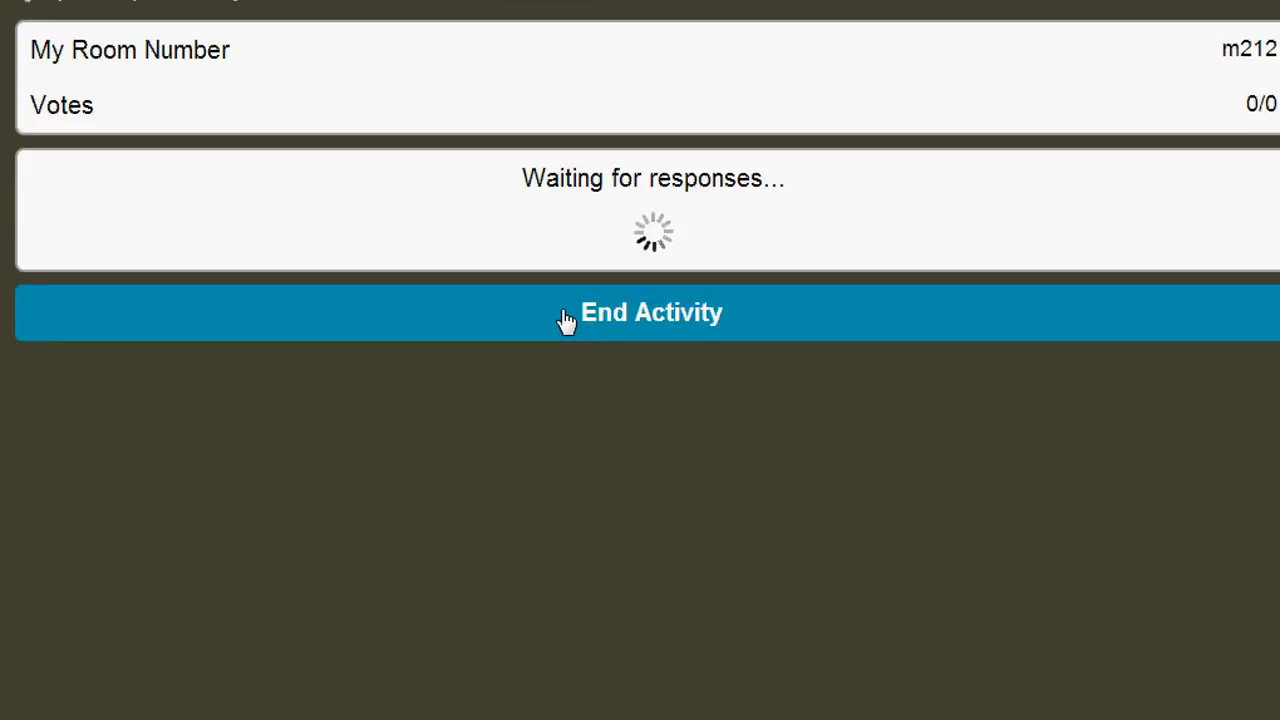
{"action": "mouse_move", "coordinate": [556, 322]}
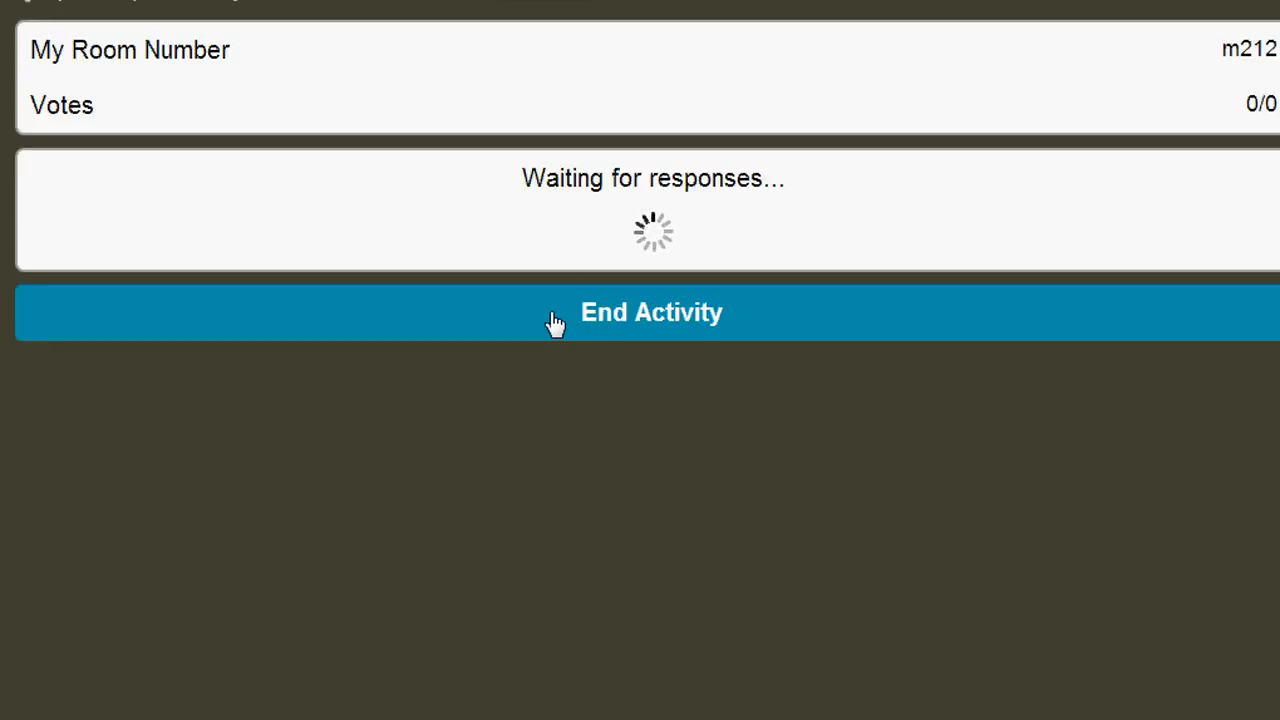
End the vote-waiting activity and then the Short Answer activity
{"action": "left_click", "coordinate": [651, 312]}
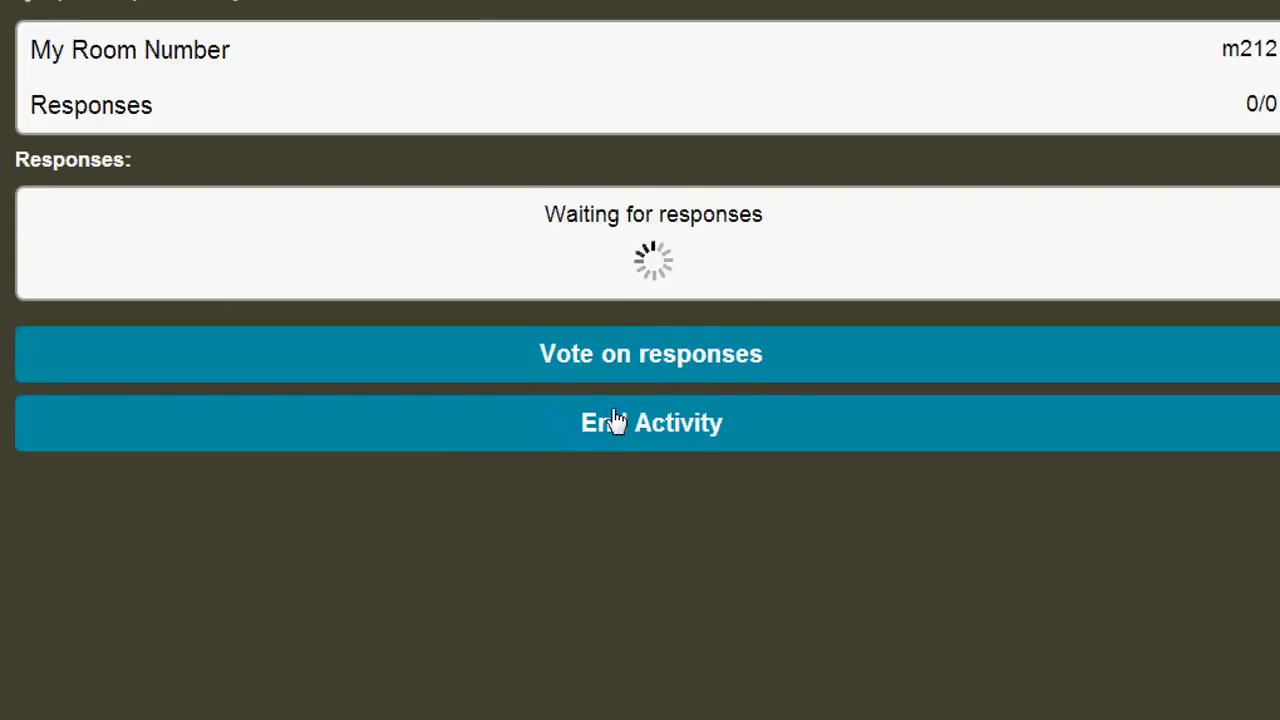
{"action": "left_click", "coordinate": [651, 422]}
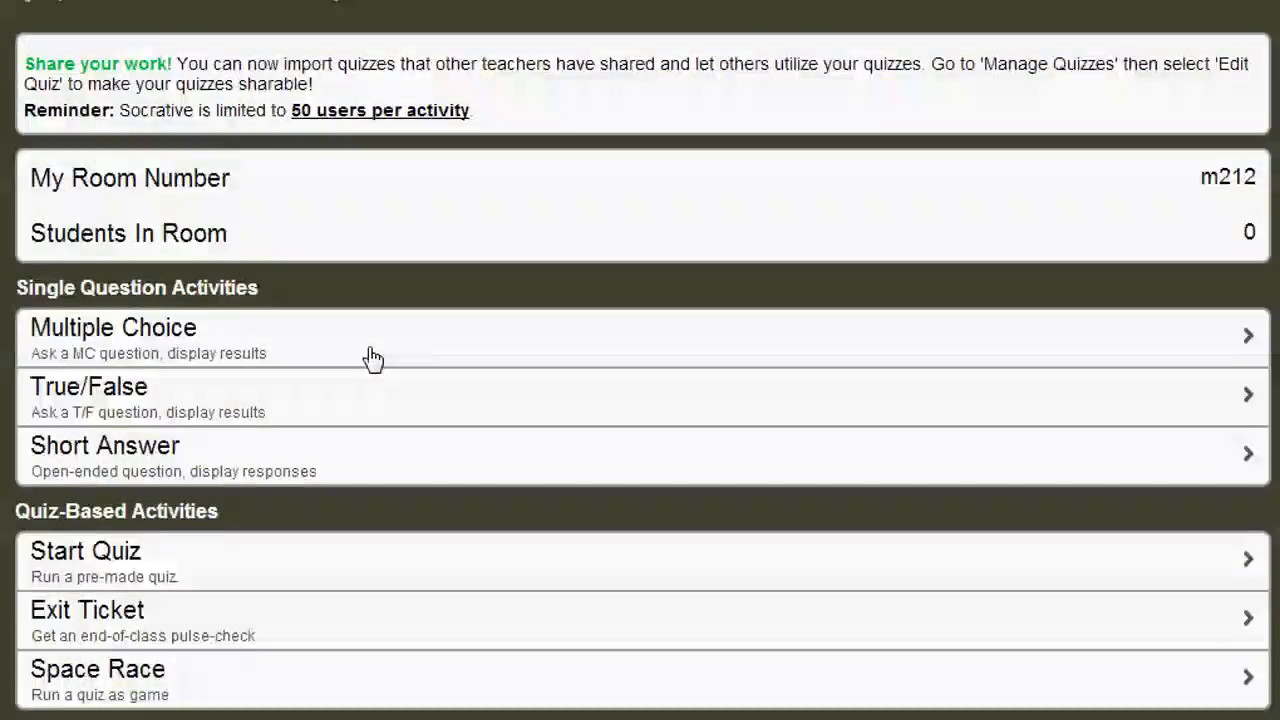
Scroll the dashboard down to show the quiz and account sections
{"action": "scroll", "scroll_direction": "down", "scroll_amount": 3}
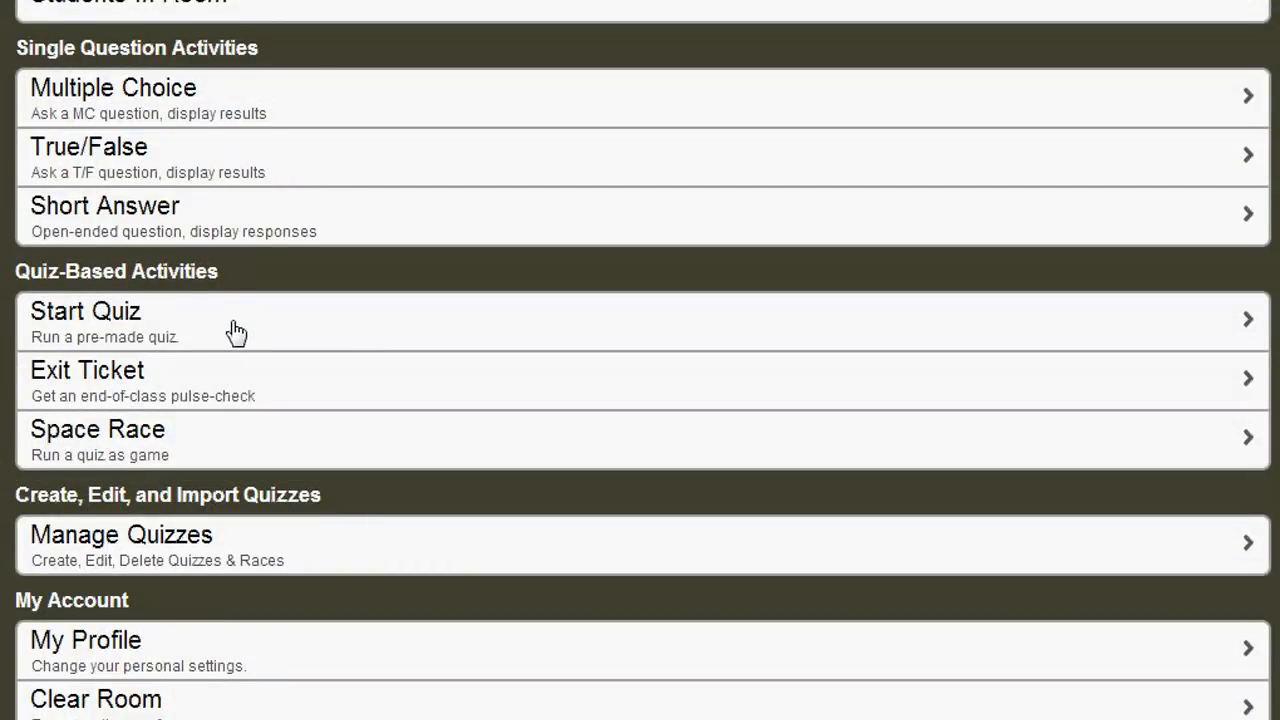
{"action": "mouse_move", "coordinate": [135, 325]}
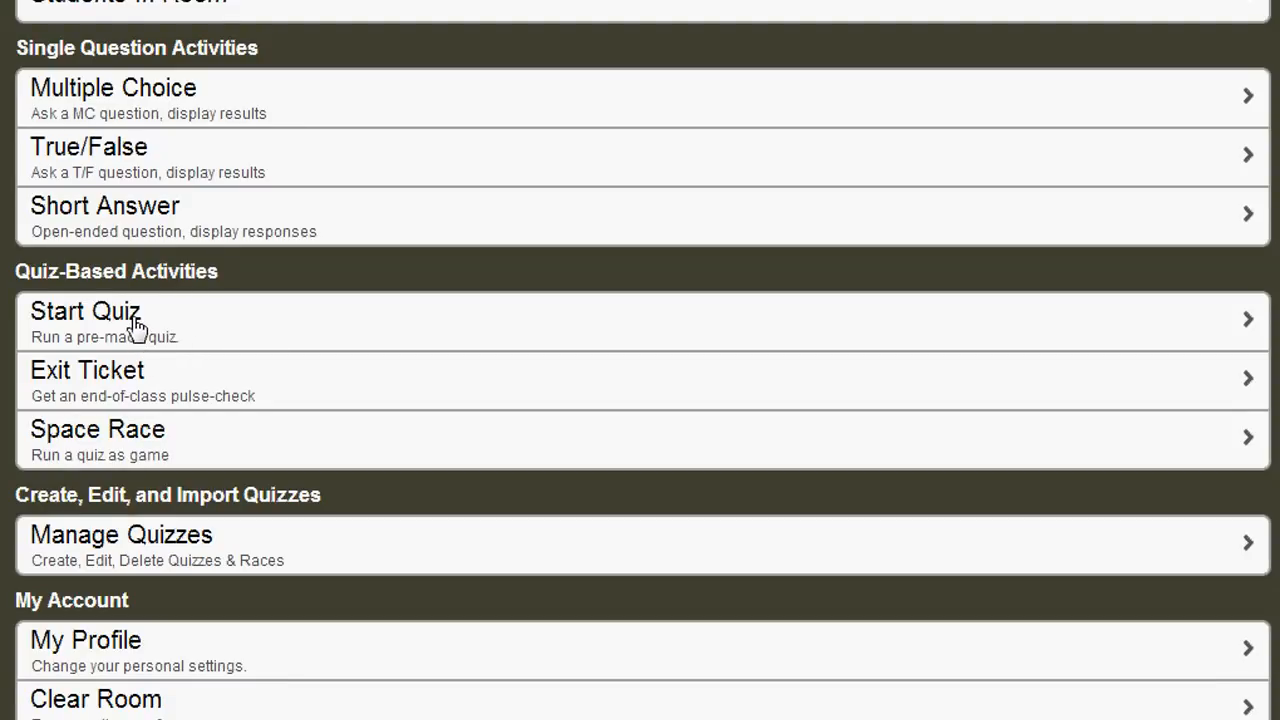
{"action": "mouse_move", "coordinate": [397, 353]}
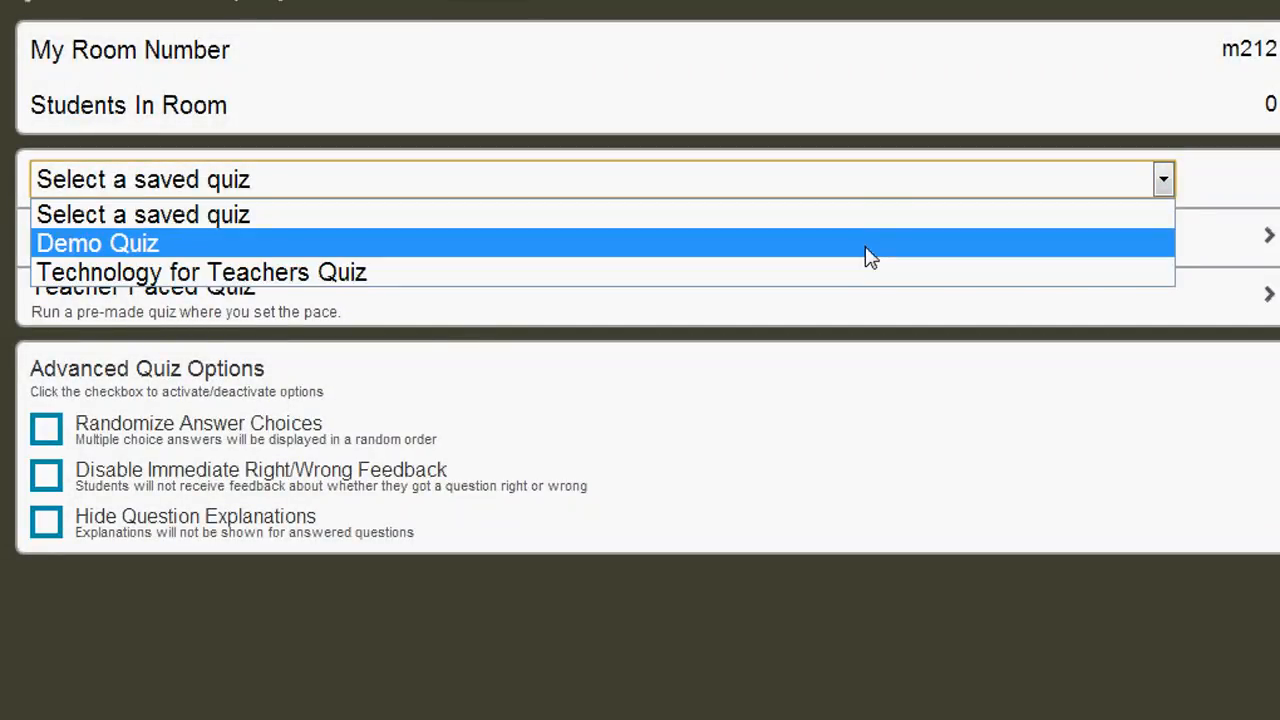
{"action": "mouse_move", "coordinate": [862, 271]}
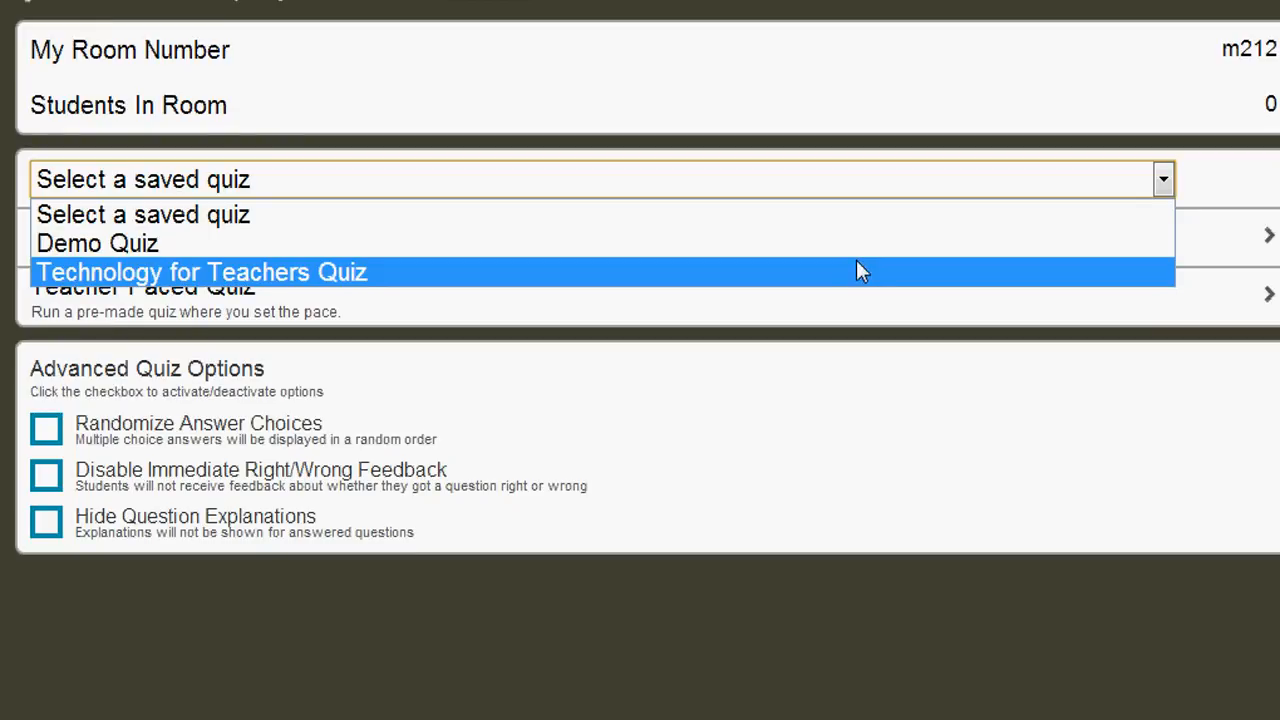
Start the Technology for Teachers Quiz, cancel ending it, then request ending again
{"action": "left_click", "coordinate": [97, 243]}
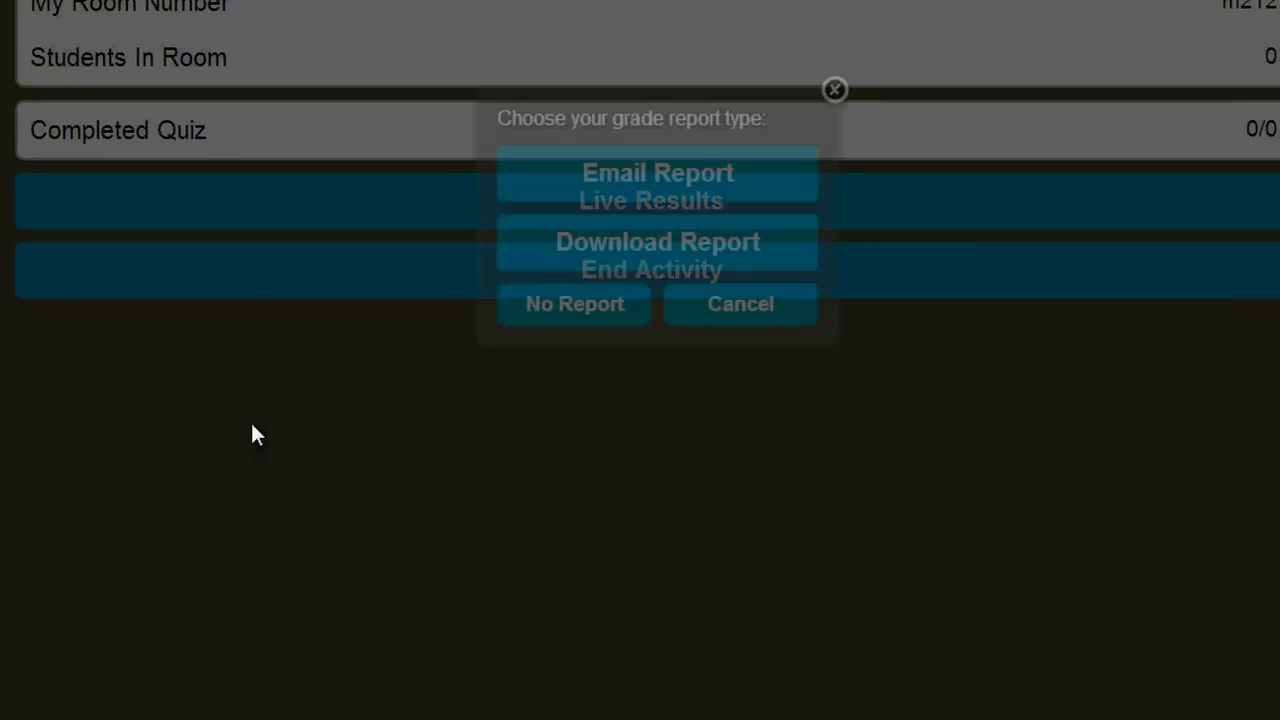
{"action": "mouse_move", "coordinate": [740, 304]}
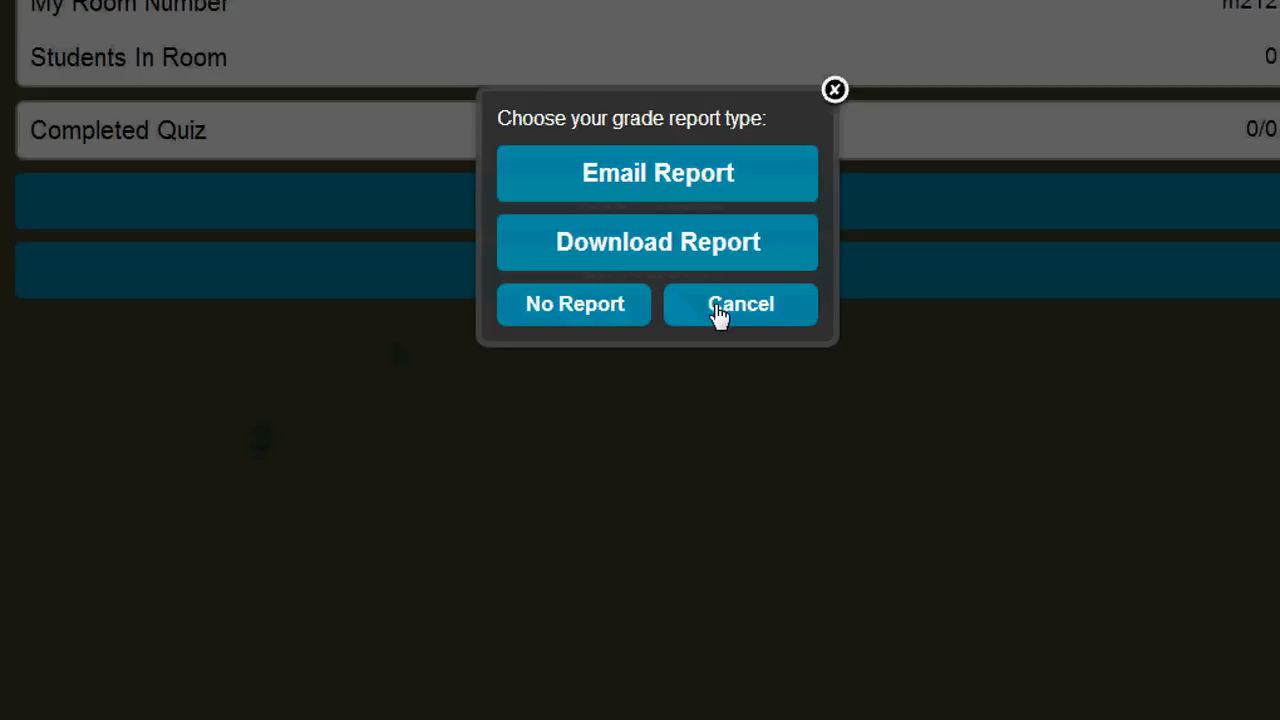
{"action": "left_click", "coordinate": [739, 304]}
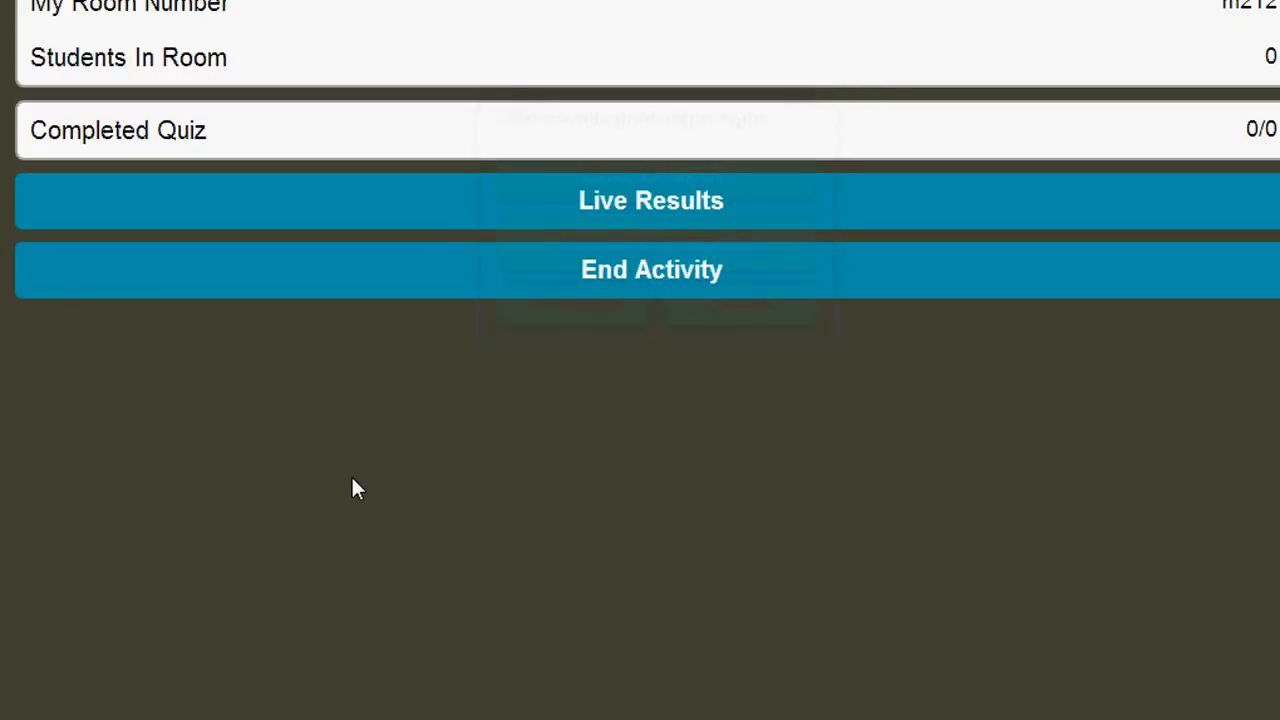
{"action": "left_click", "coordinate": [651, 269]}
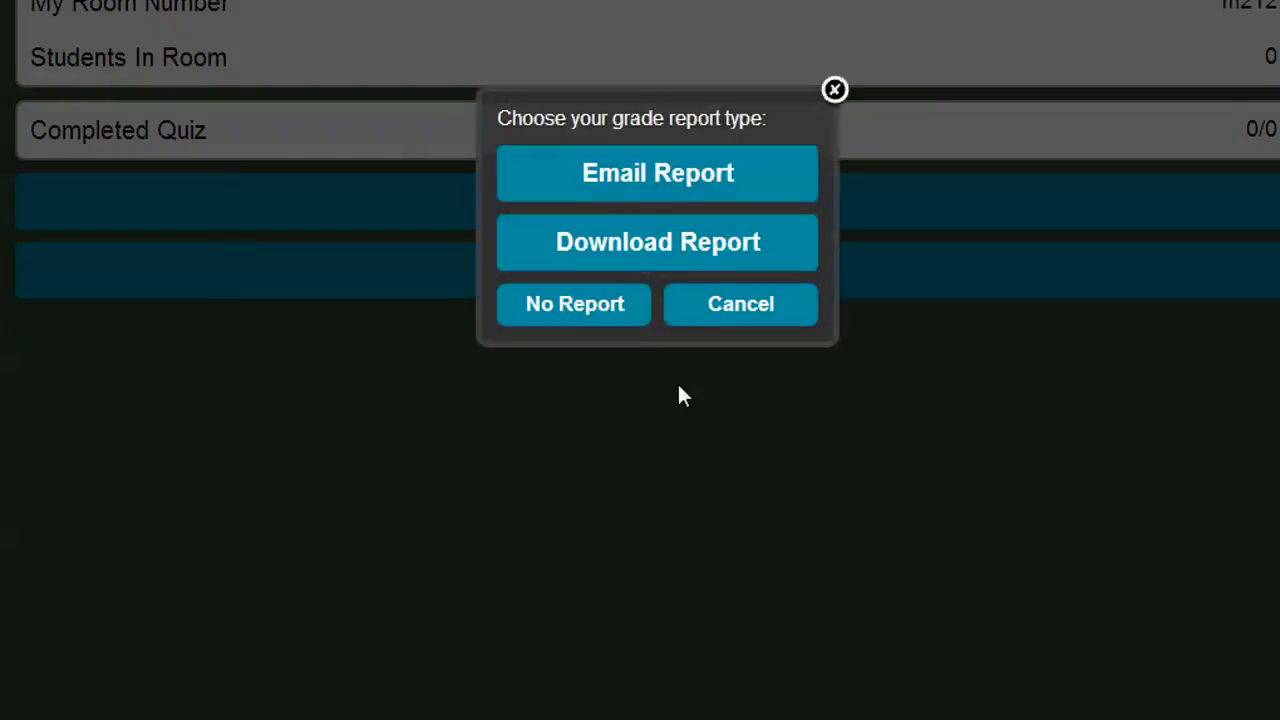
{"action": "left_click", "coordinate": [574, 304]}
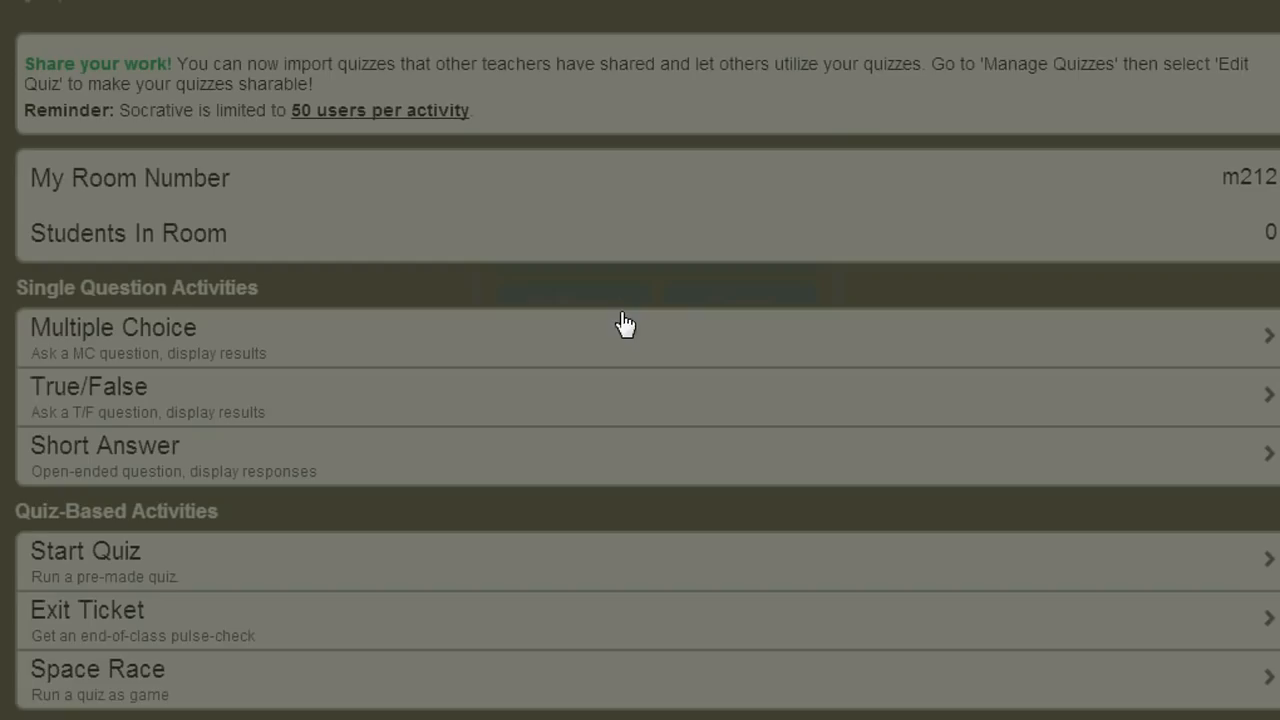
{"action": "scroll", "scroll_direction": "down", "scroll_amount": 3}
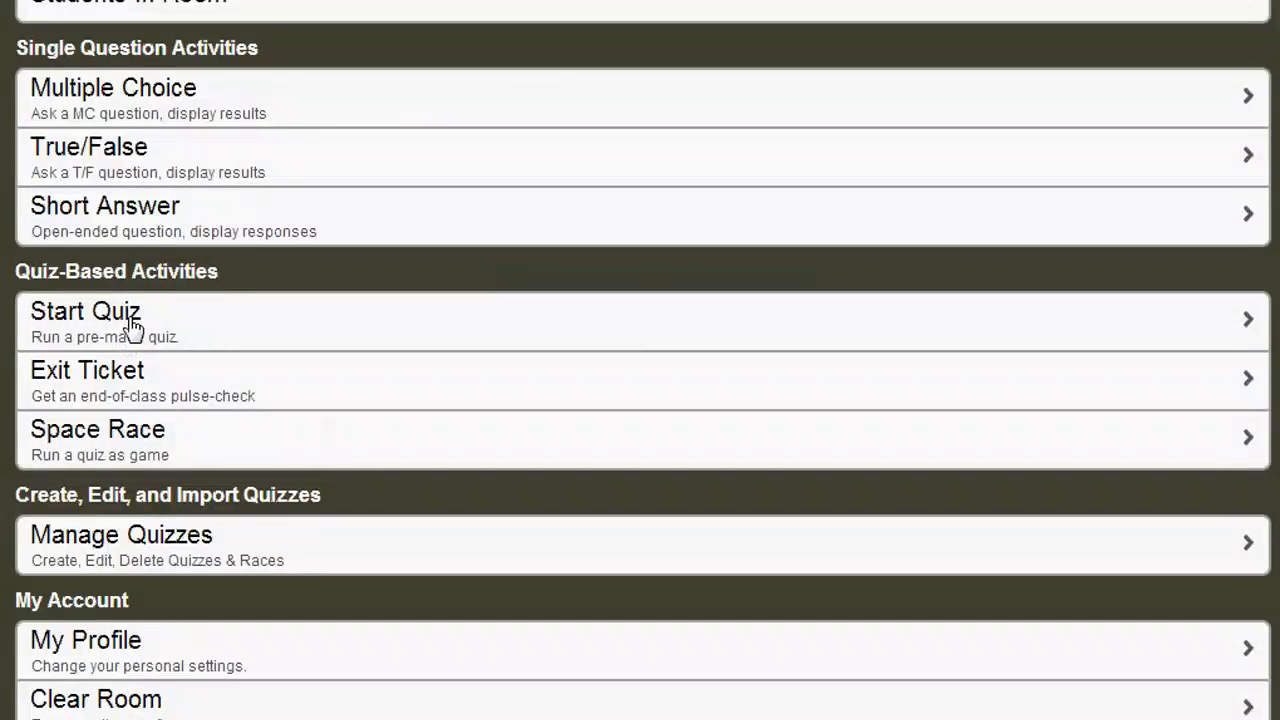
{"action": "mouse_move", "coordinate": [299, 331]}
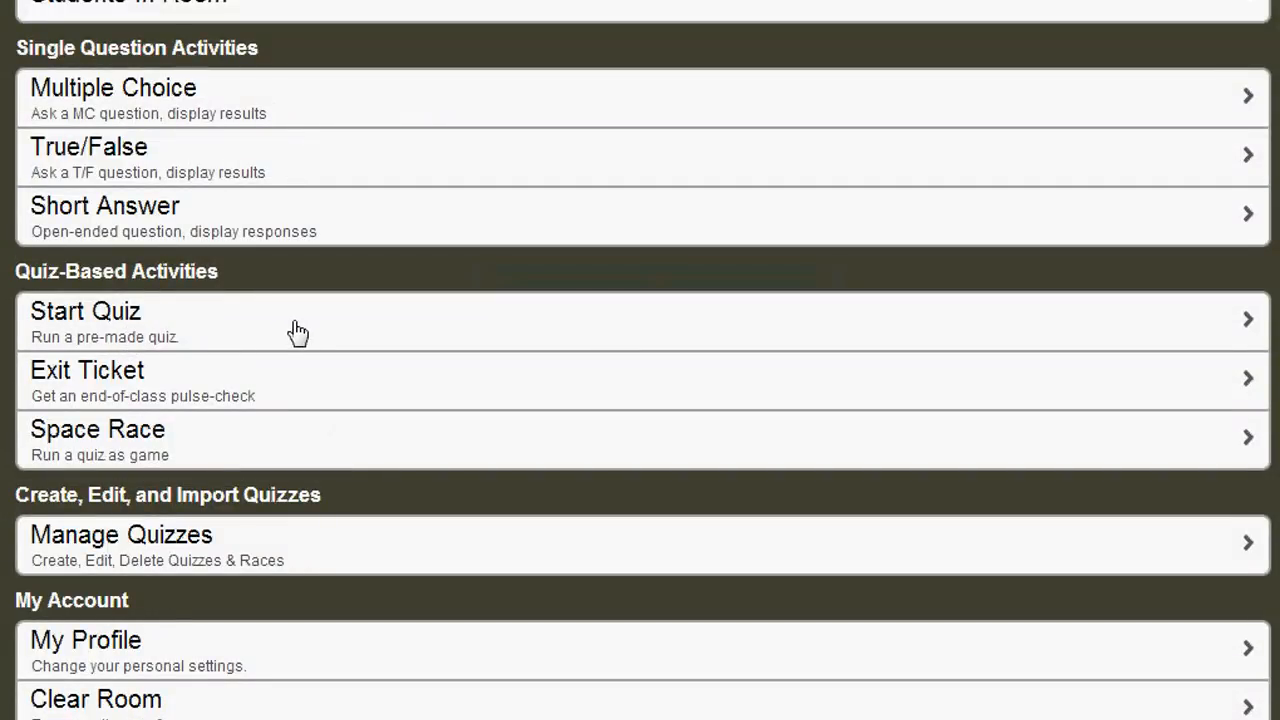
{"action": "mouse_move", "coordinate": [319, 322]}
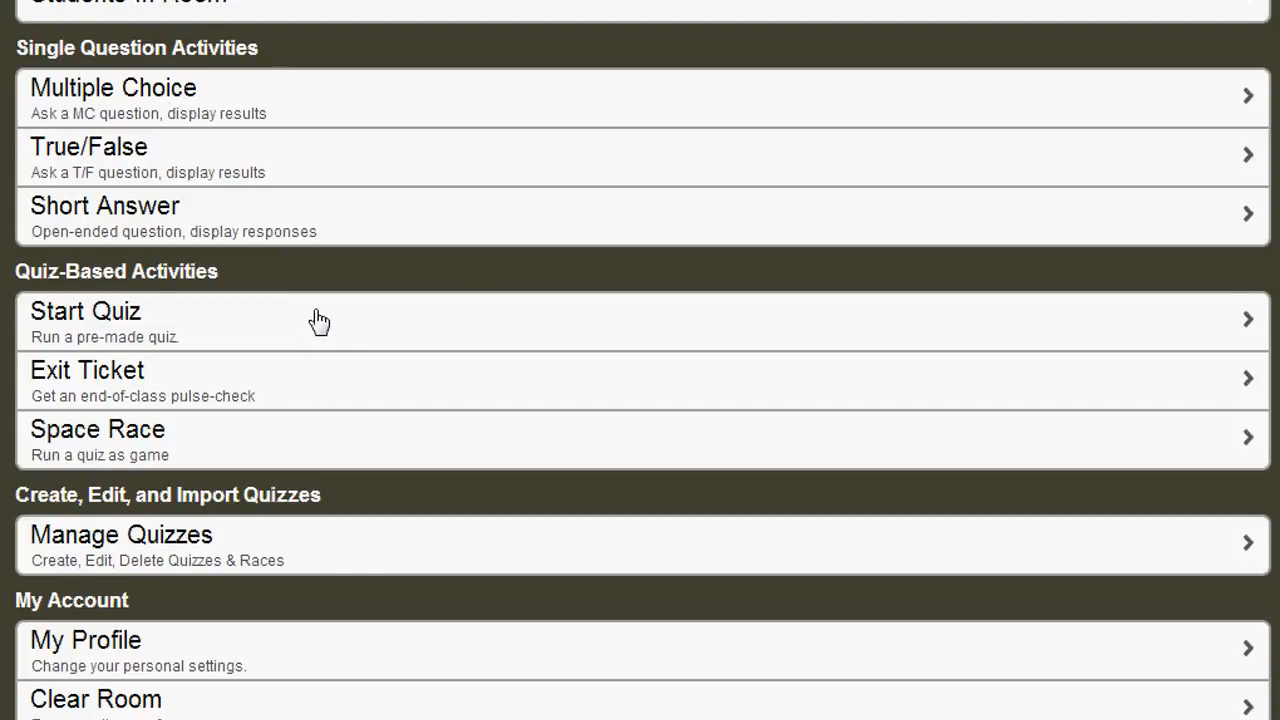
{"action": "mouse_move", "coordinate": [257, 388]}
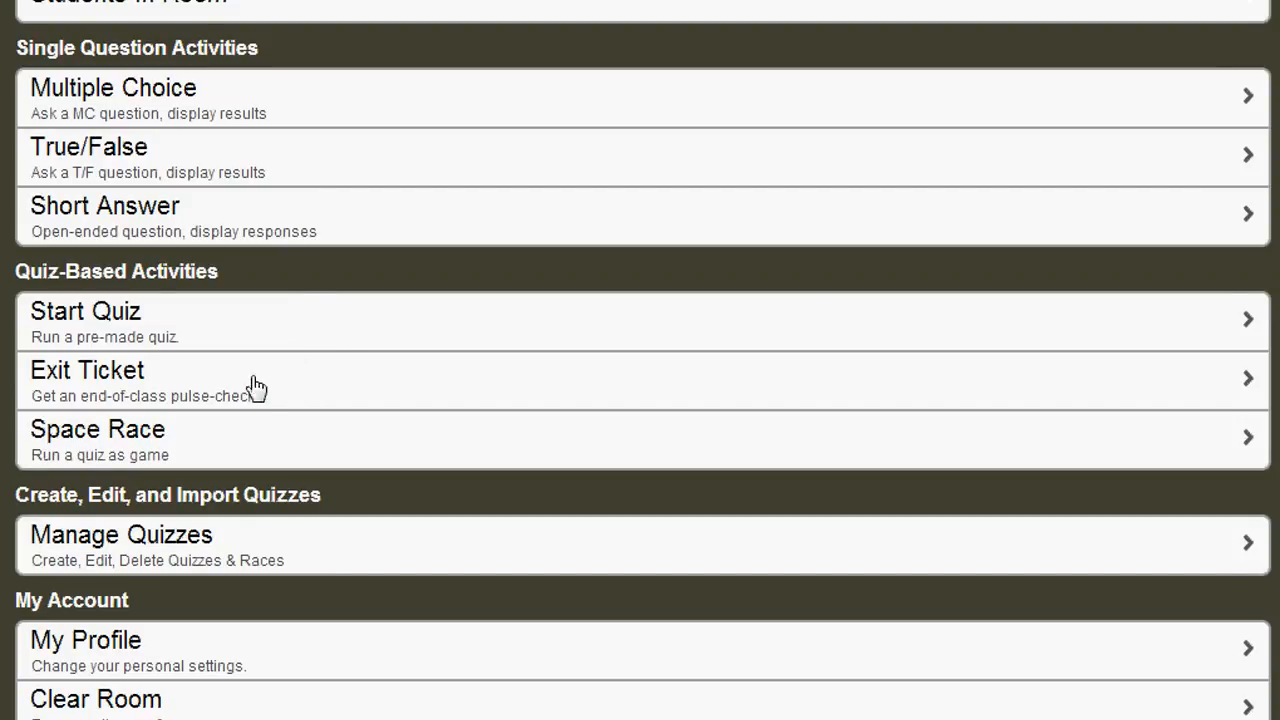
{"action": "mouse_move", "coordinate": [225, 381]}
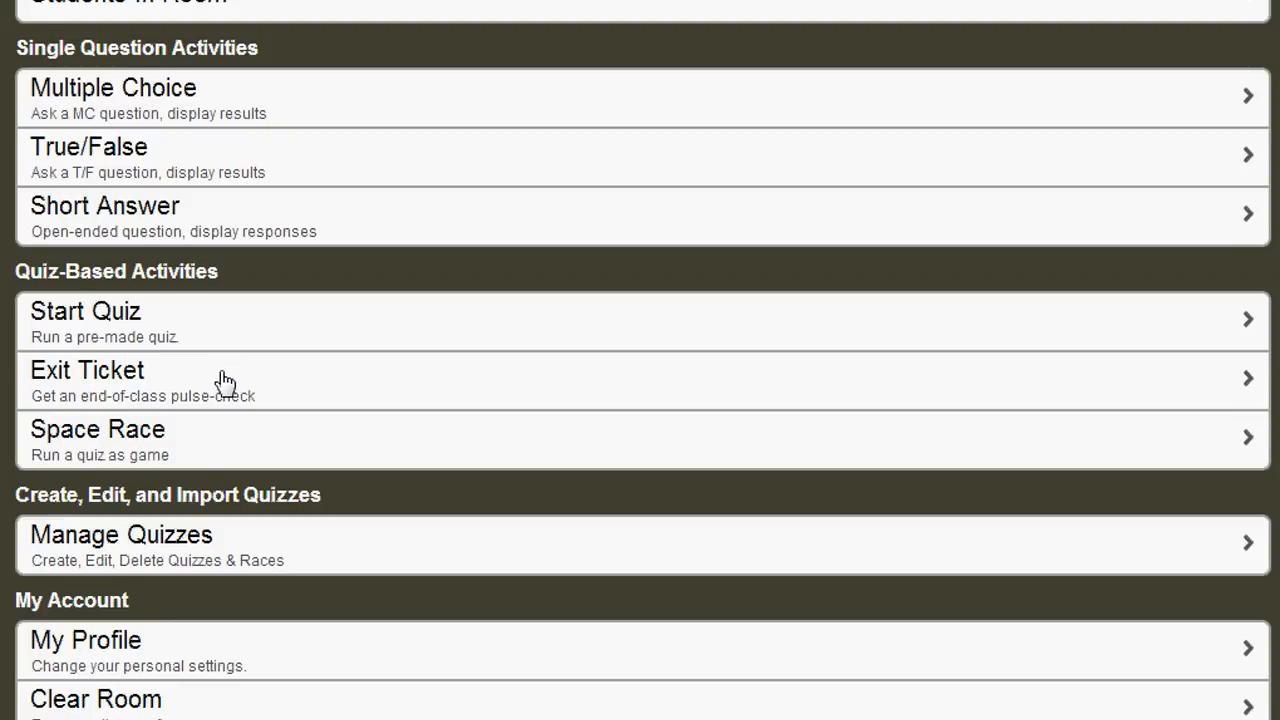
{"action": "mouse_move", "coordinate": [130, 390]}
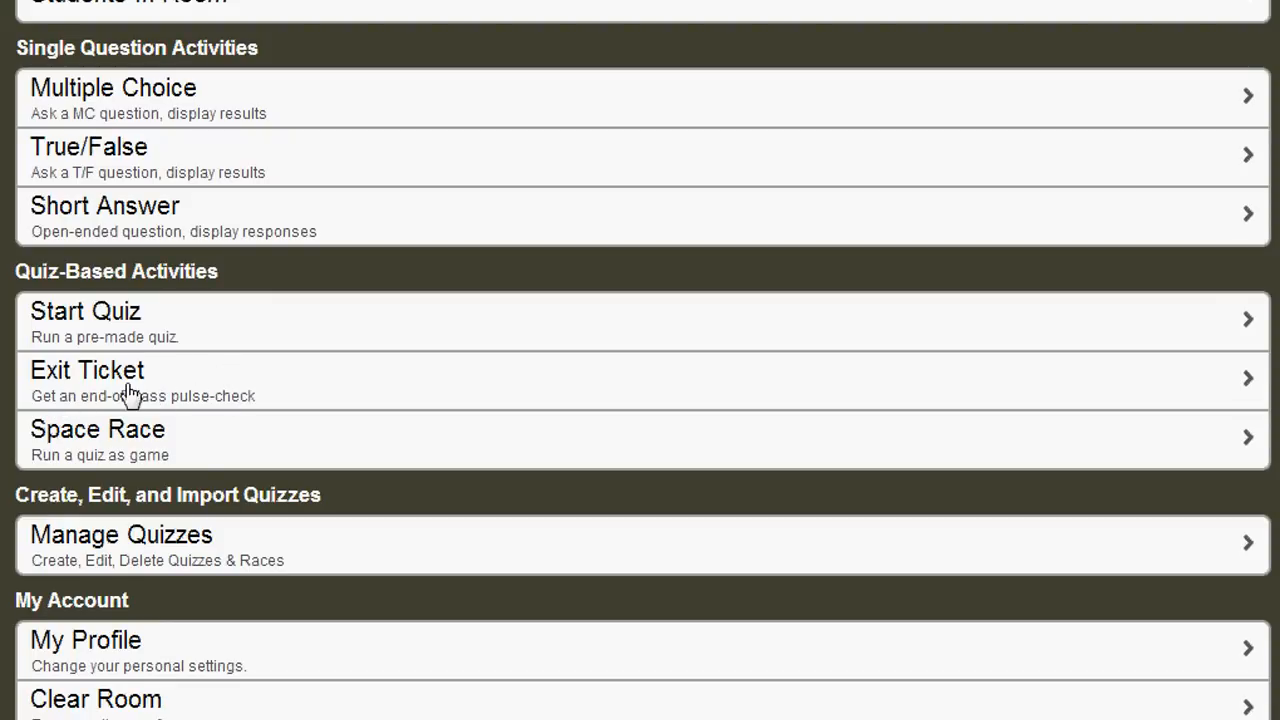
{"action": "mouse_move", "coordinate": [245, 407]}
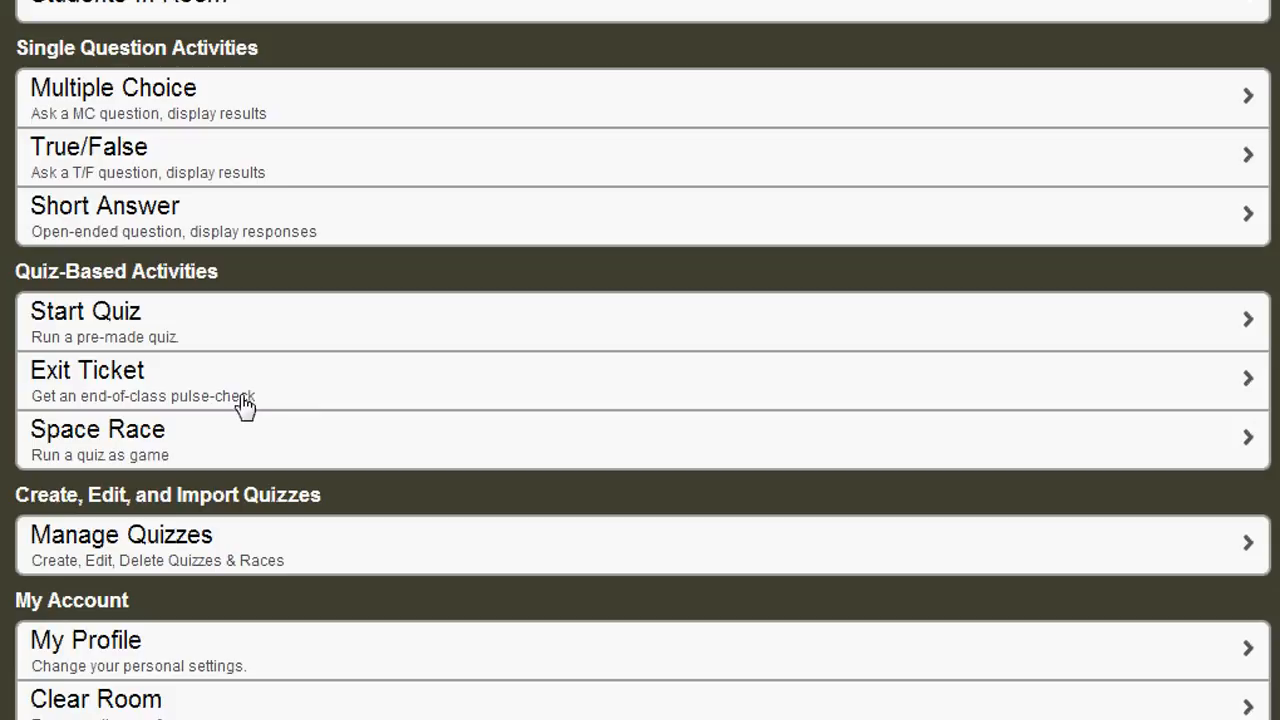
{"action": "mouse_move", "coordinate": [184, 390]}
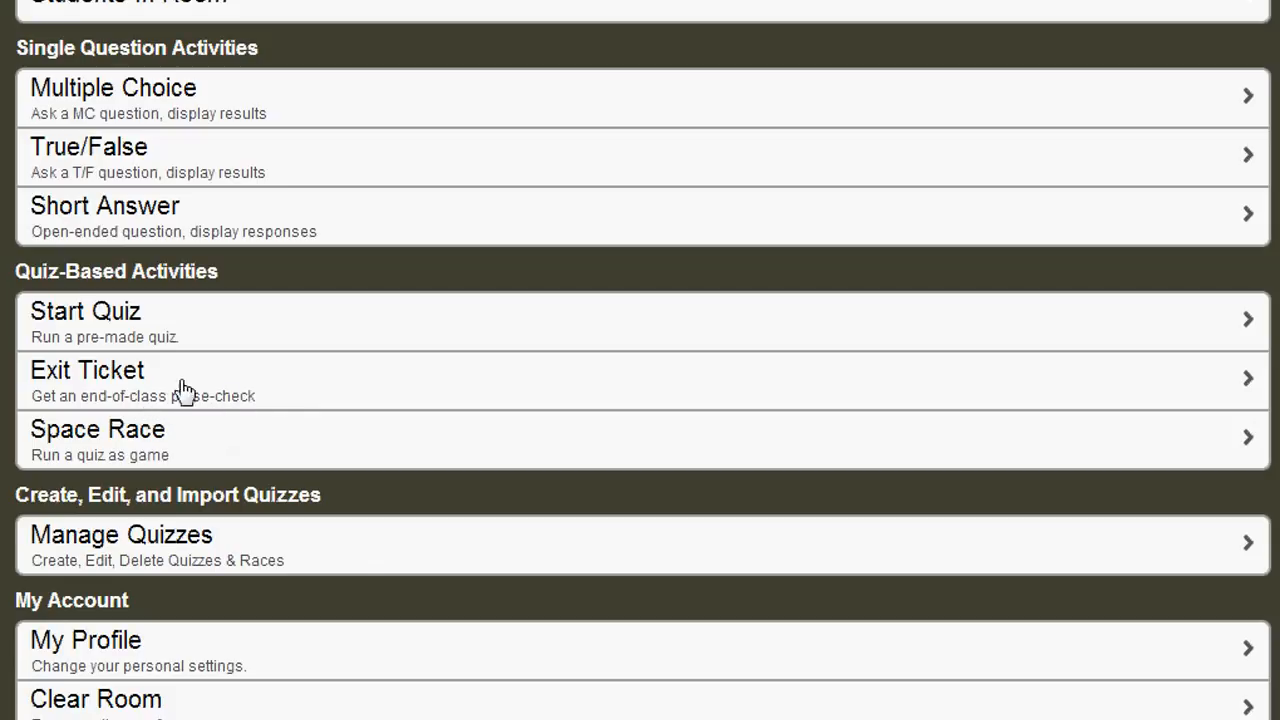
{"action": "mouse_move", "coordinate": [188, 447]}
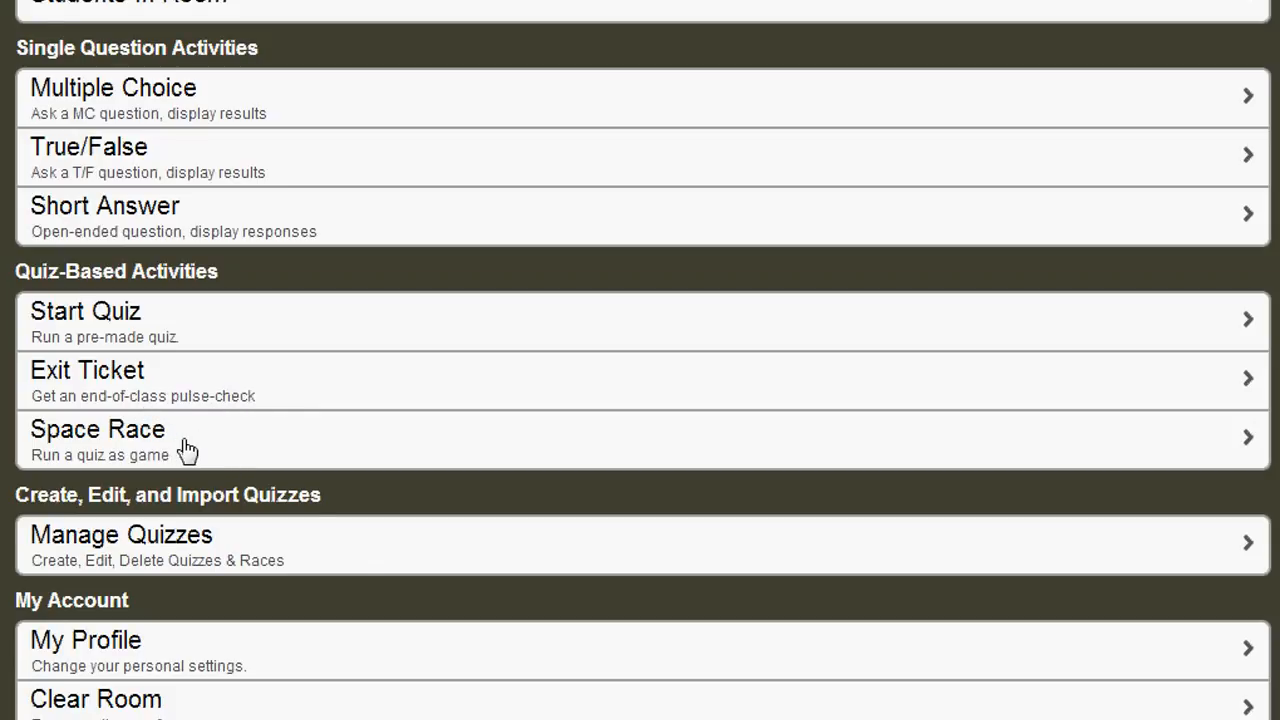
{"action": "mouse_move", "coordinate": [192, 444]}
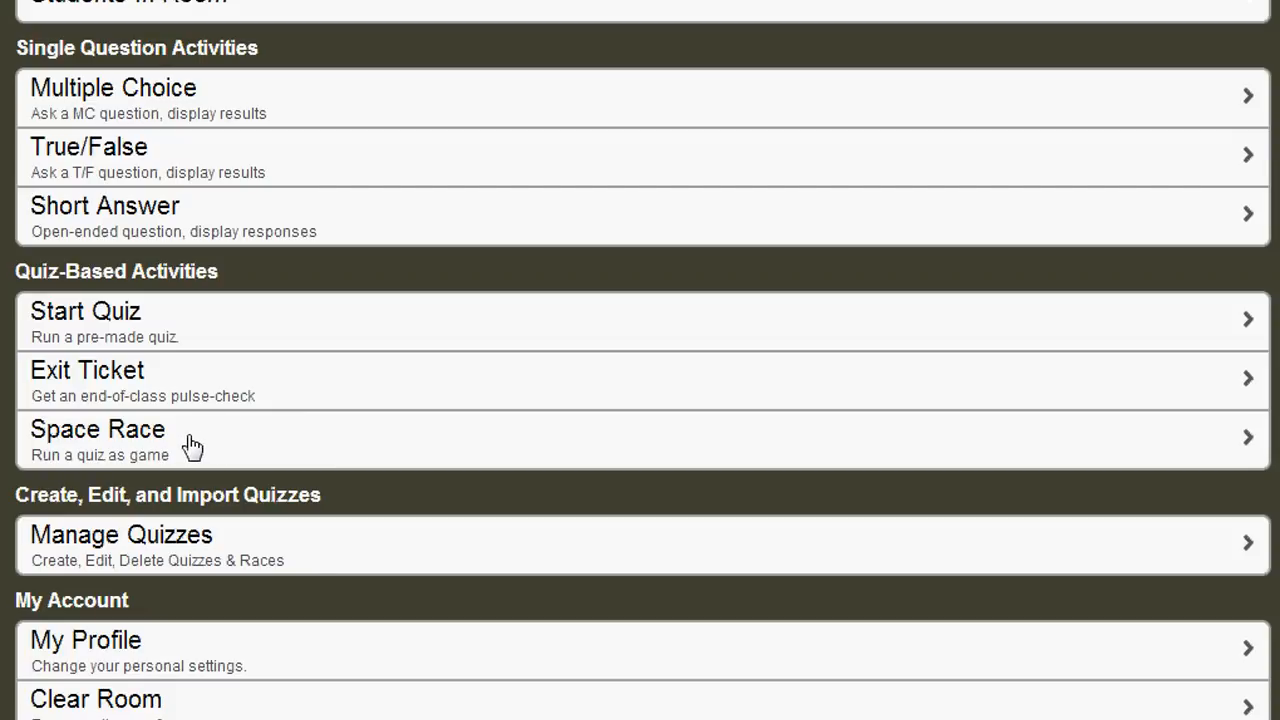
{"action": "mouse_move", "coordinate": [212, 439]}
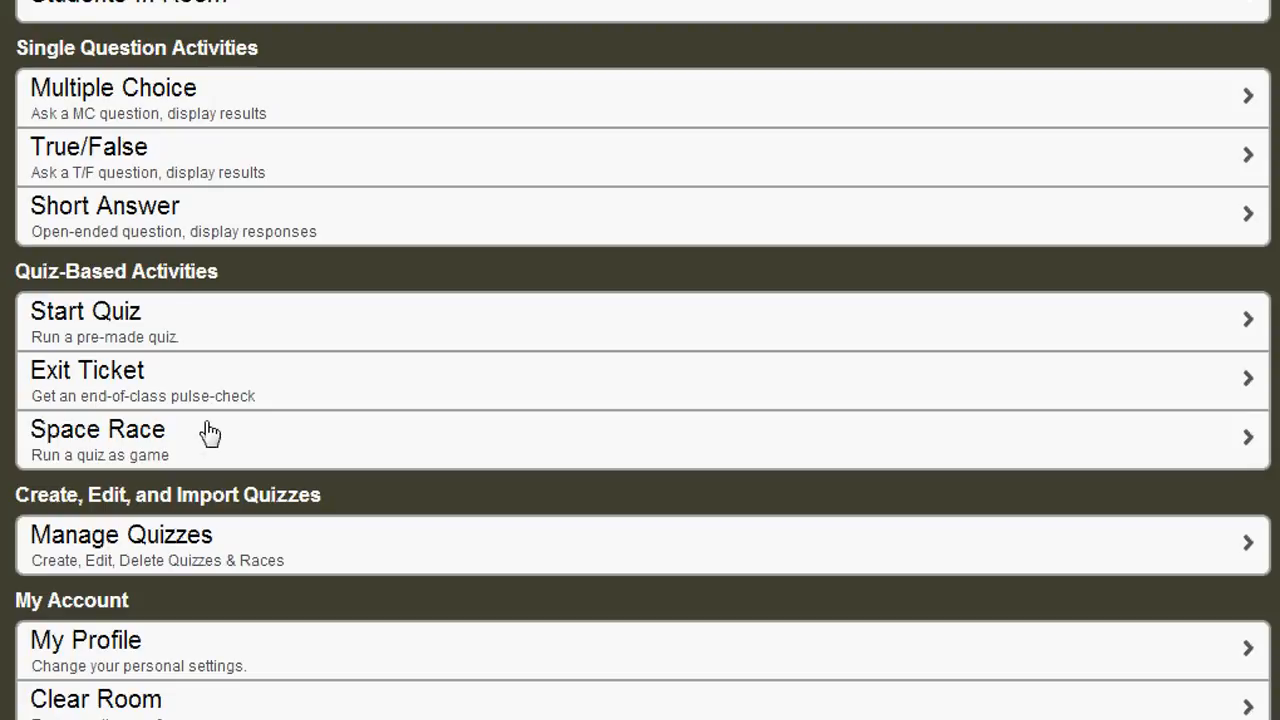
{"action": "mouse_move", "coordinate": [248, 525]}
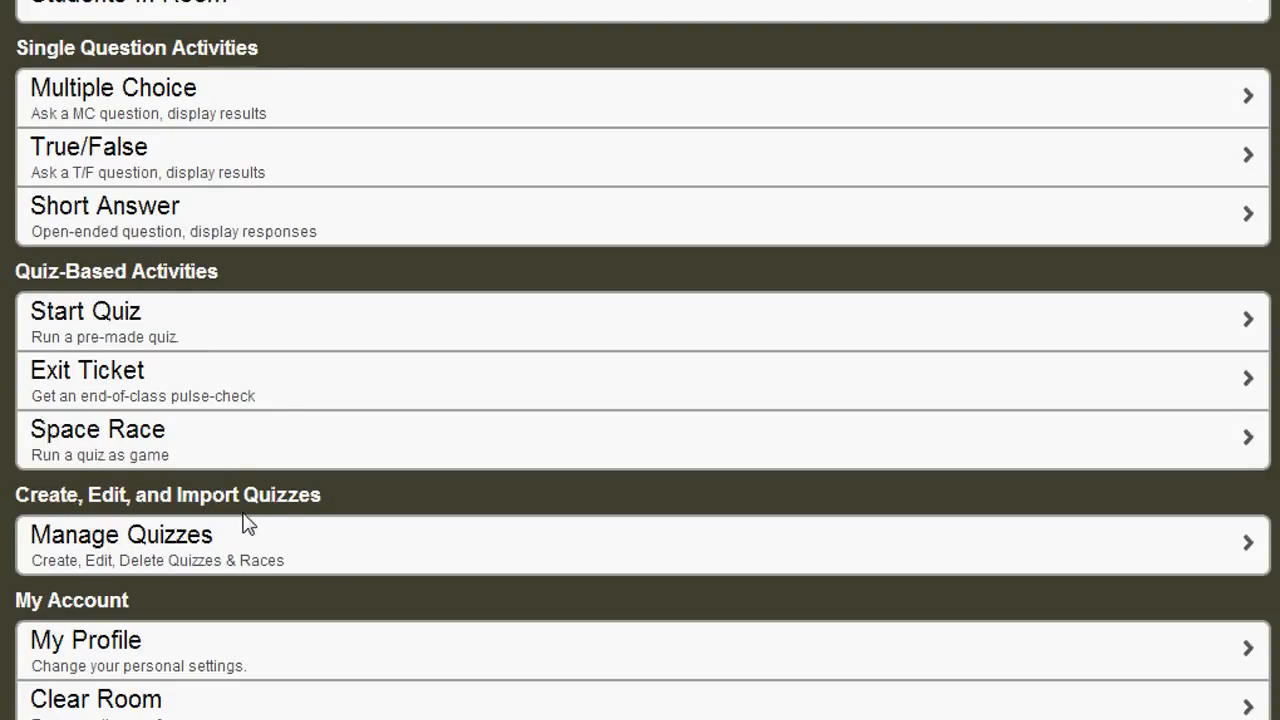
{"action": "scroll", "scroll_direction": "up", "scroll_amount": 3}
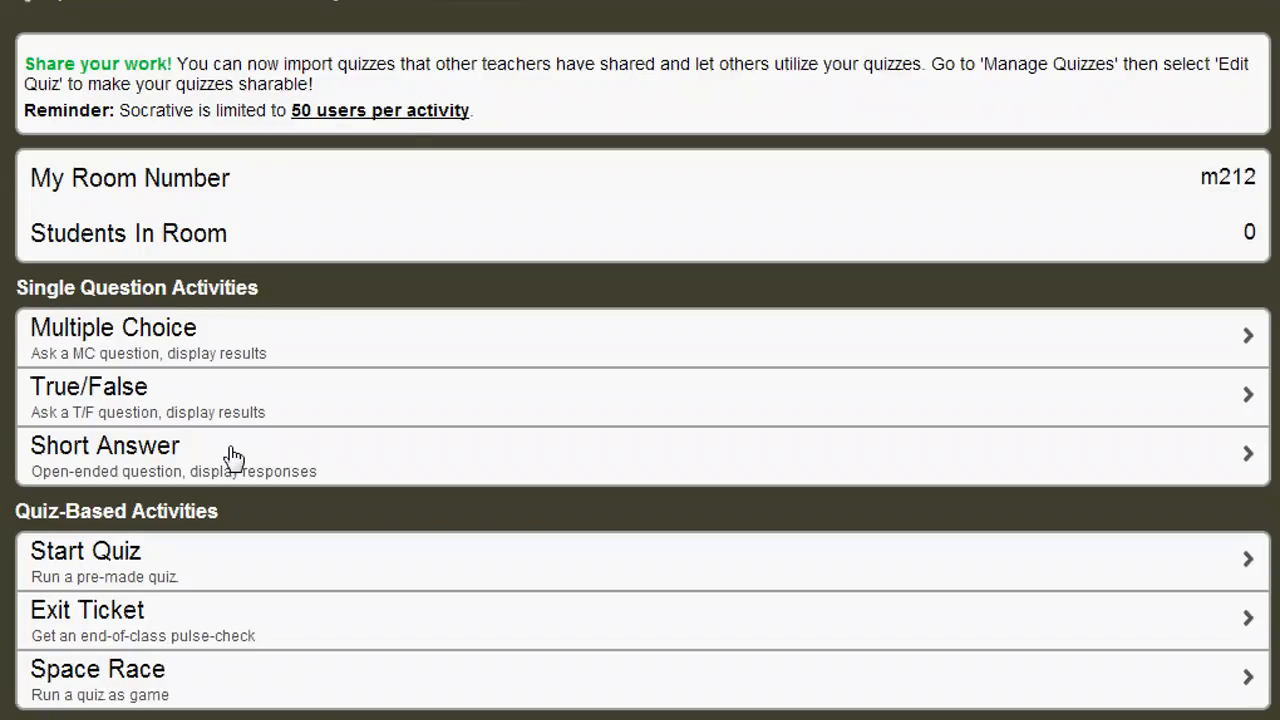
{"action": "mouse_move", "coordinate": [278, 219]}
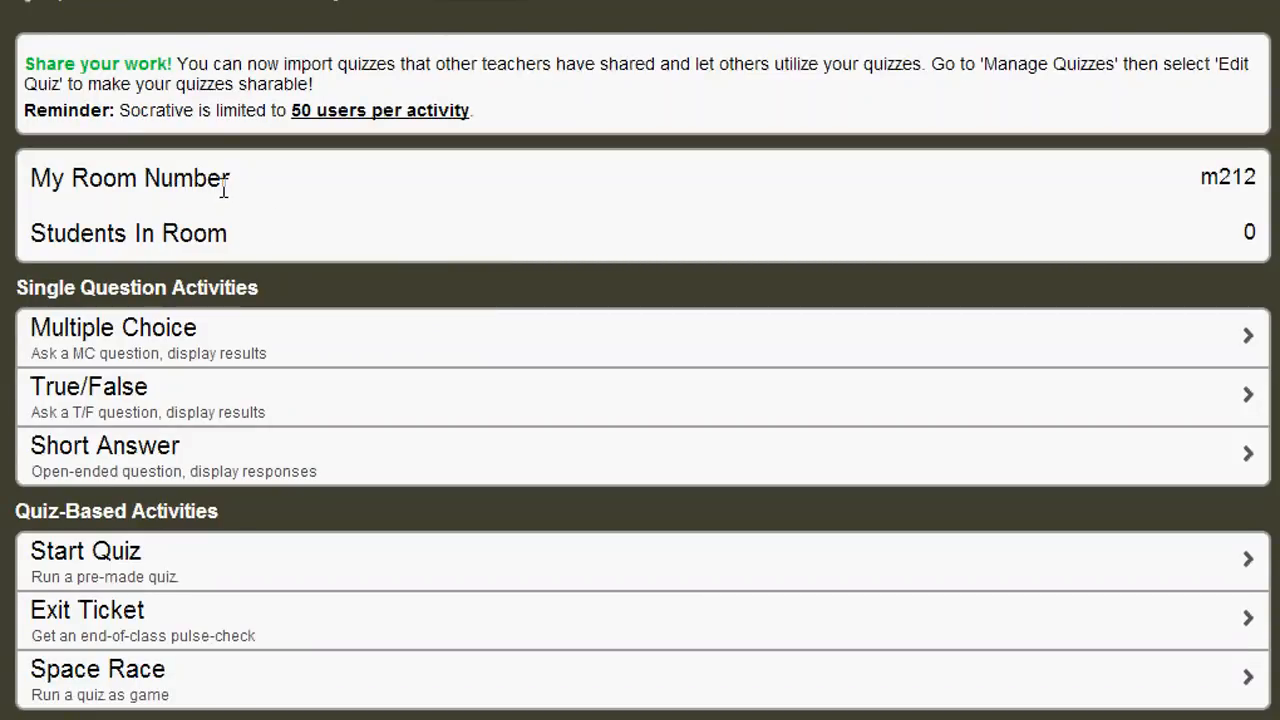
{"action": "mouse_move", "coordinate": [288, 190]}
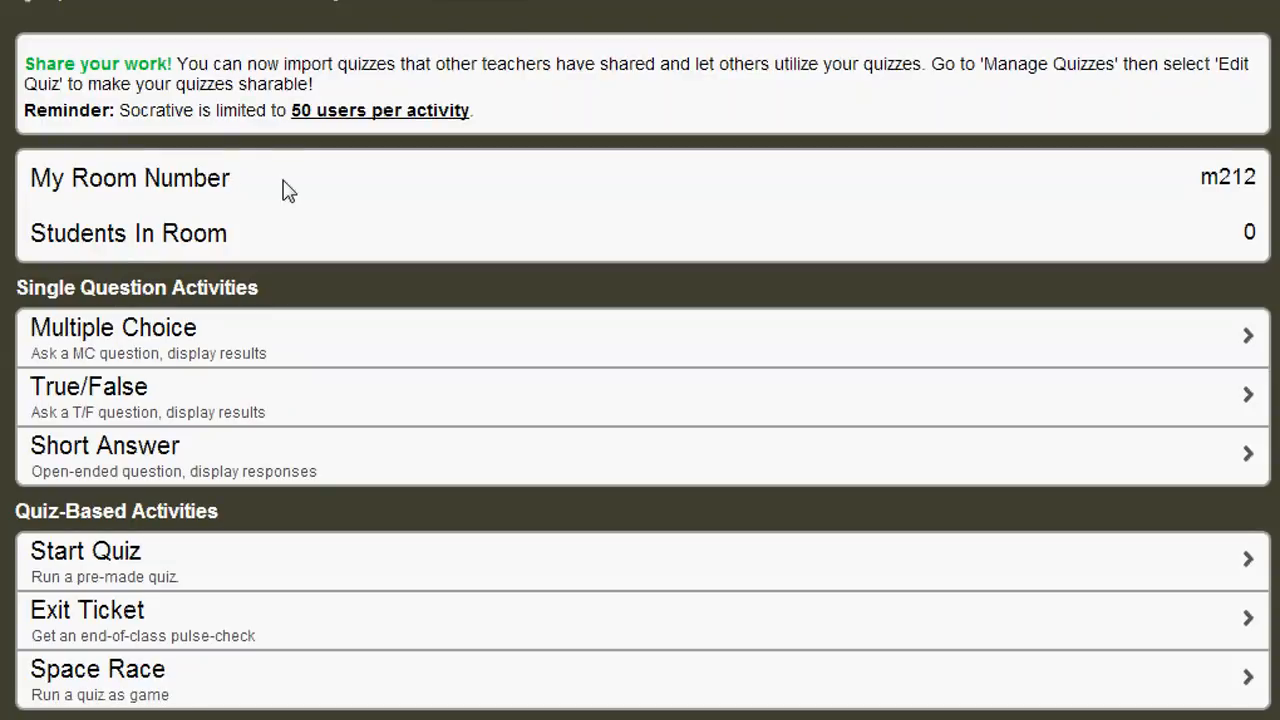
{"action": "mouse_move", "coordinate": [1210, 190]}
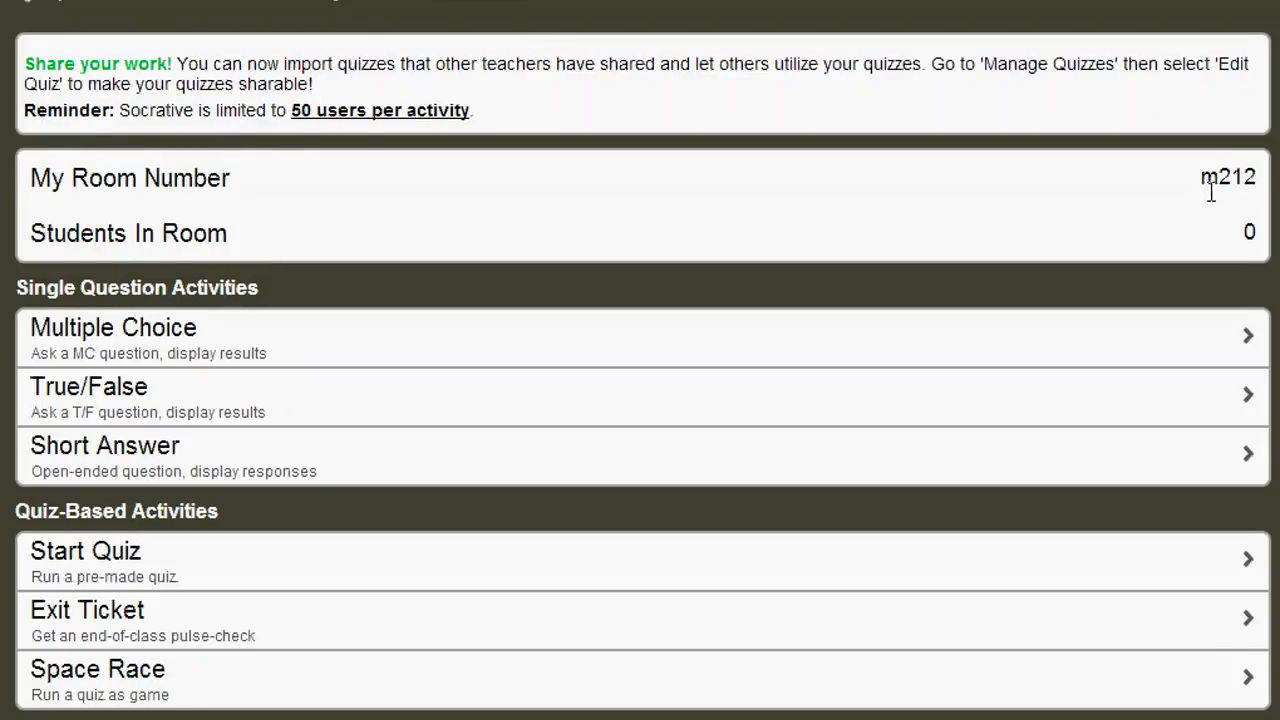
{"action": "double_click", "coordinate": [1208, 177]}
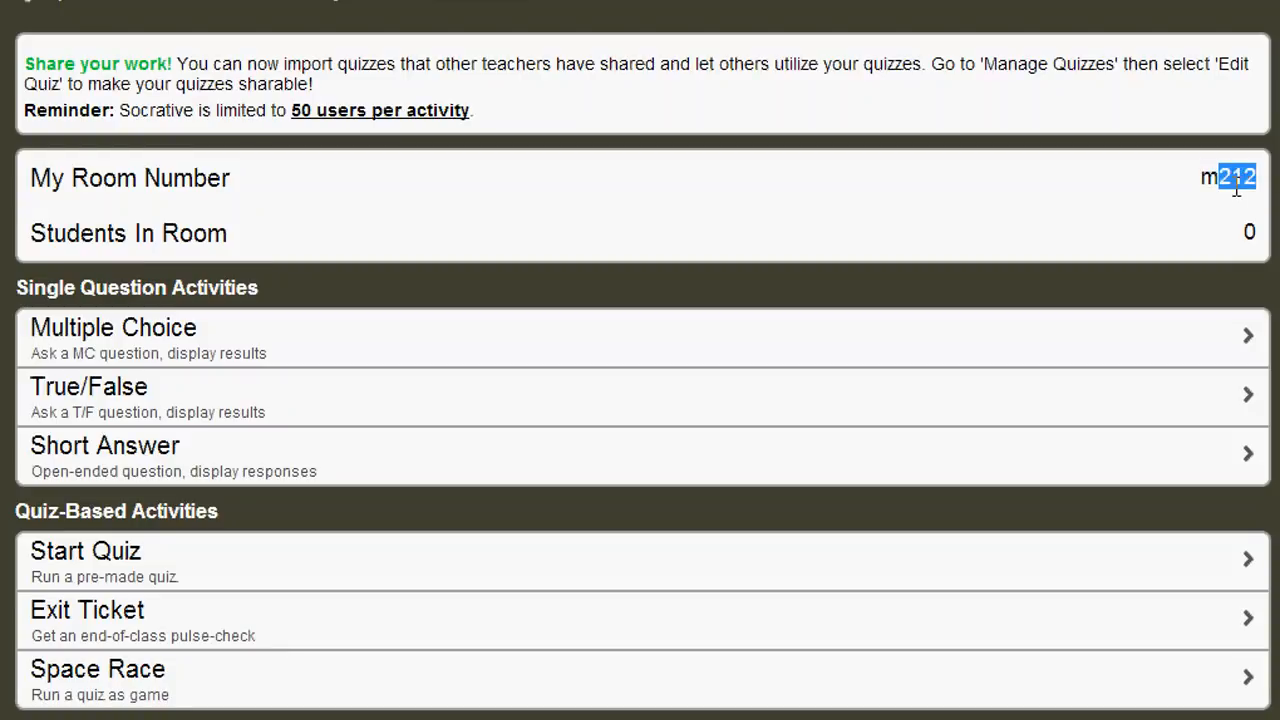
{"action": "mouse_move", "coordinate": [355, 205]}
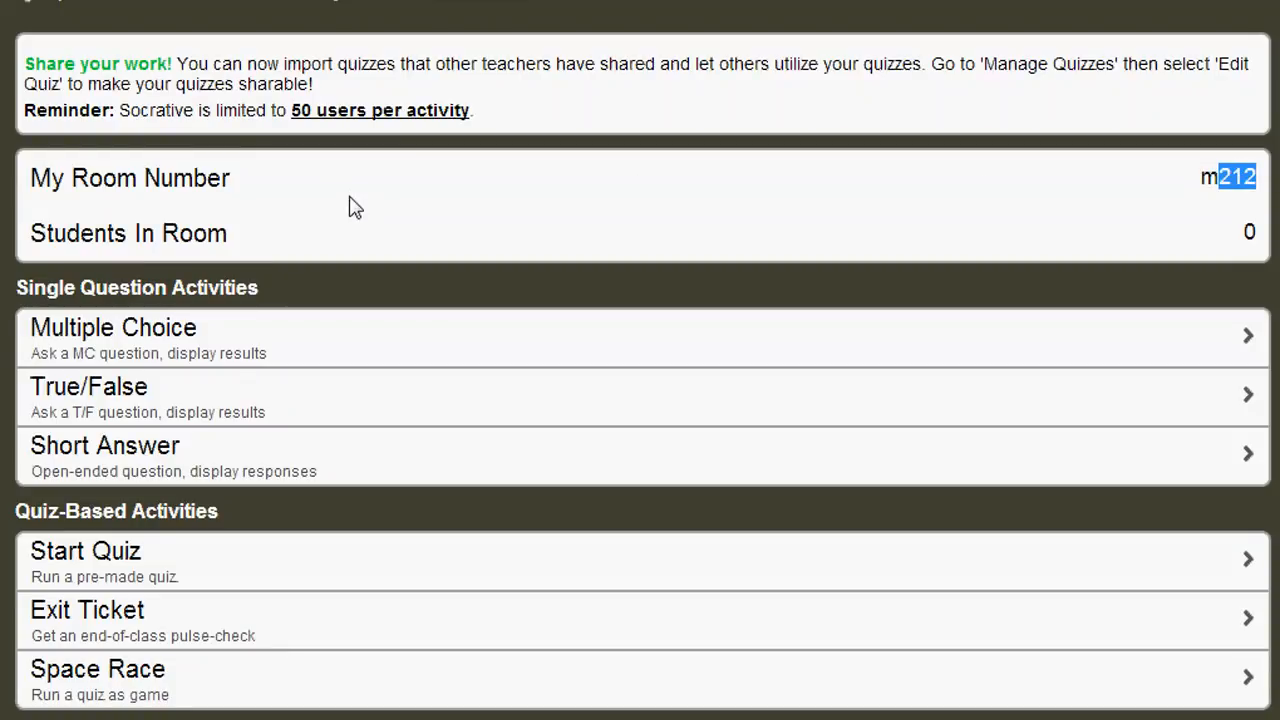
{"action": "mouse_move", "coordinate": [313, 185]}
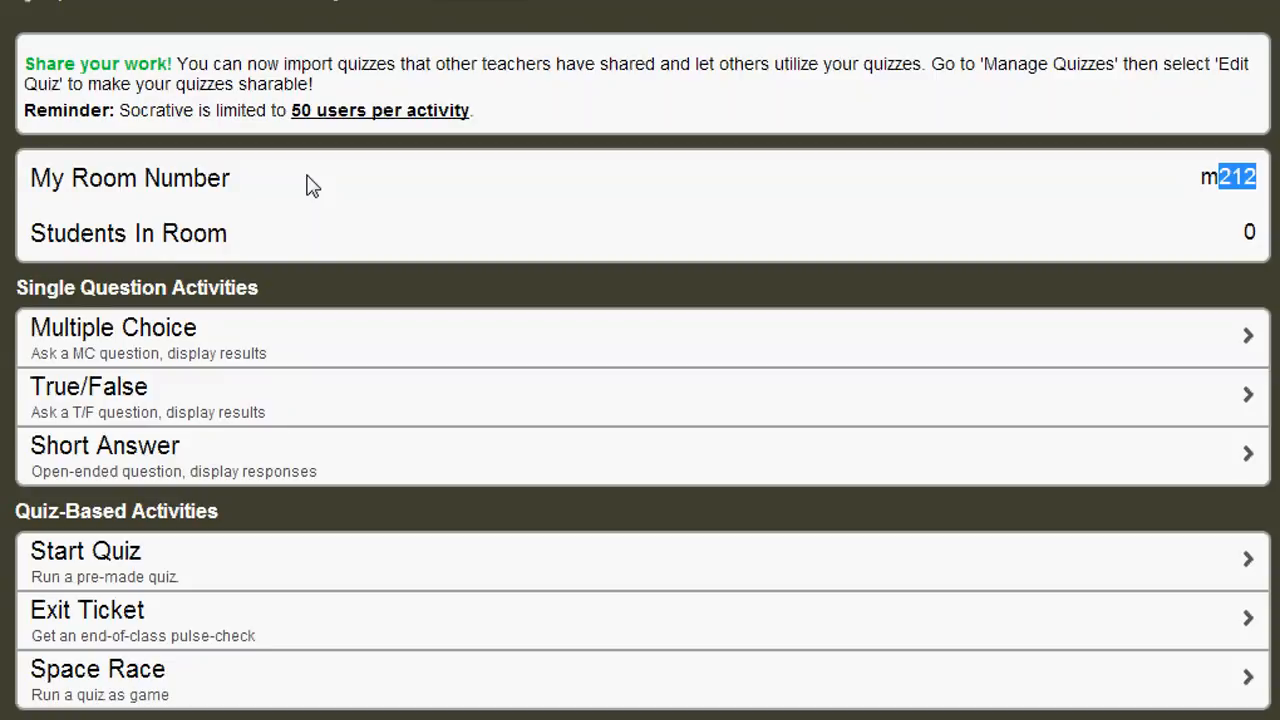
{"action": "mouse_move", "coordinate": [484, 212]}
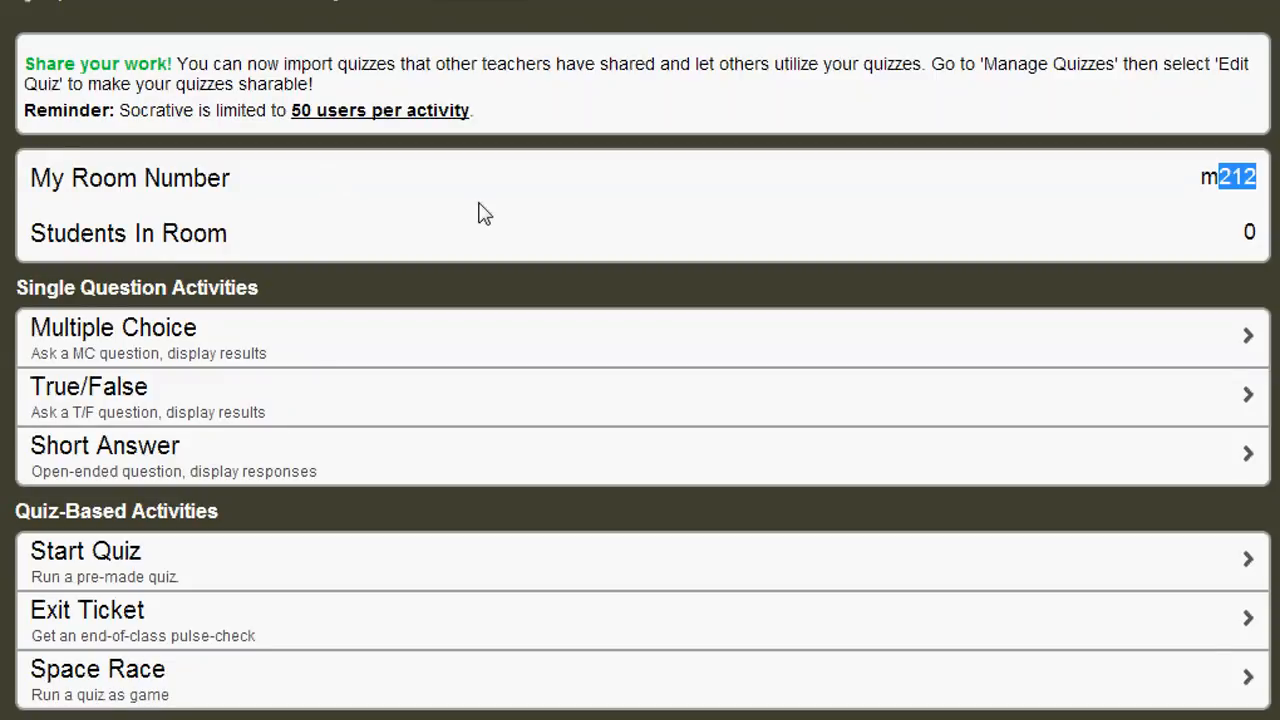
{"action": "mouse_move", "coordinate": [490, 197]}
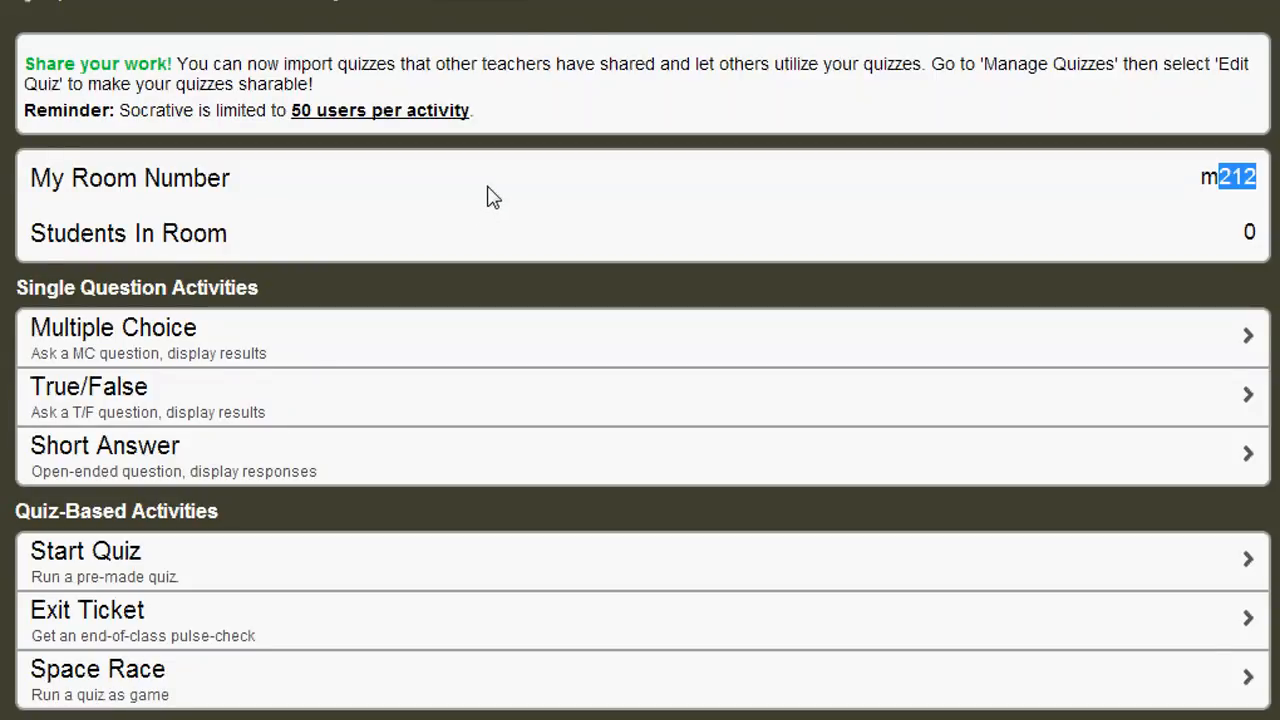
{"action": "mouse_move", "coordinate": [669, 202]}
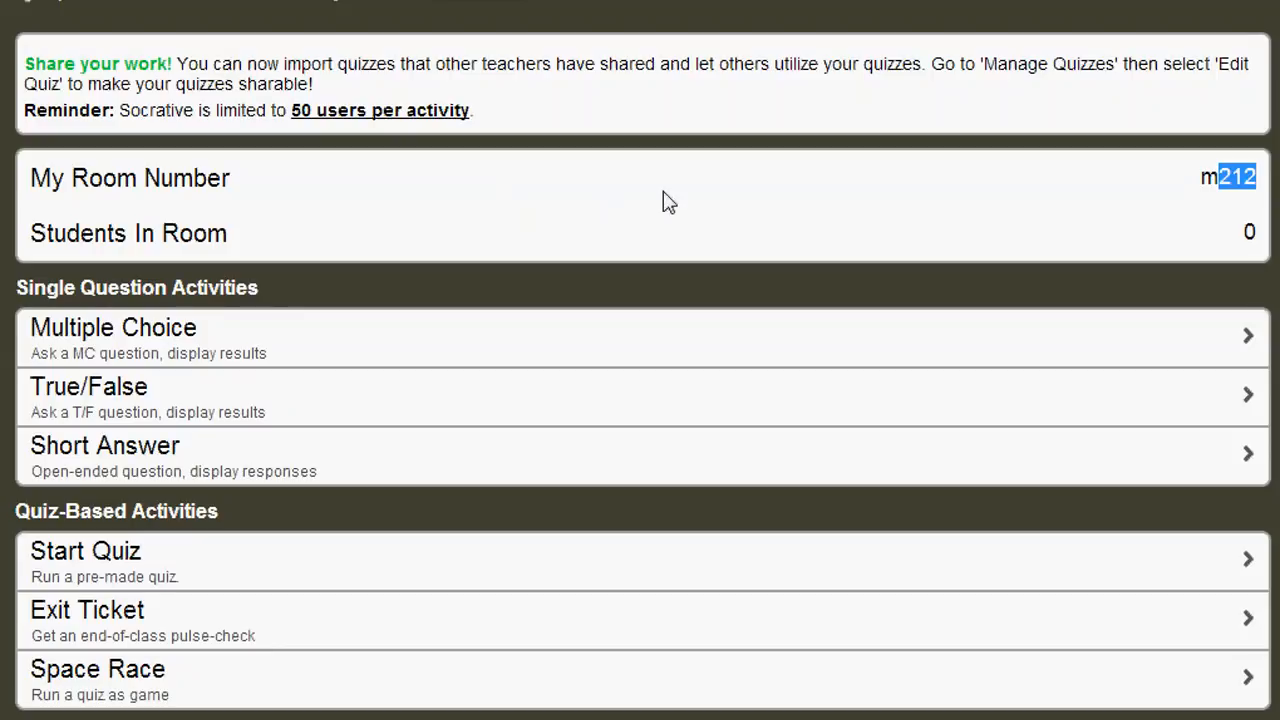
{"action": "mouse_move", "coordinate": [662, 205]}
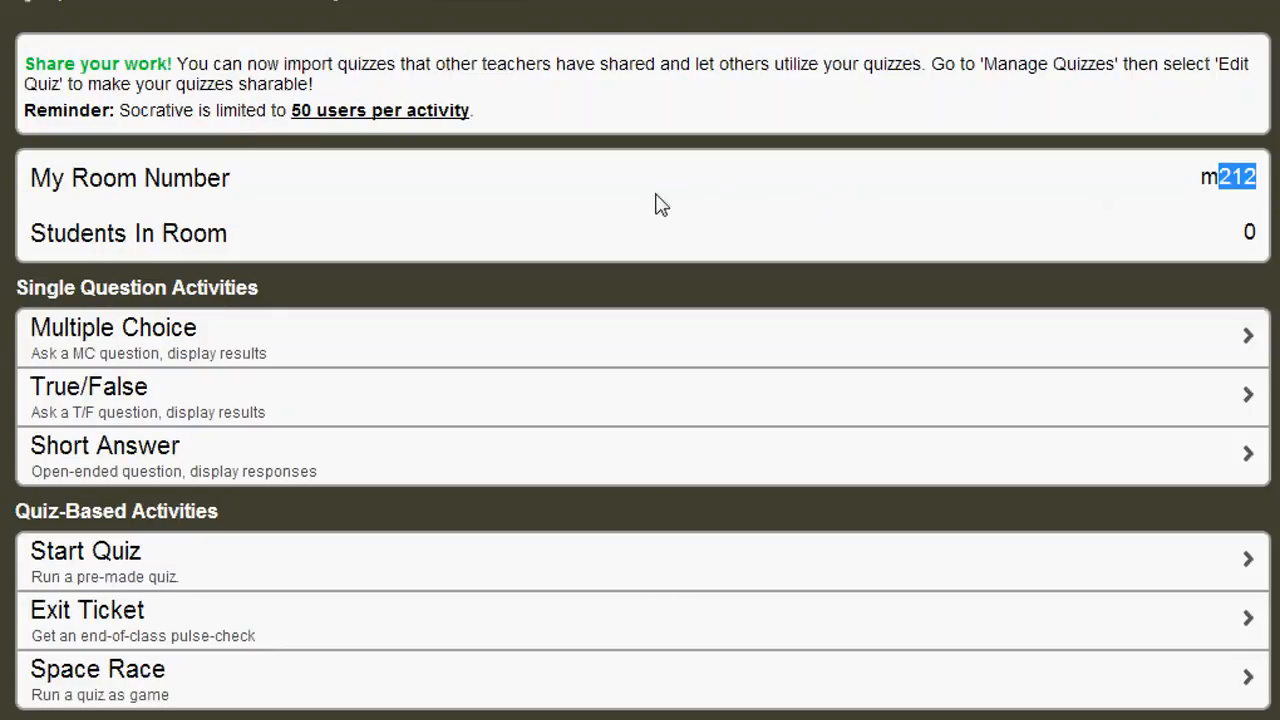
{"action": "mouse_move", "coordinate": [630, 205]}
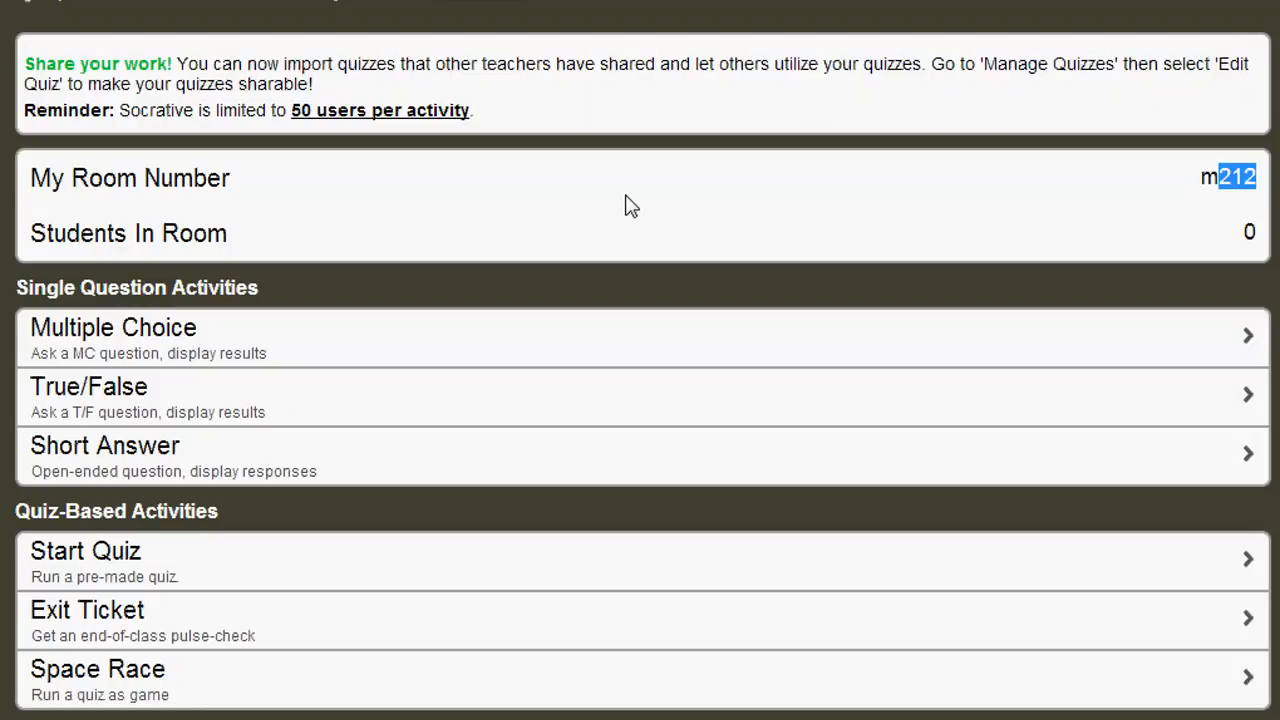
{"action": "mouse_move", "coordinate": [447, 219]}
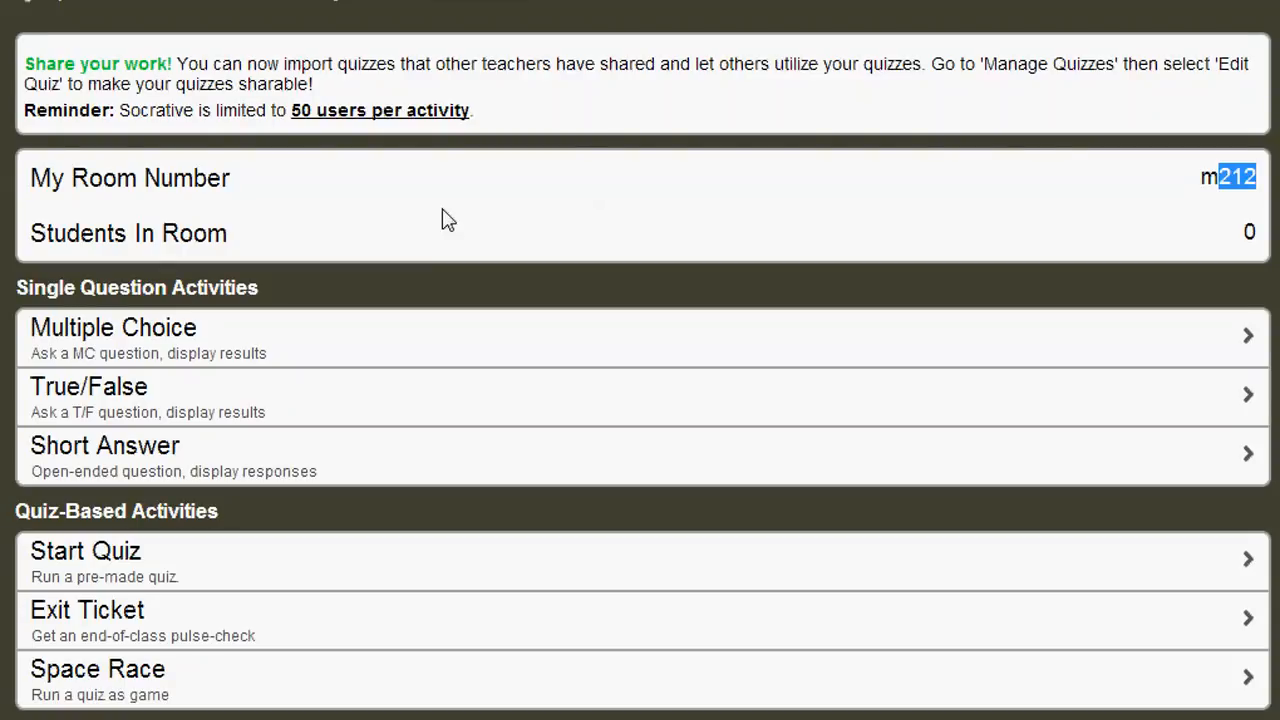
{"action": "mouse_move", "coordinate": [417, 194]}
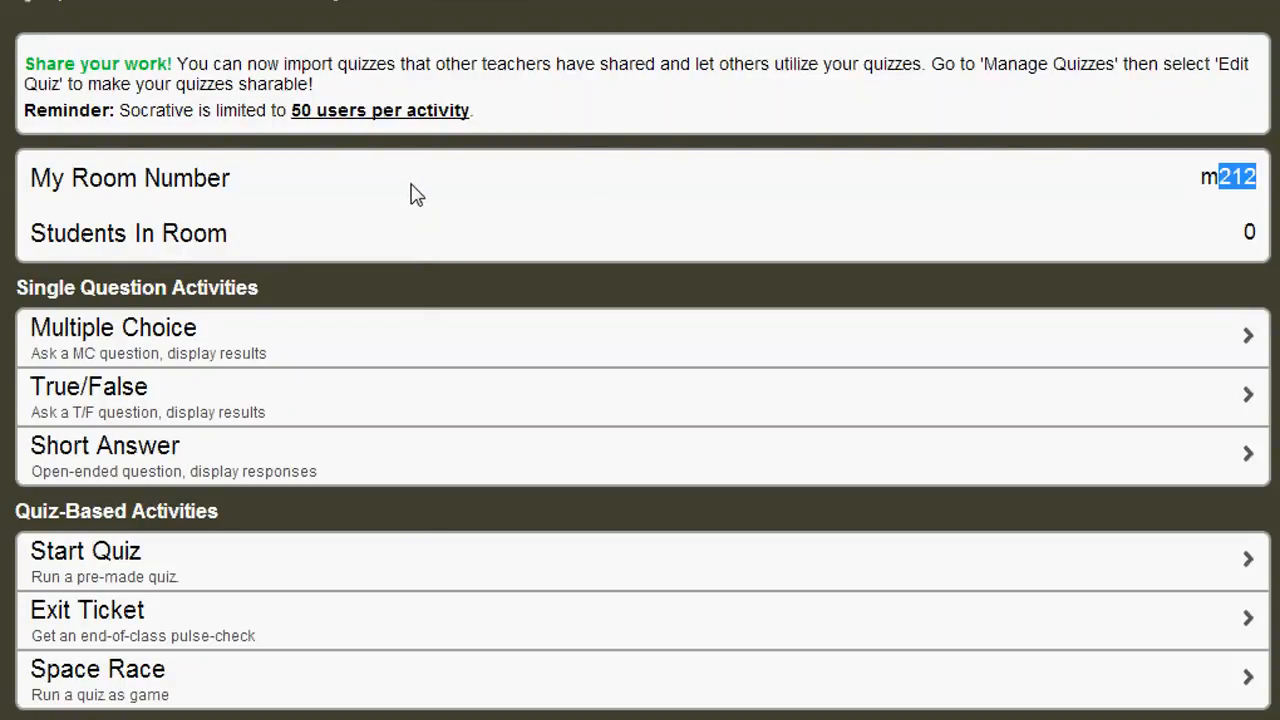
{"action": "mouse_move", "coordinate": [491, 197]}
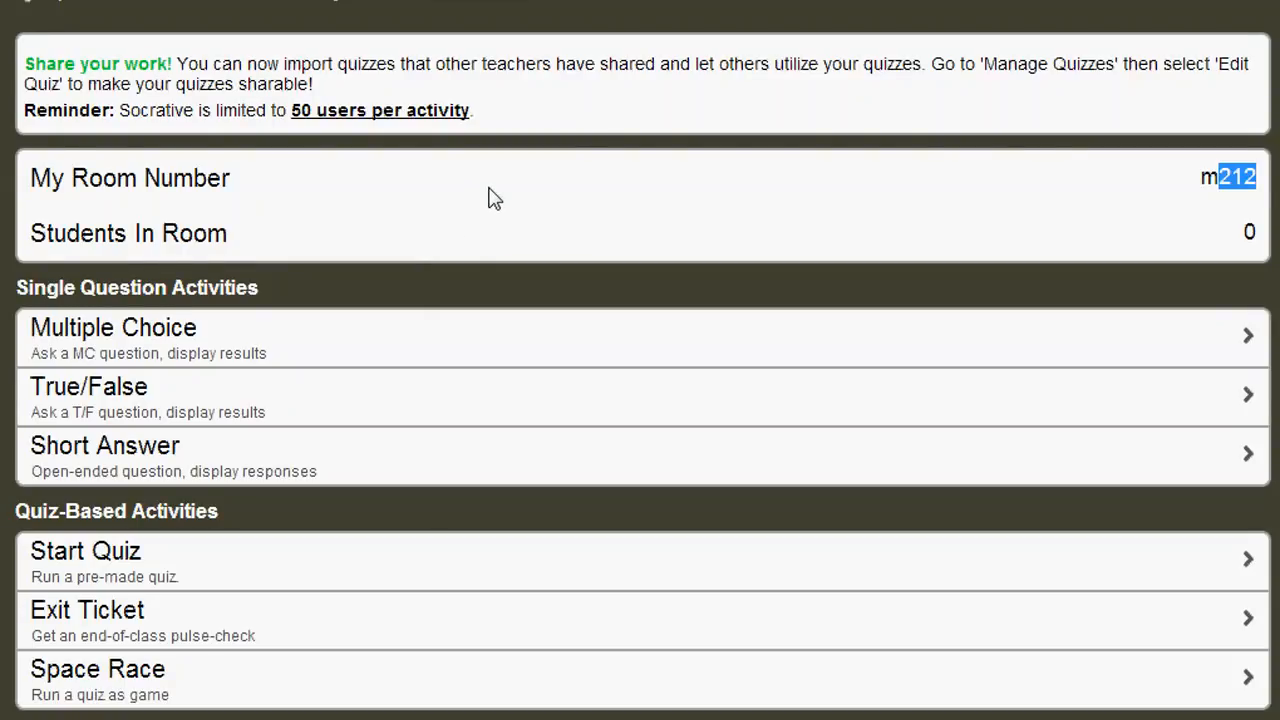
{"action": "mouse_move", "coordinate": [385, 197]}
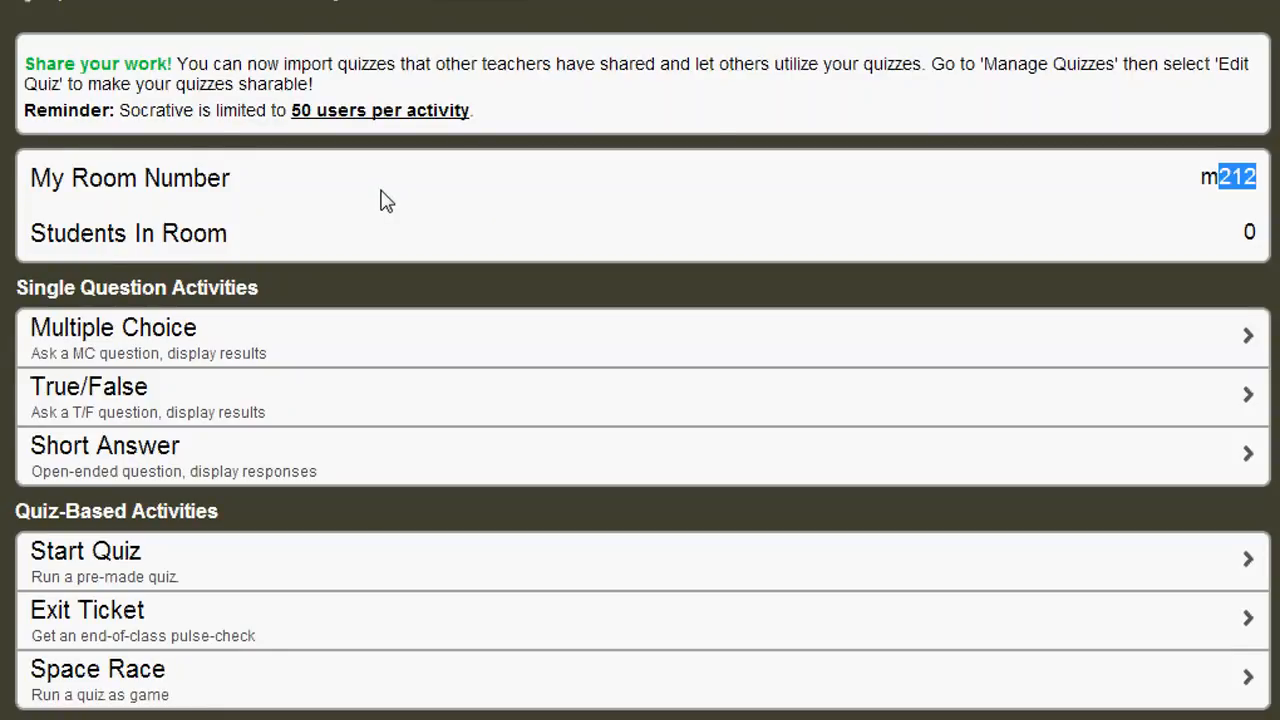
Scroll down to the activity lists, Manage Quizzes and My Account sections
{"action": "scroll", "scroll_direction": "down", "scroll_amount": 3}
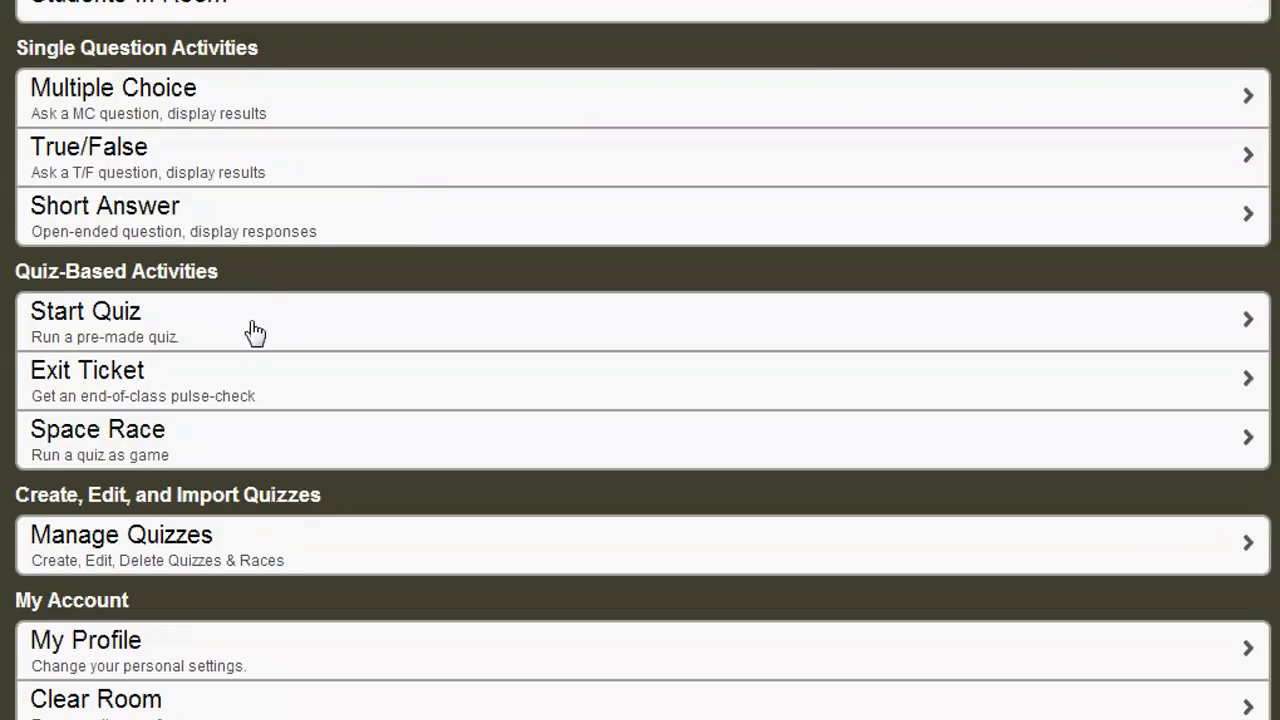
{"action": "mouse_move", "coordinate": [297, 100]}
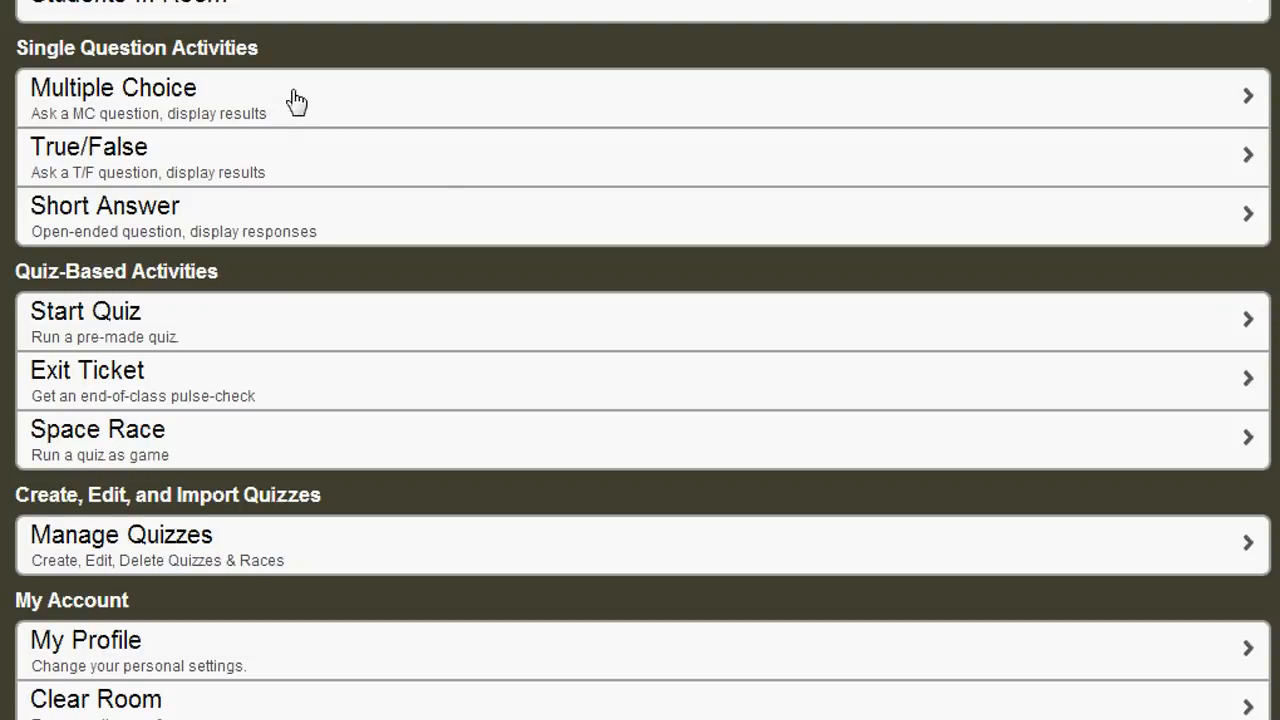
{"action": "mouse_move", "coordinate": [392, 47]}
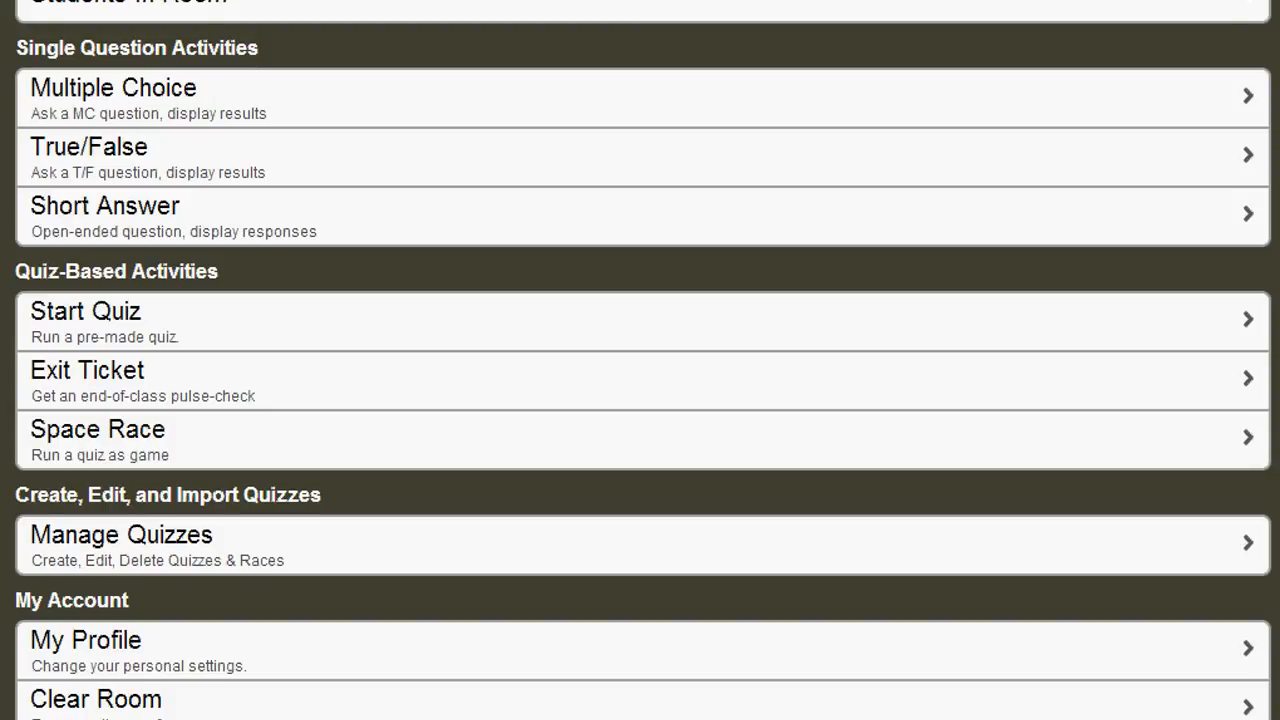
{"action": "mouse_move", "coordinate": [455, 117]}
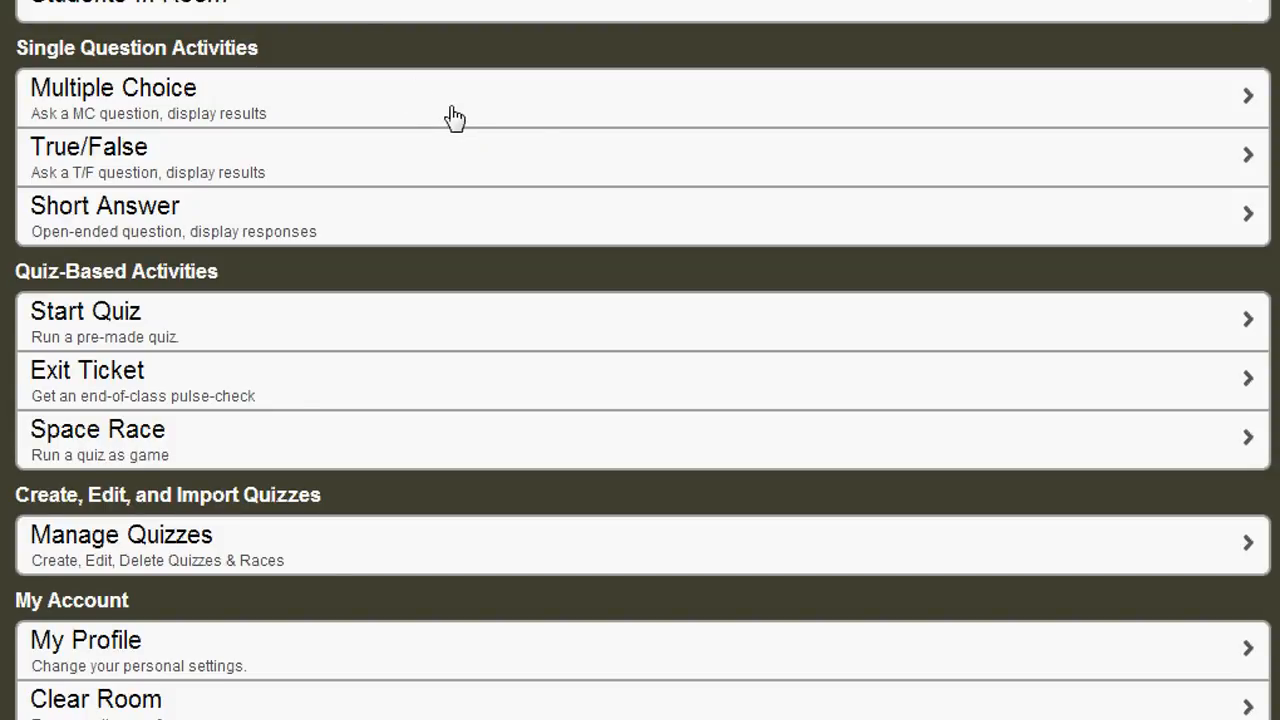
{"action": "mouse_move", "coordinate": [452, 100]}
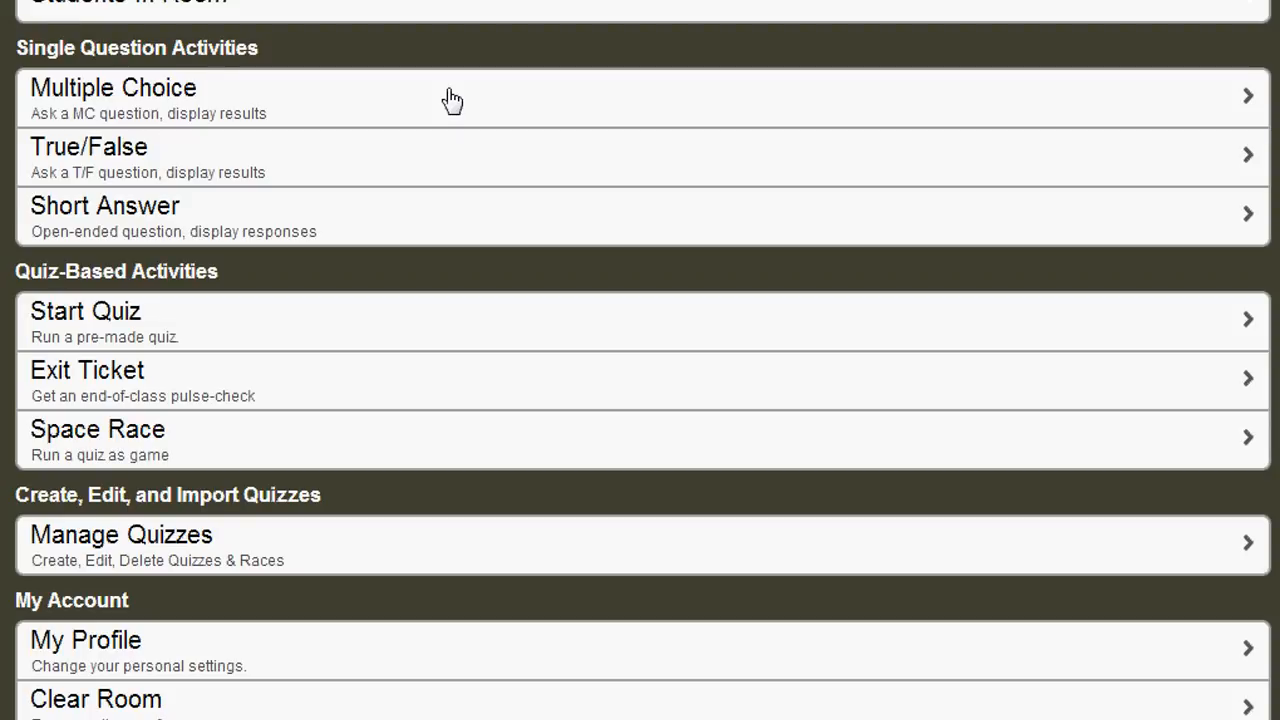
{"action": "mouse_move", "coordinate": [428, 153]}
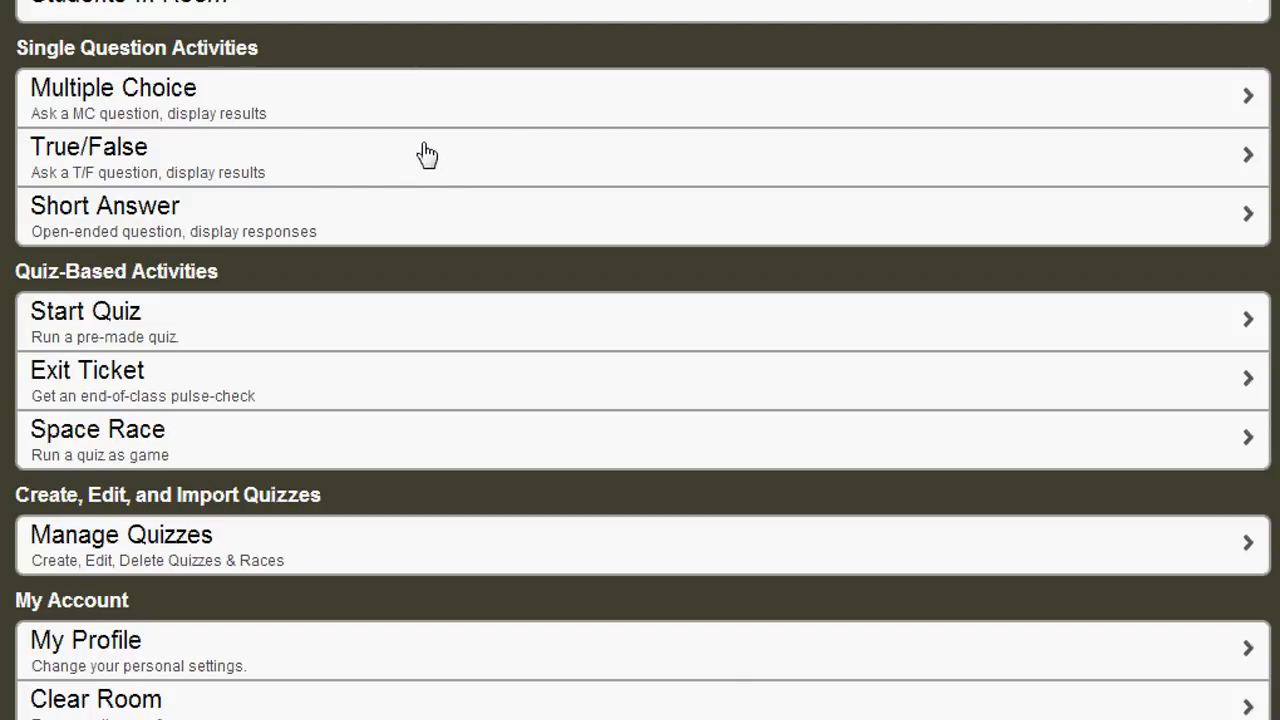